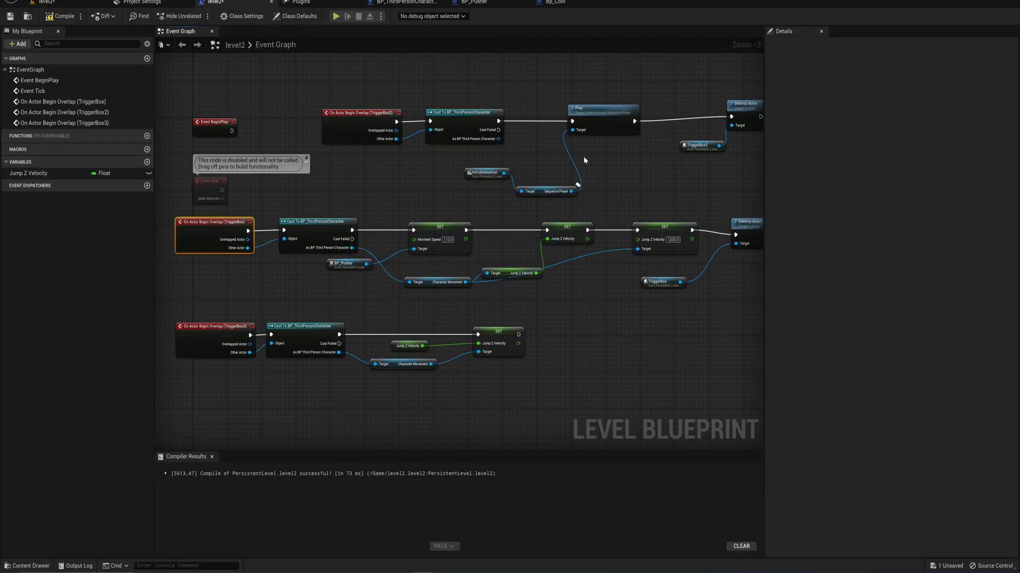
mouse_move(555, 191)
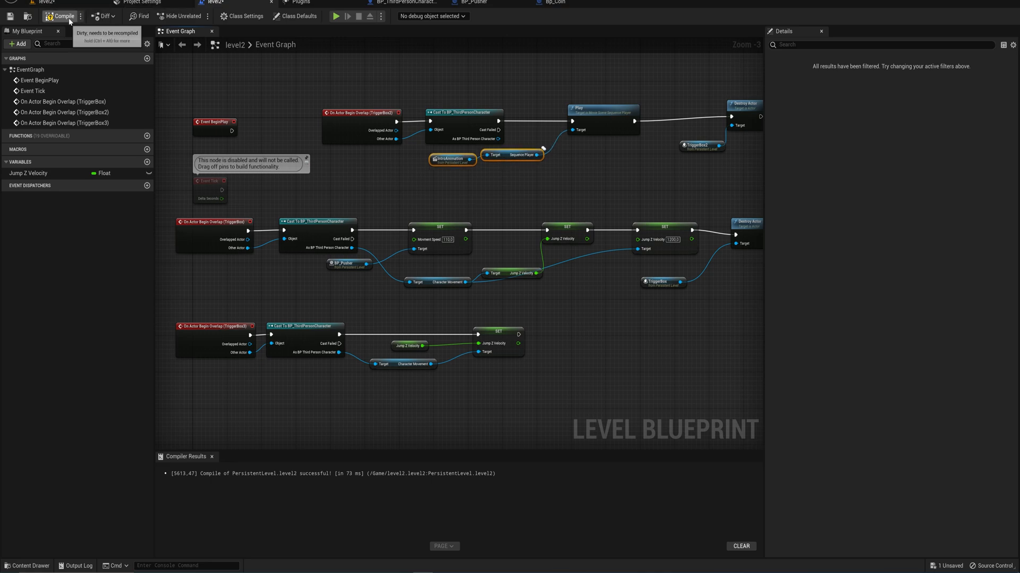
Recompile the level blueprint and select the TriggerBox2 overlap event node
click(61, 16)
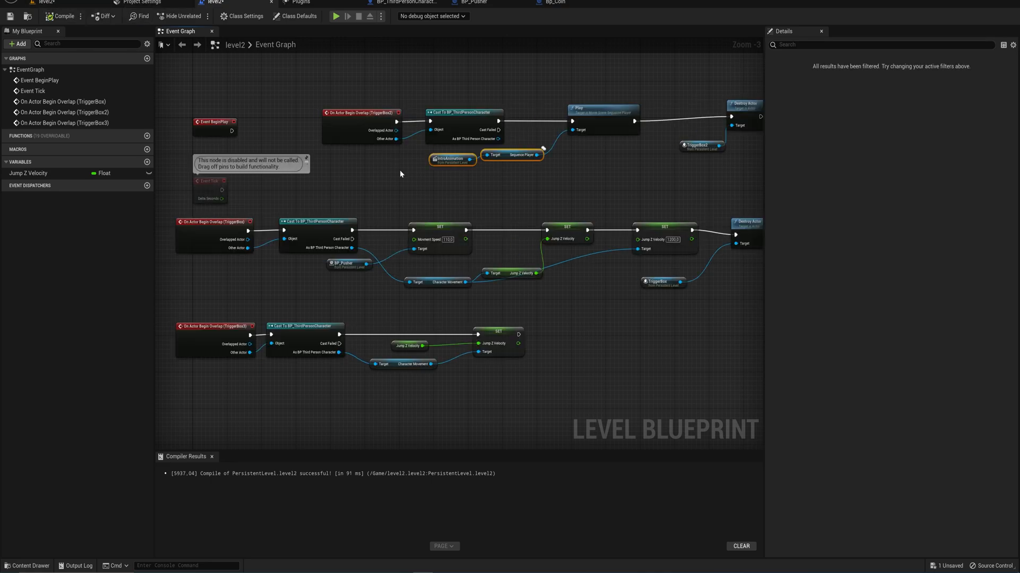
click(361, 112)
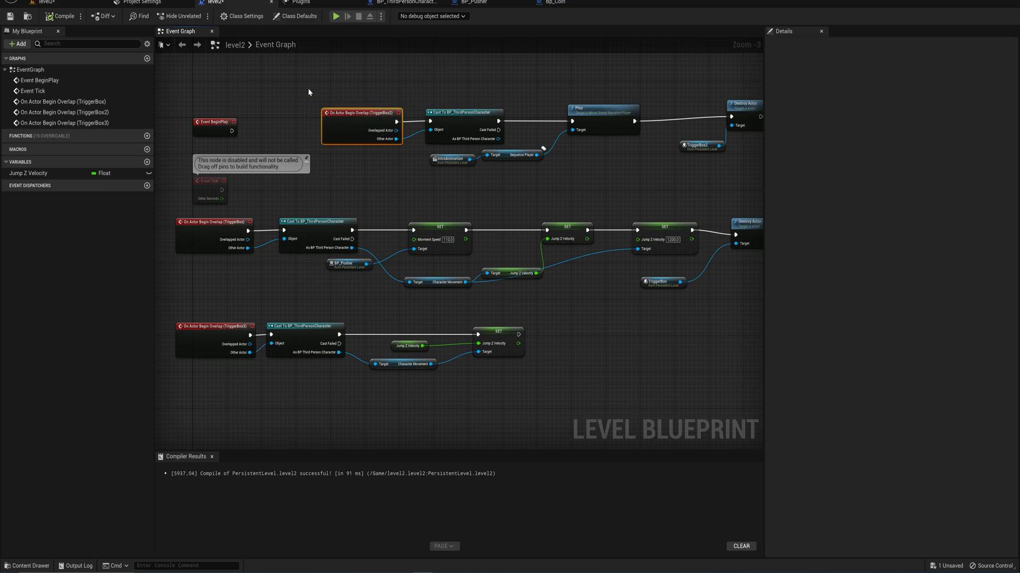
mouse_move(214, 222)
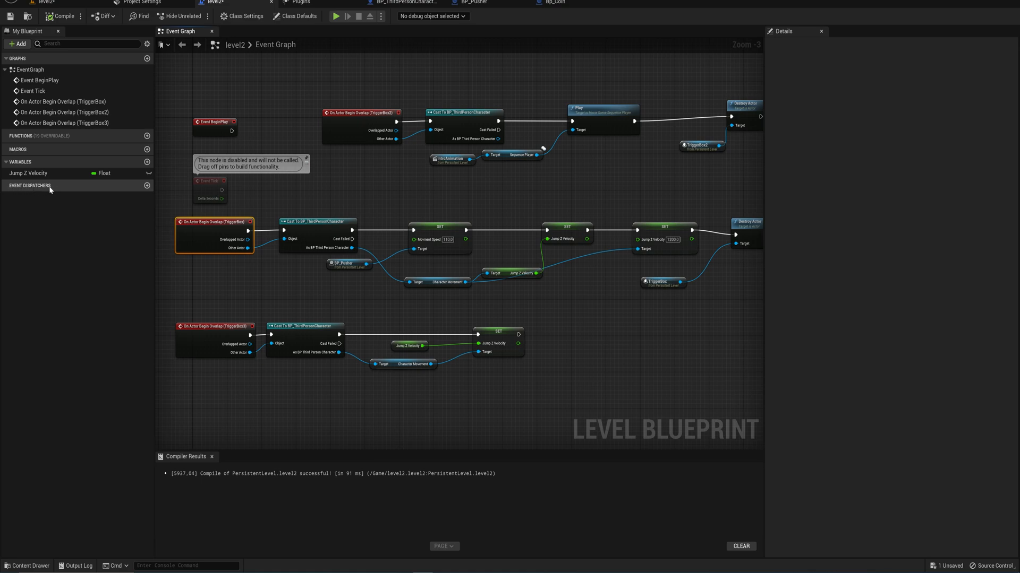
mouse_move(50, 191)
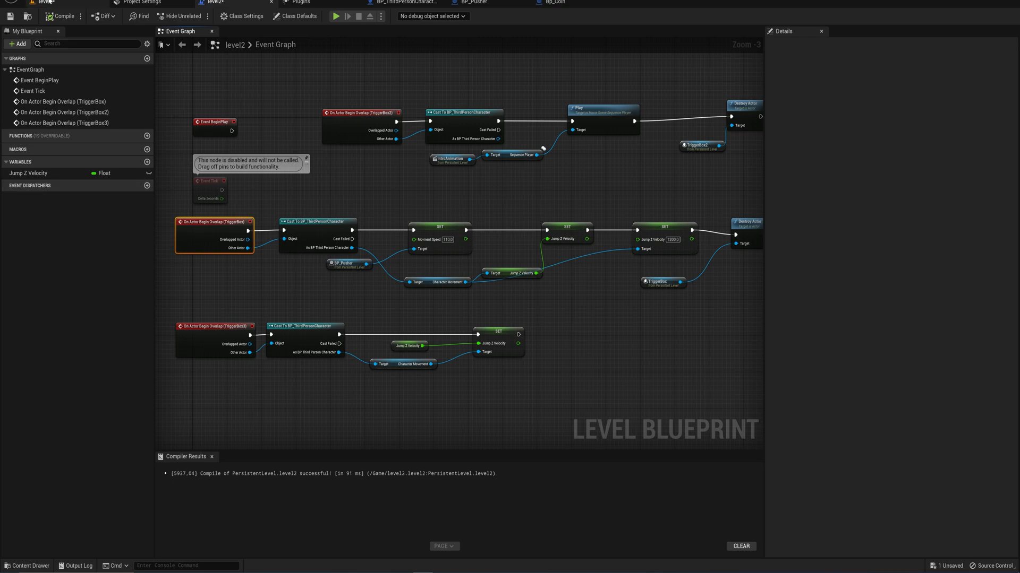
In Bp_Coin's viewport, swap the Sphere's static mesh for Shape_Cylinder
click(553, 3)
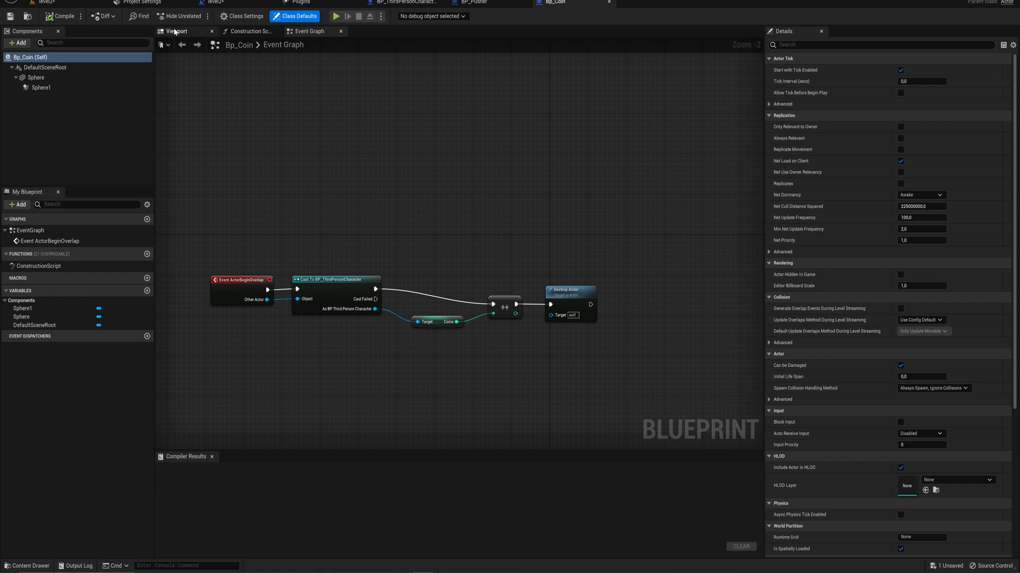
click(176, 31)
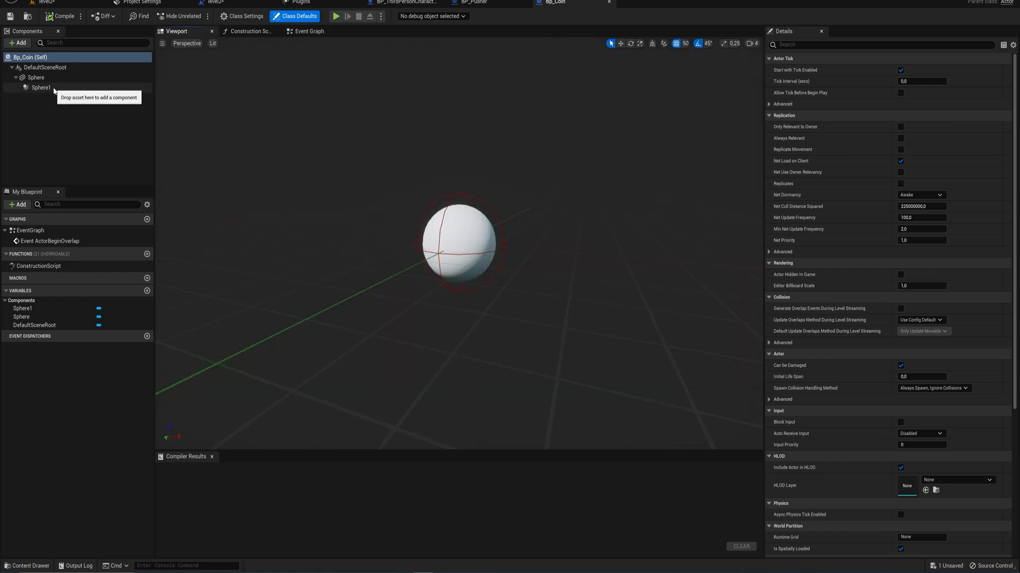
click(41, 87)
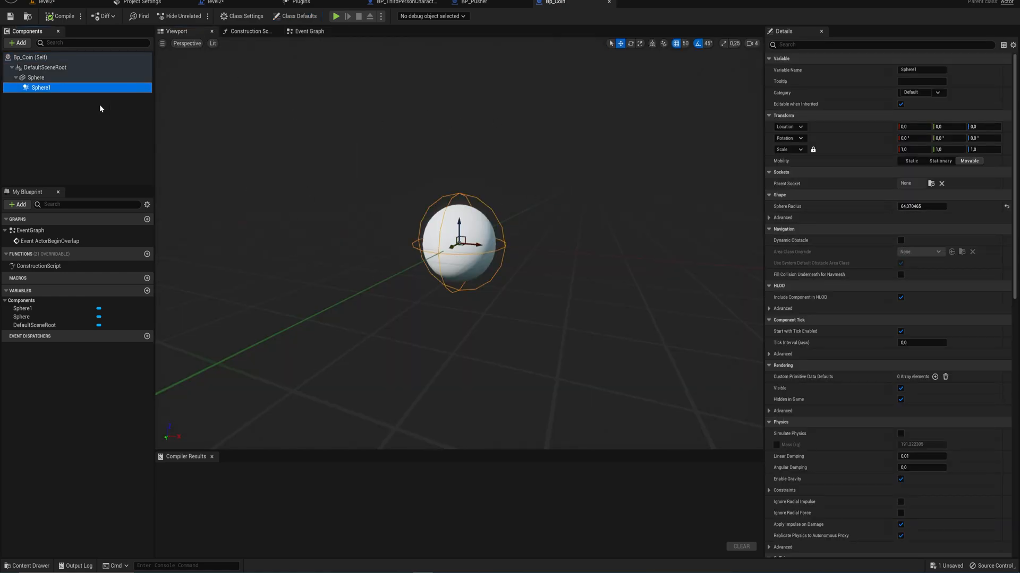
click(37, 78)
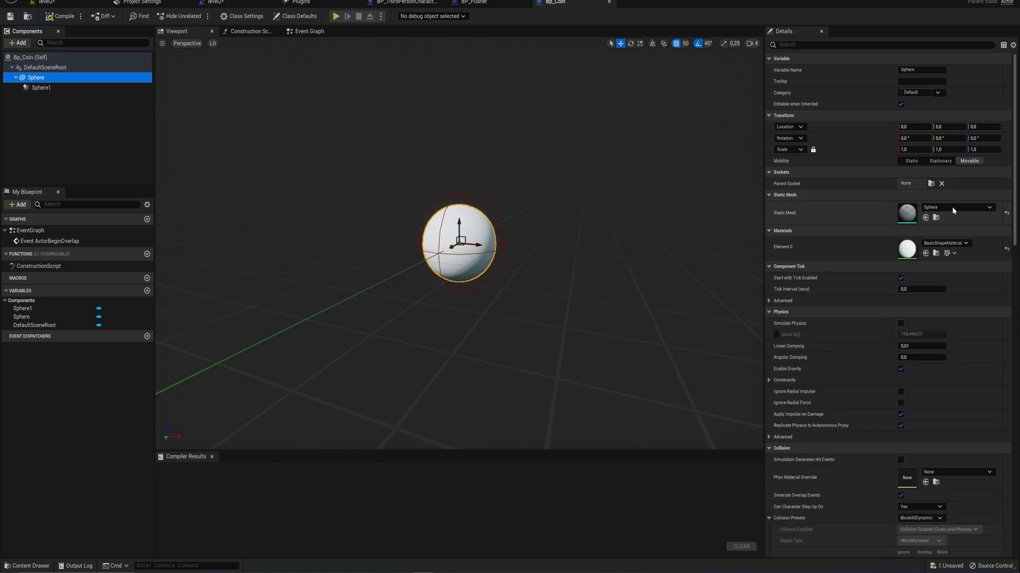
click(988, 207)
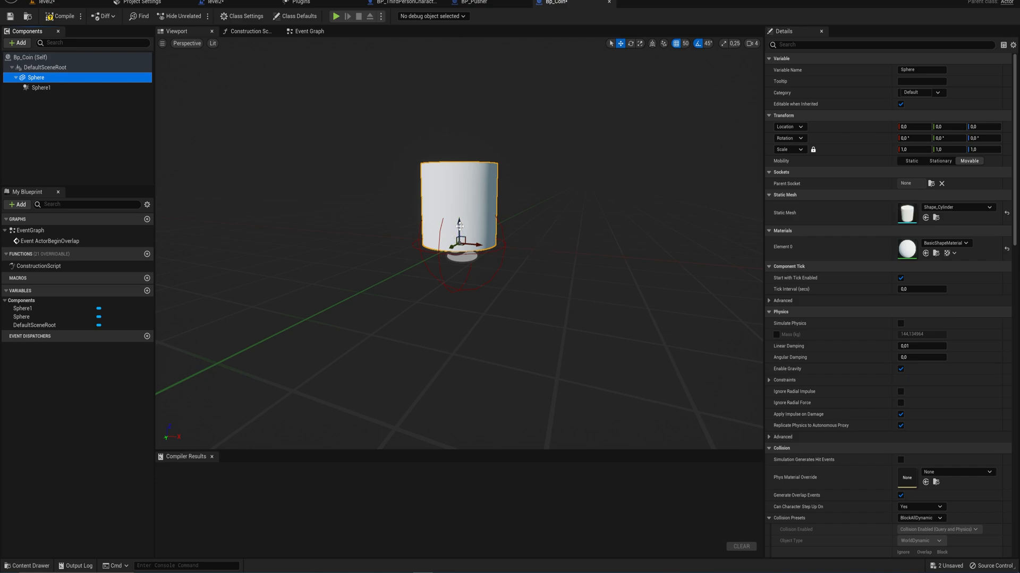
Rotate the cylinder into an upright disc and inspect the collision sphere
click(629, 42)
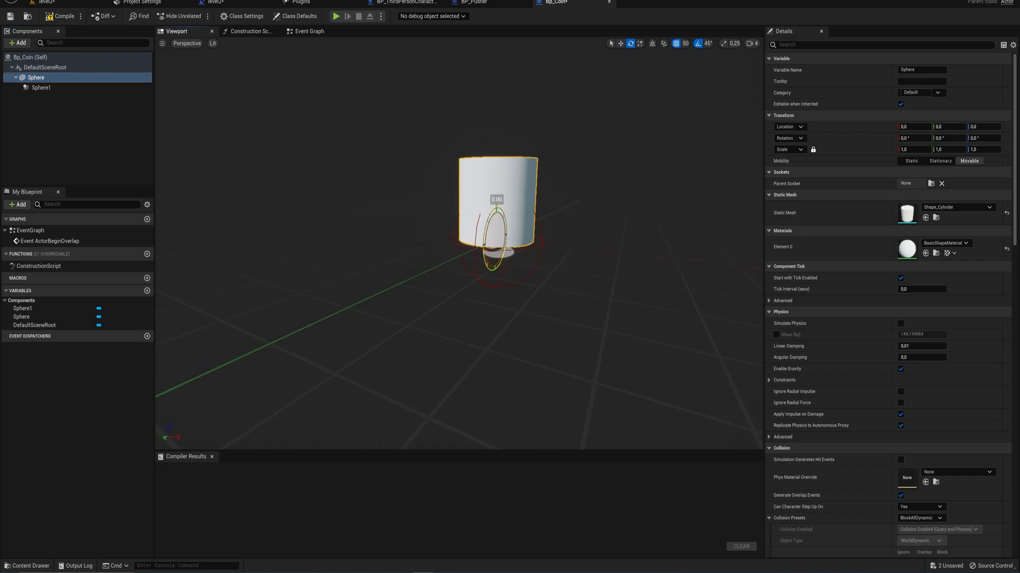
click(40, 87)
text(rot)
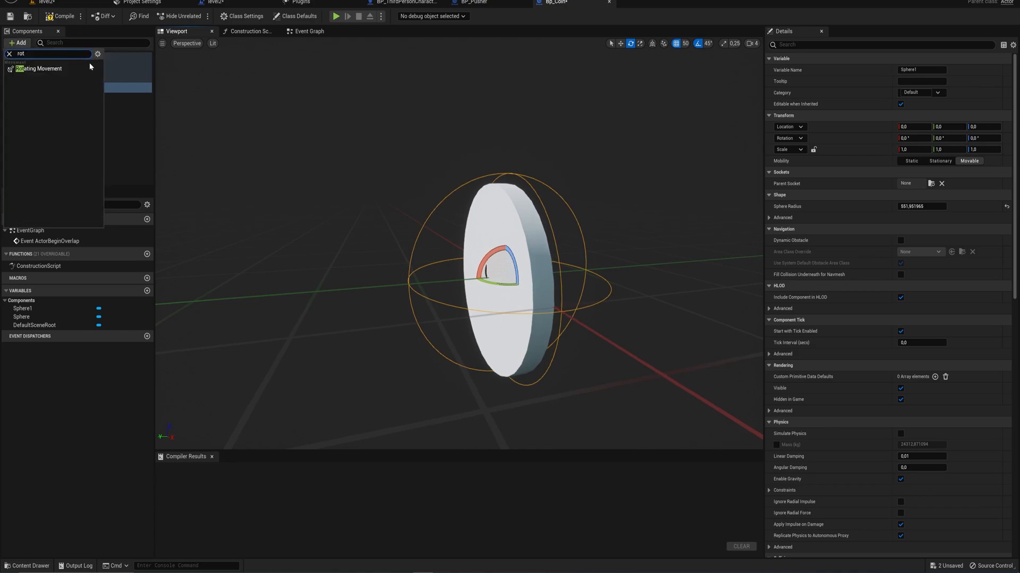
Add a Rotating Movement component with rotation rate Z 25.0 and compile Bp_Coin
click(39, 68)
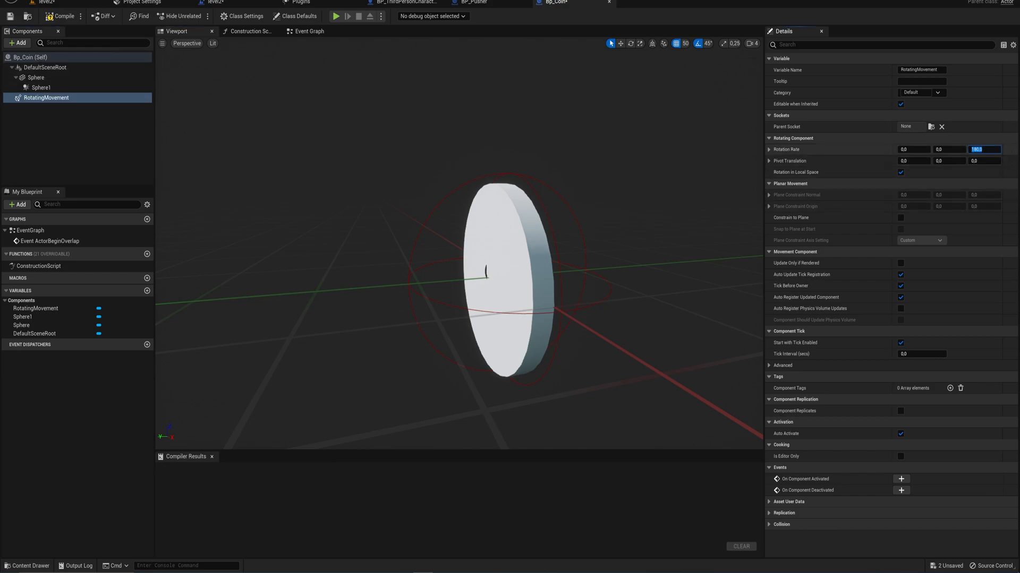
text(25.0)
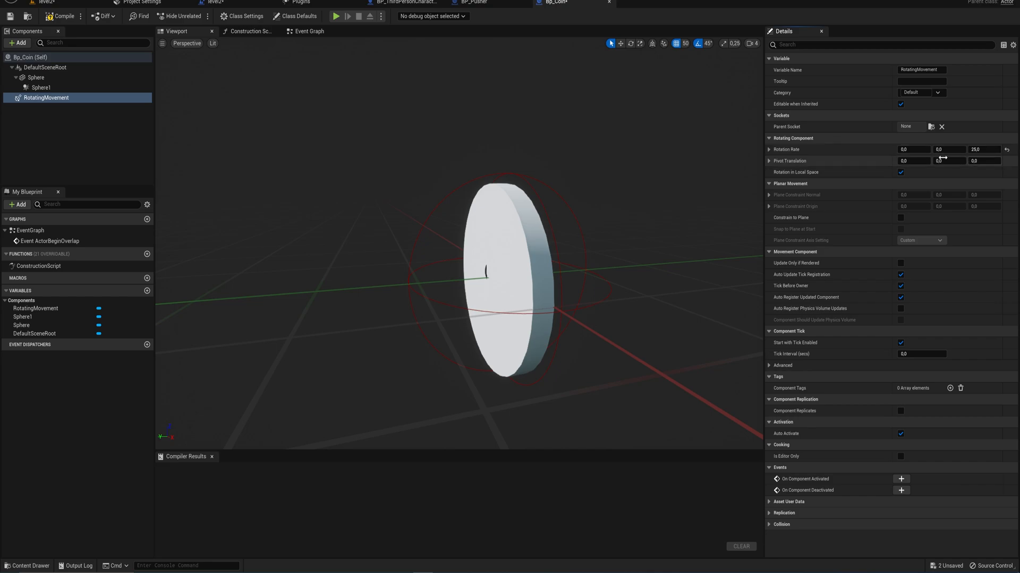
mouse_move(629, 208)
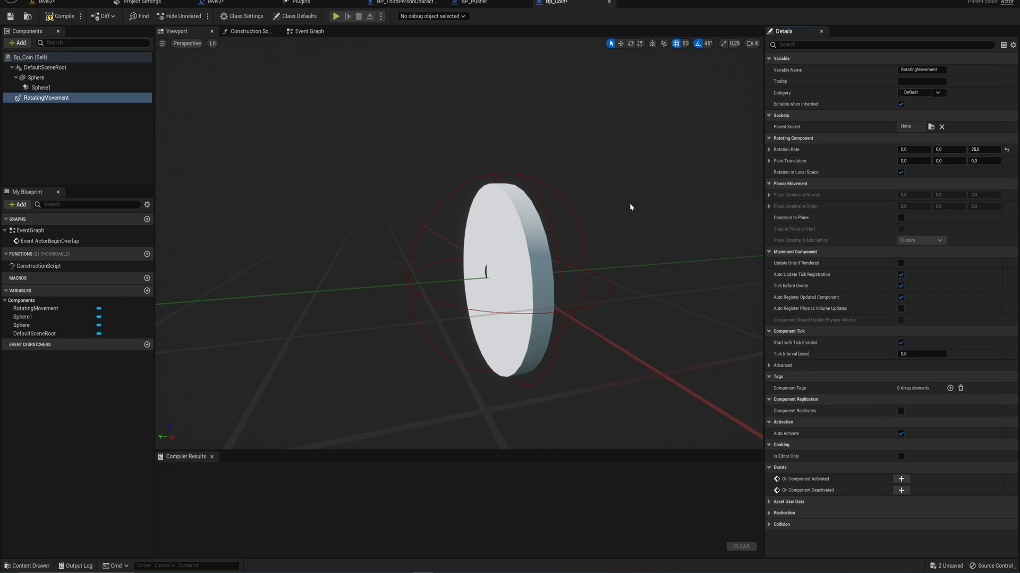
click(59, 16)
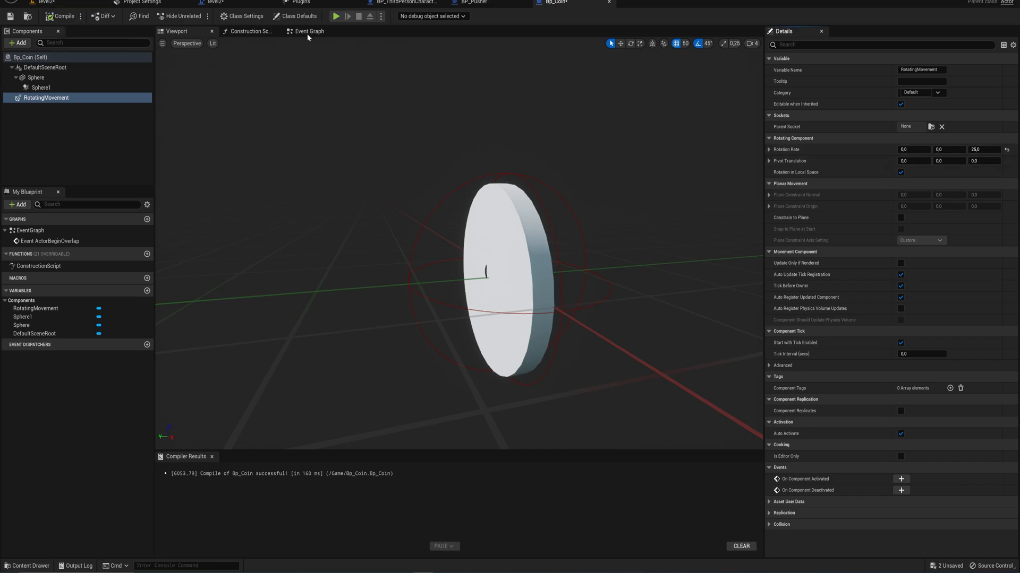
Add an Event Destroyed node to Bp_Coin's event graph
click(308, 31)
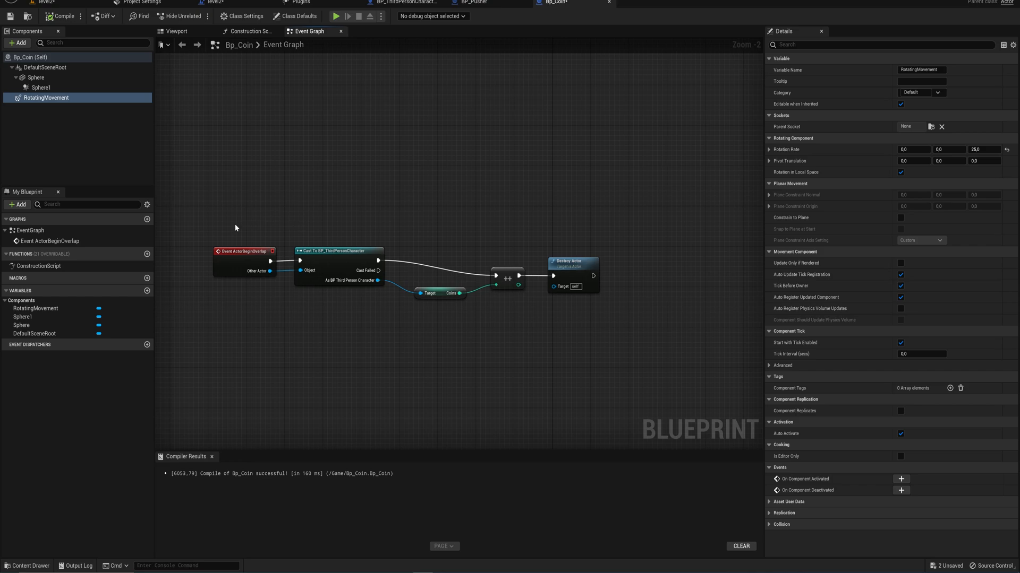
mouse_move(336, 212)
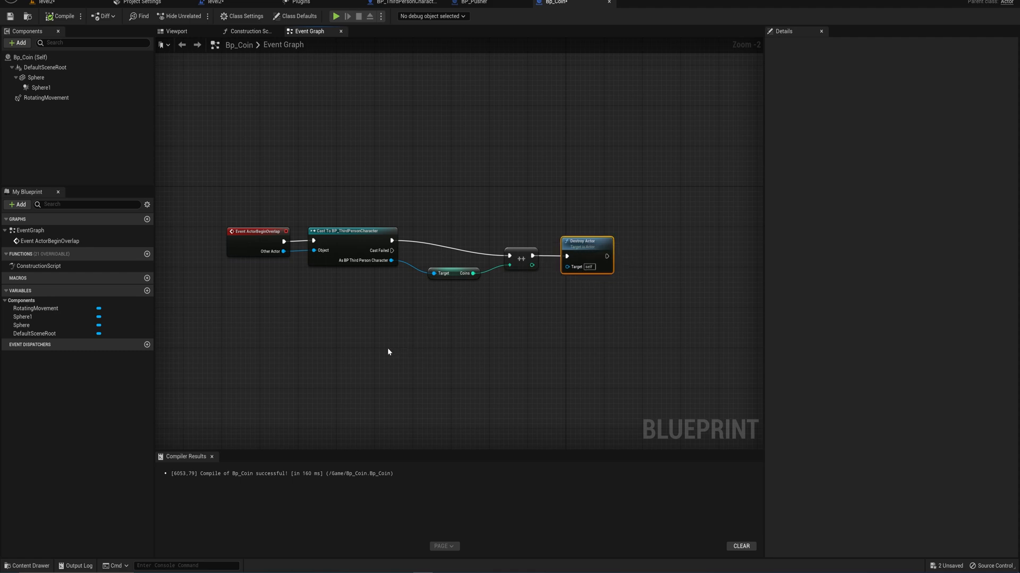
right_click(388, 352)
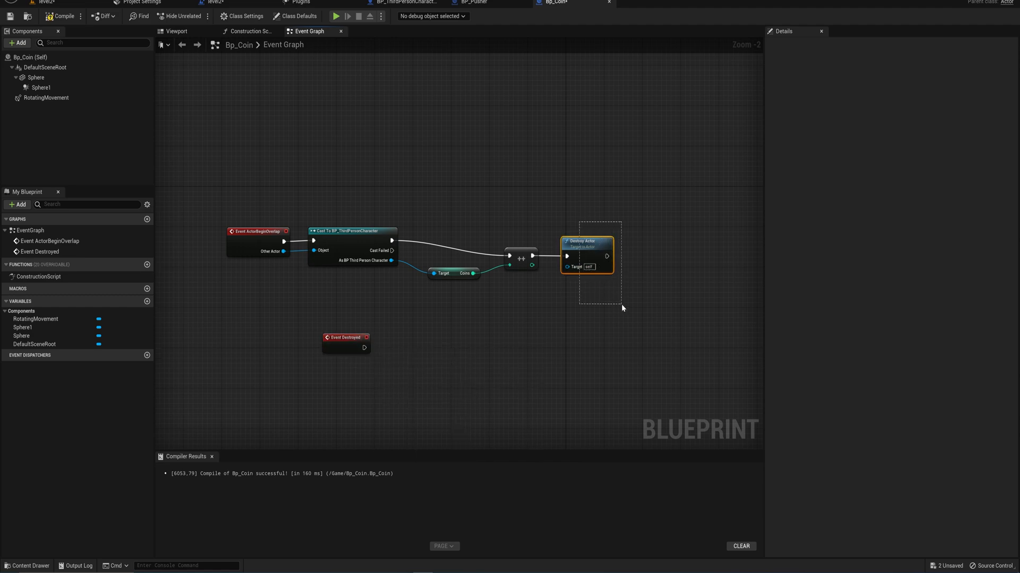
mouse_move(587, 248)
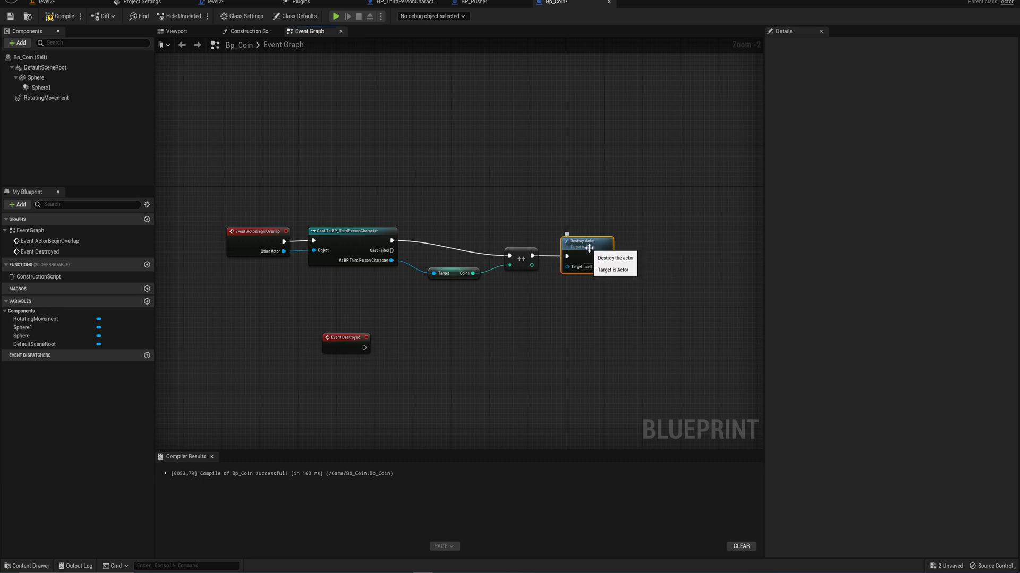
click(407, 362)
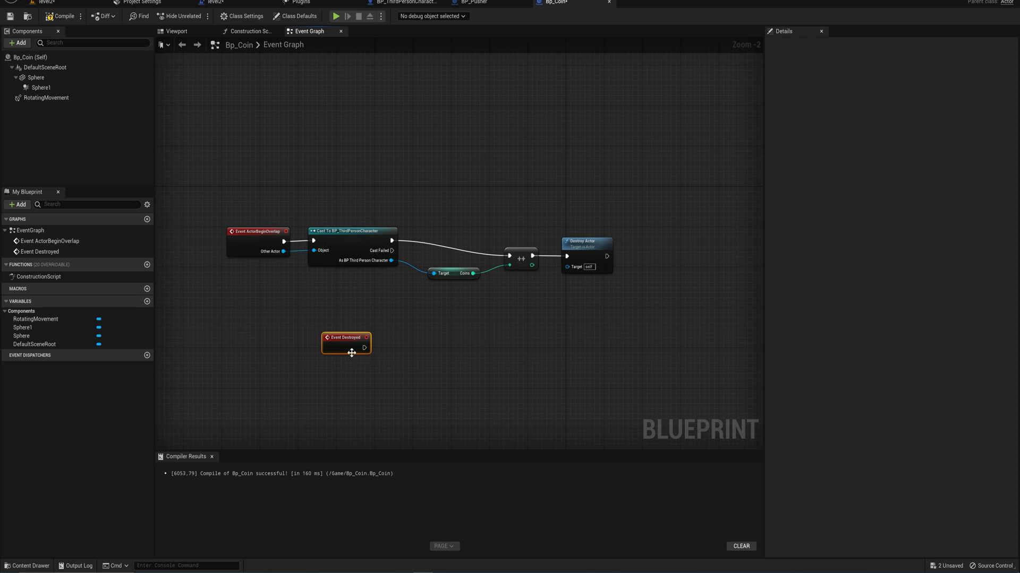
mouse_move(364, 349)
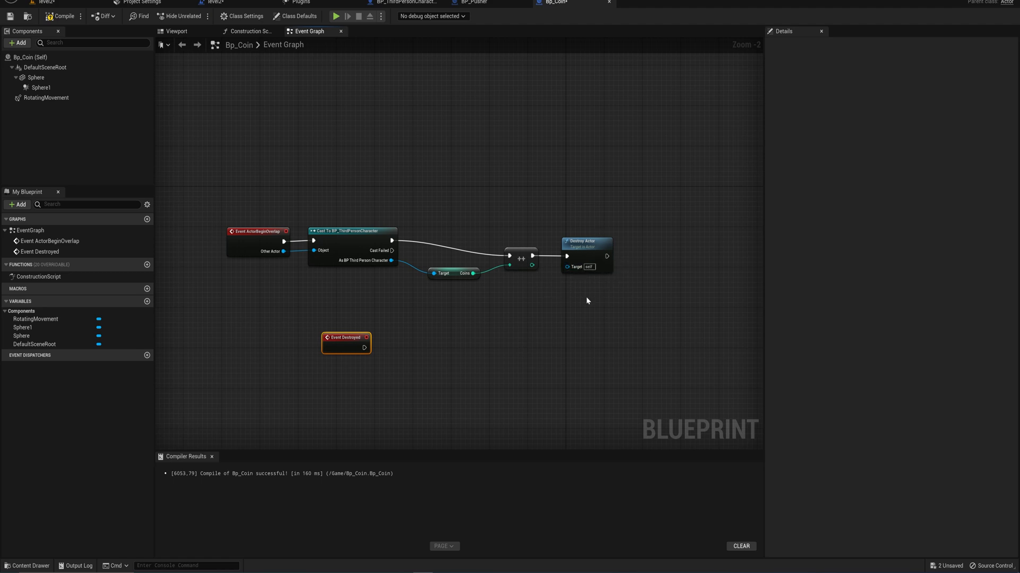
mouse_move(584, 305)
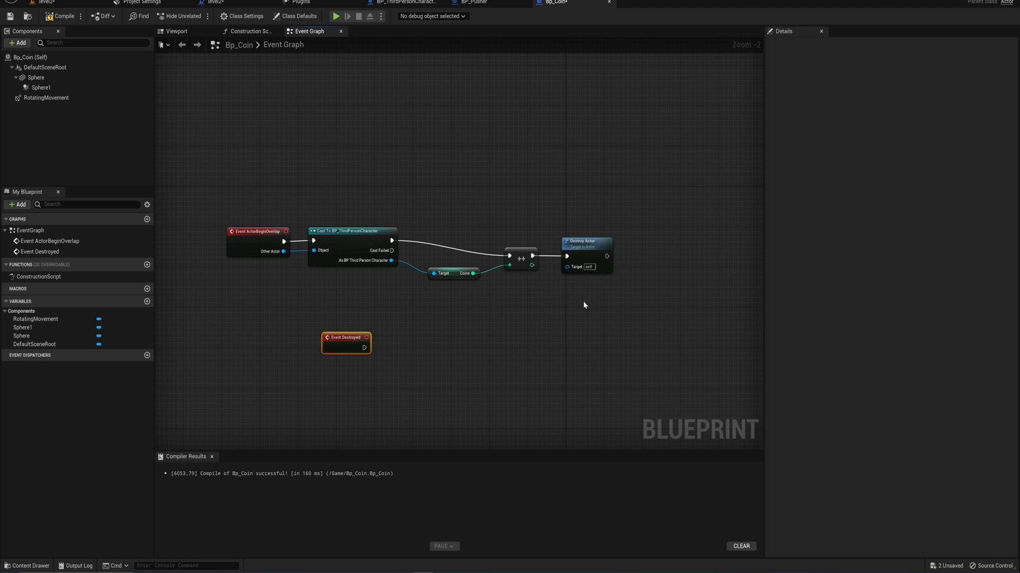
mouse_move(556, 320)
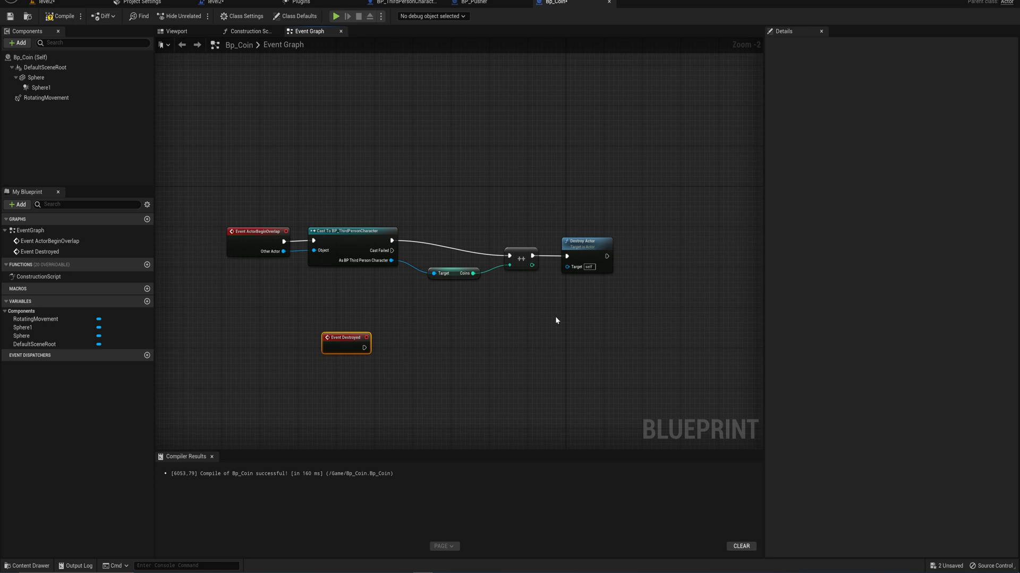
mouse_move(416, 366)
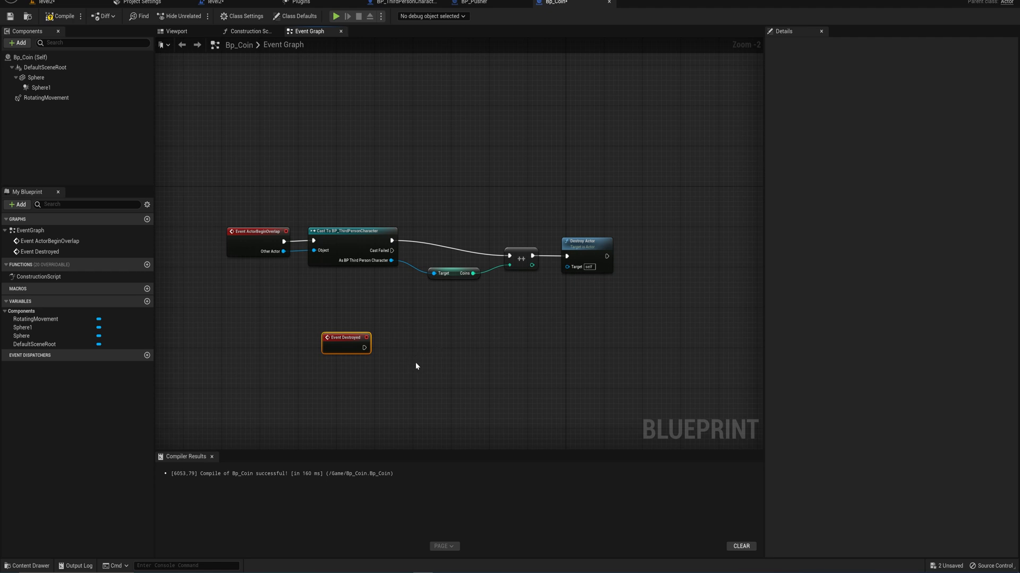
mouse_move(382, 361)
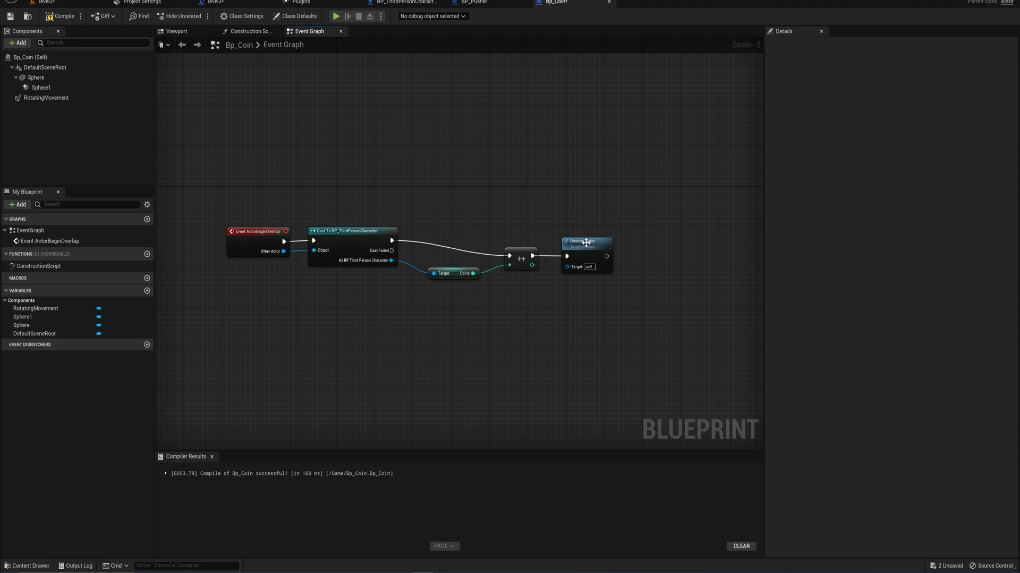
mouse_move(583, 245)
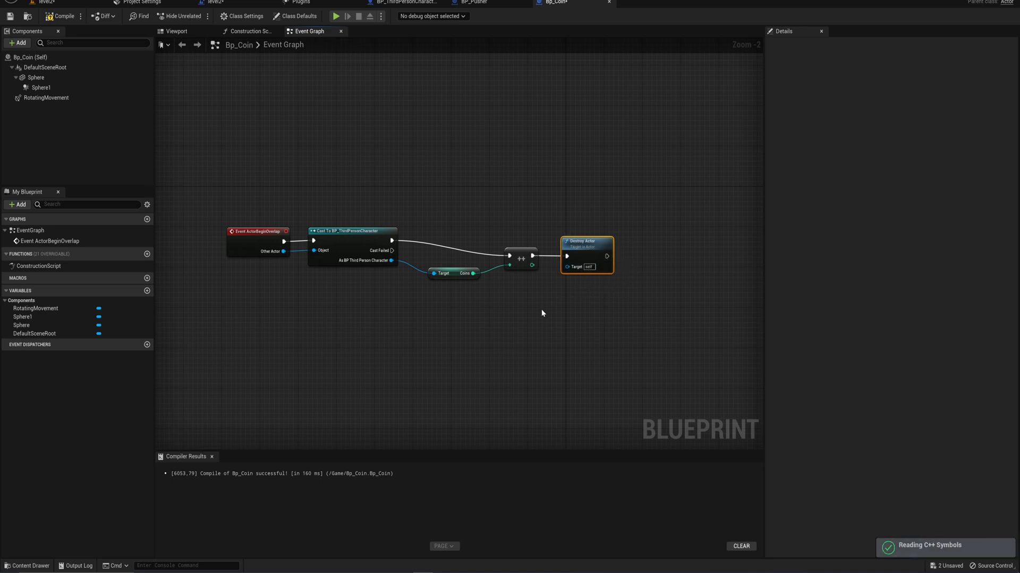
mouse_move(48, 349)
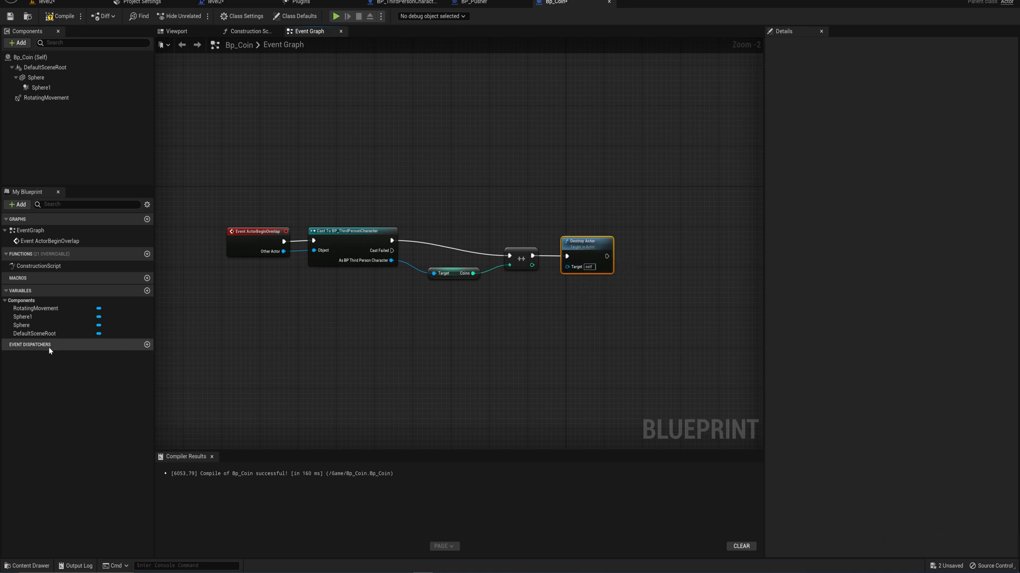
Create an event dispatcher named CoinPickedUp and pick it up to place in the graph
click(147, 344)
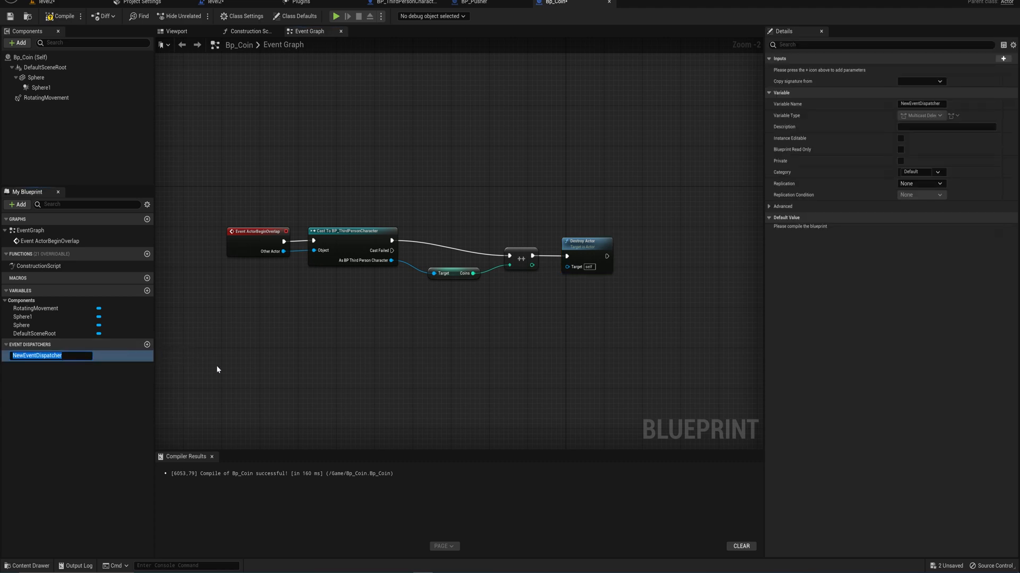
text(Coin)
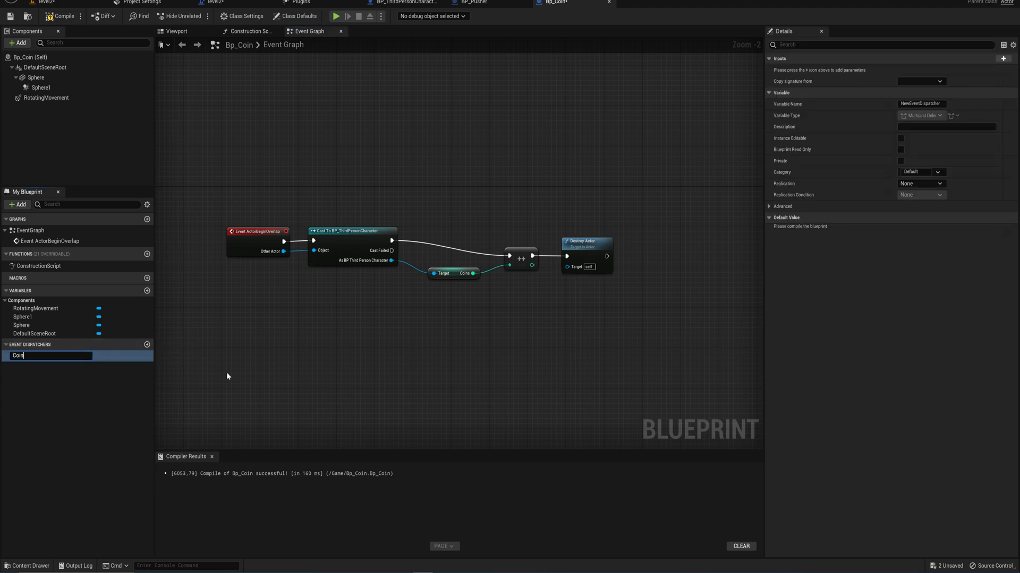
text(CoinPickedUp)
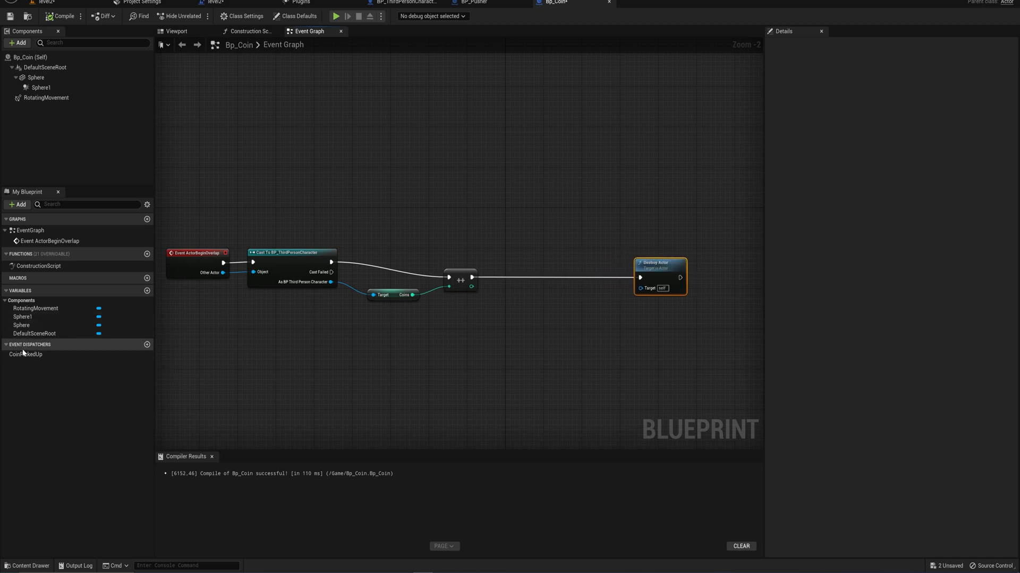
click(25, 355)
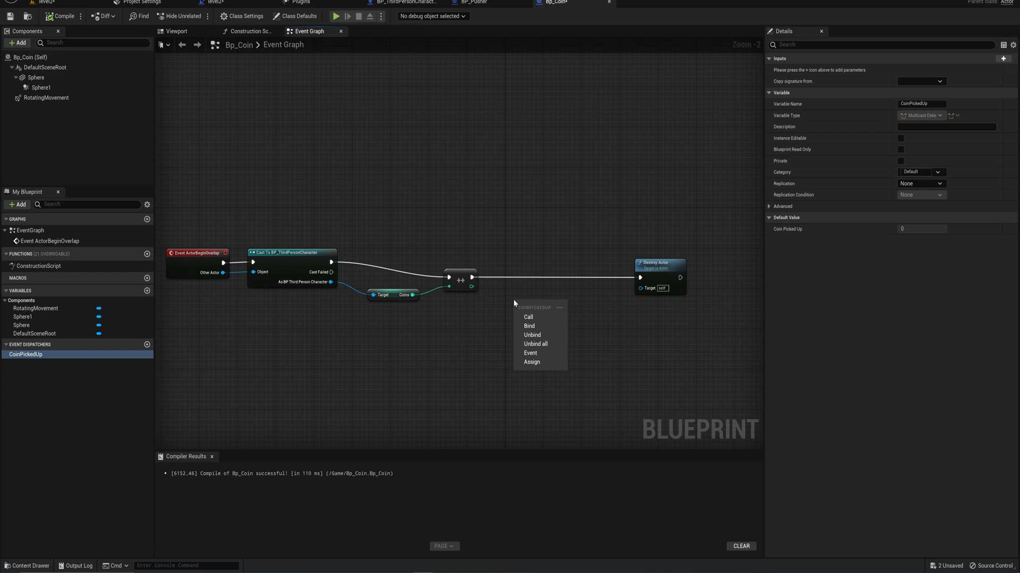
mouse_move(528, 316)
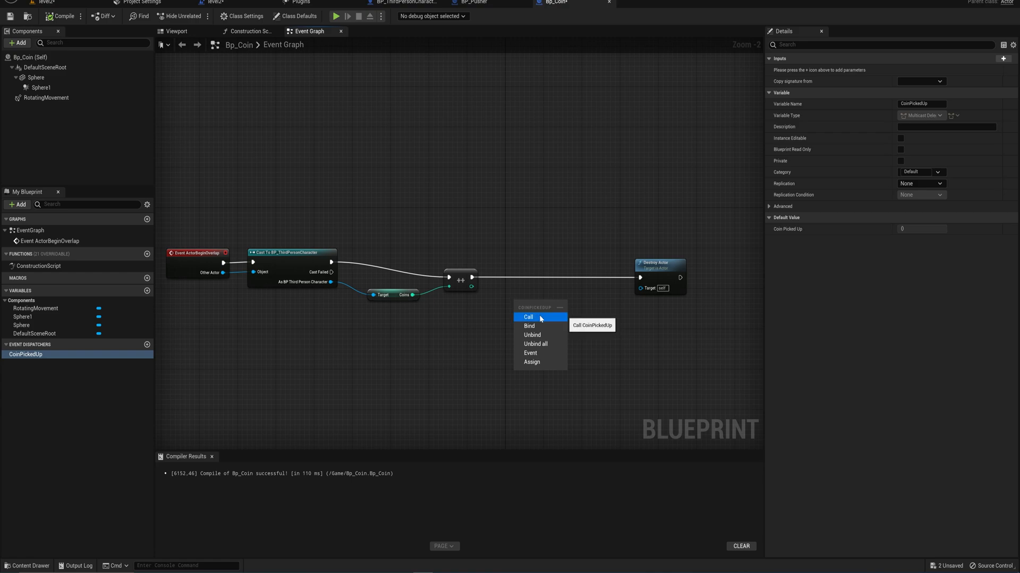
mouse_move(545, 335)
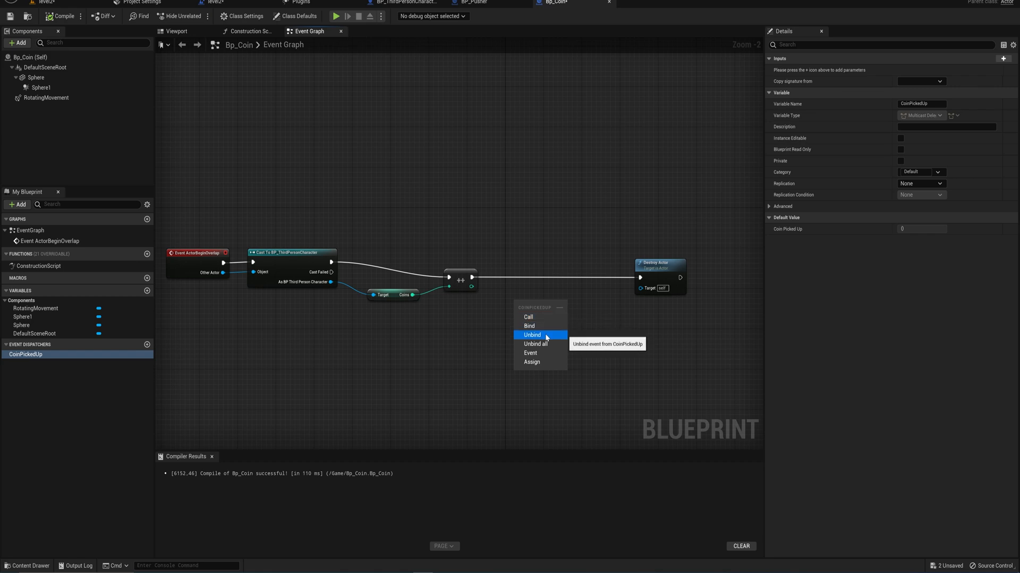
mouse_move(541, 352)
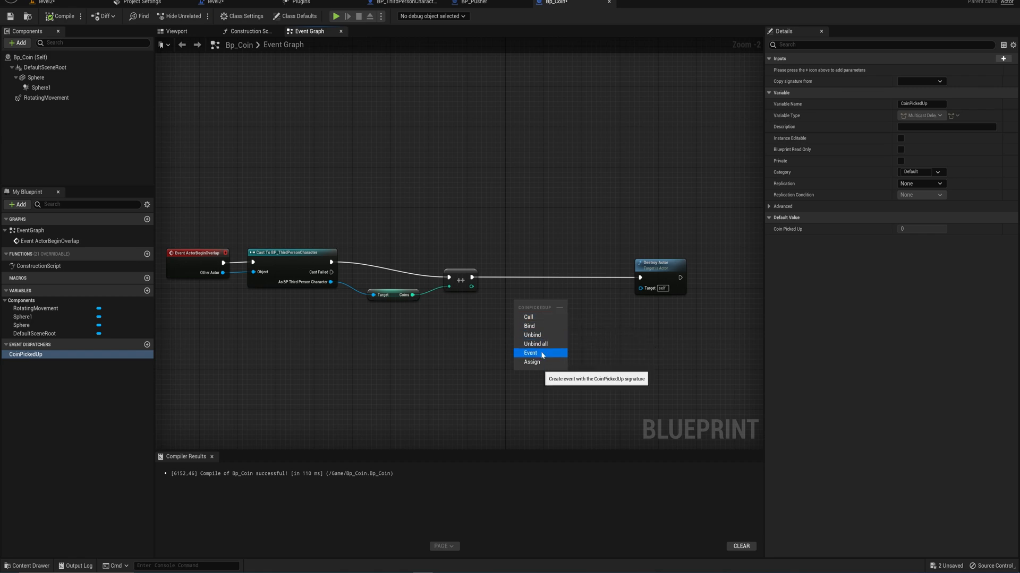
mouse_move(530, 326)
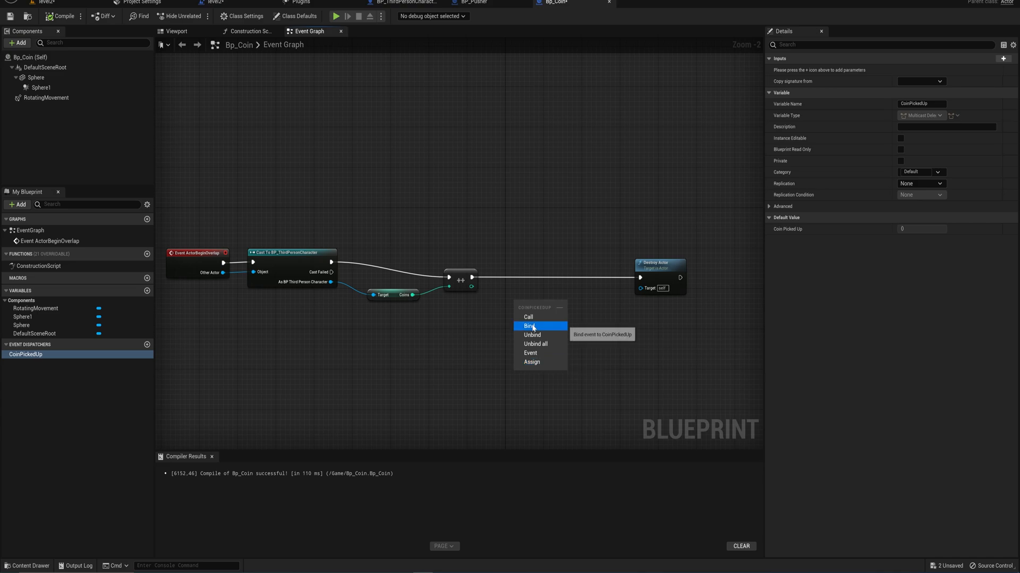
Add a Call CoinPickedUp node wired before the Destroy Actor node
click(528, 317)
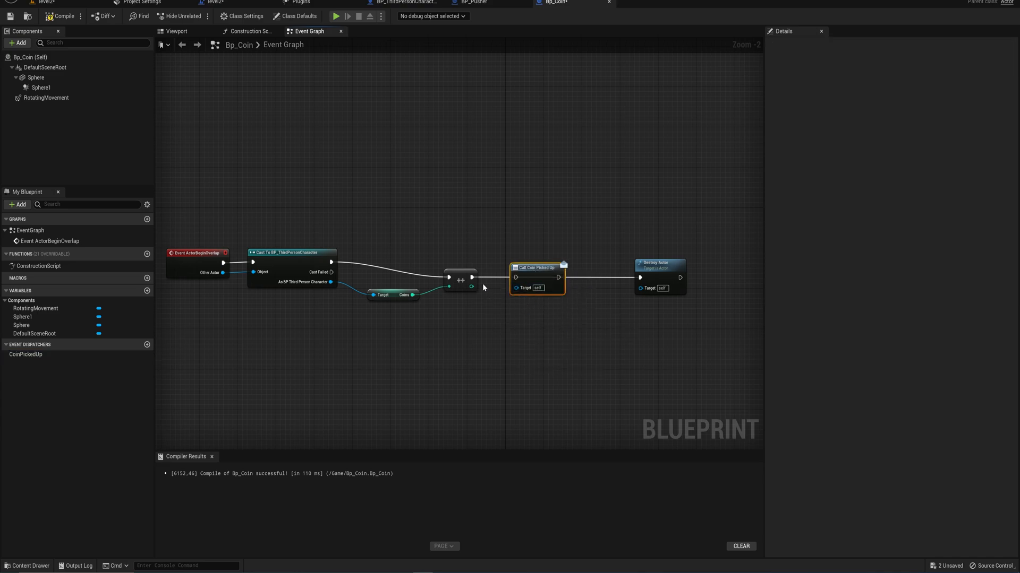
mouse_move(560, 278)
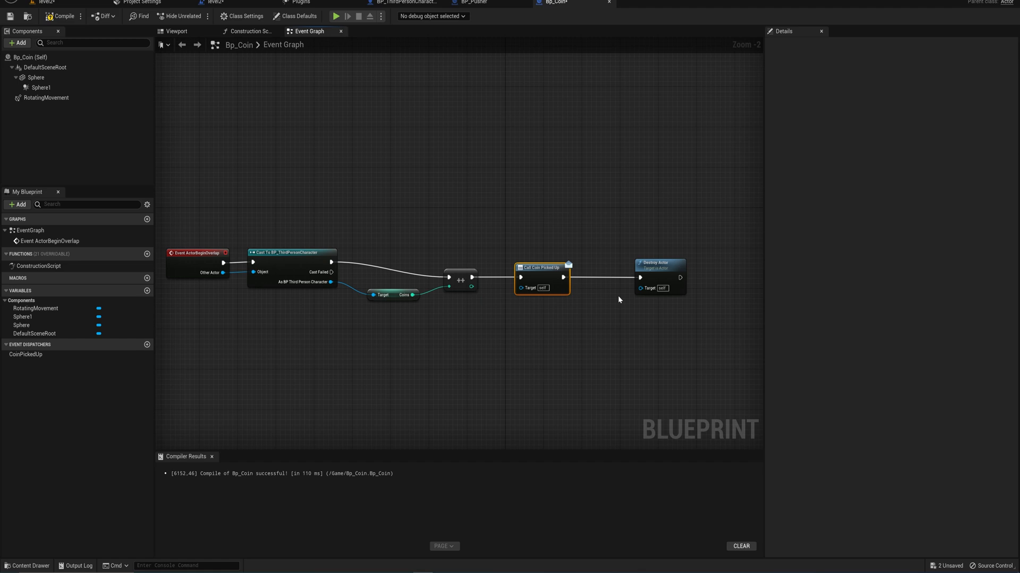
mouse_move(533, 253)
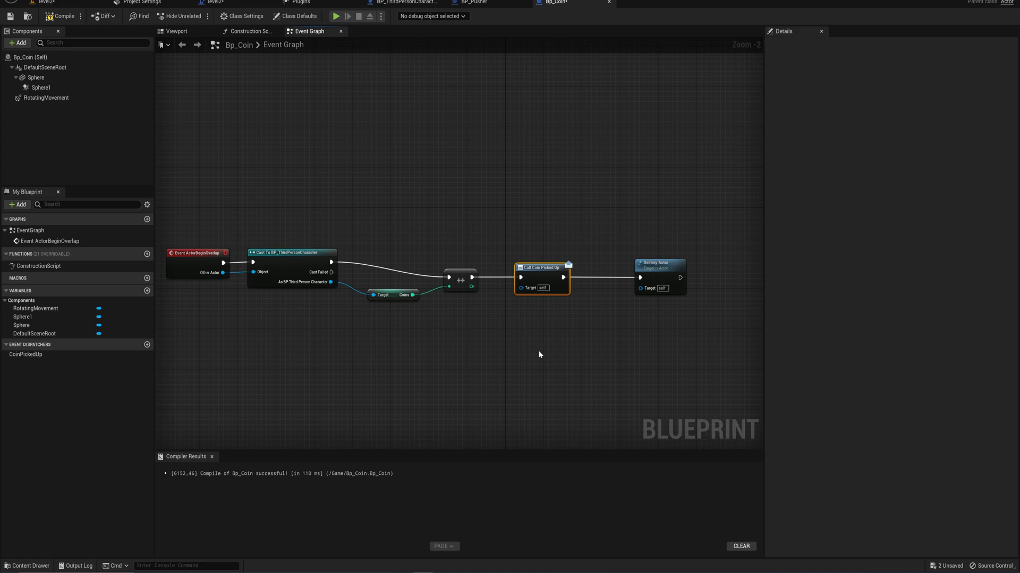
mouse_move(666, 288)
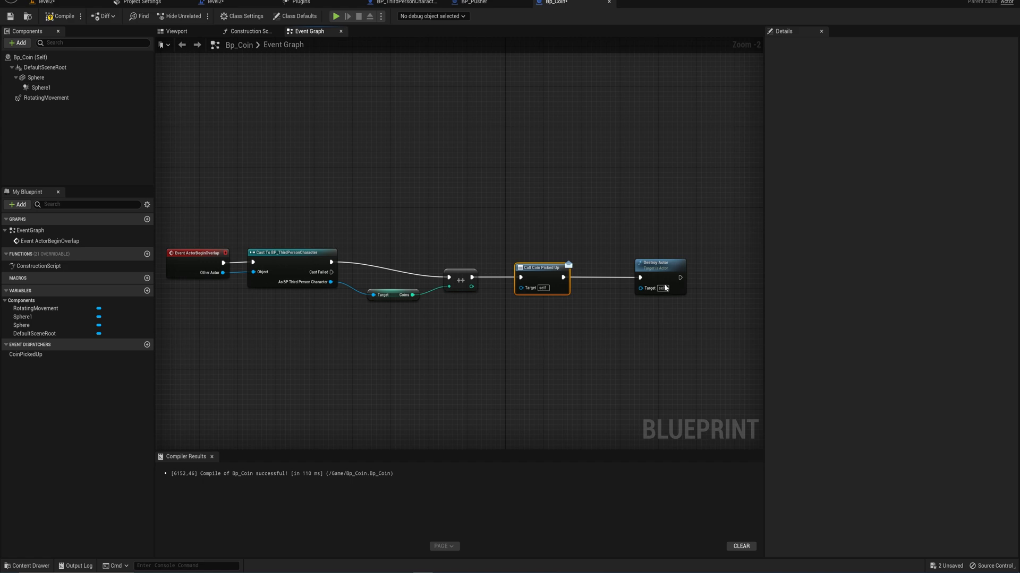
click(658, 263)
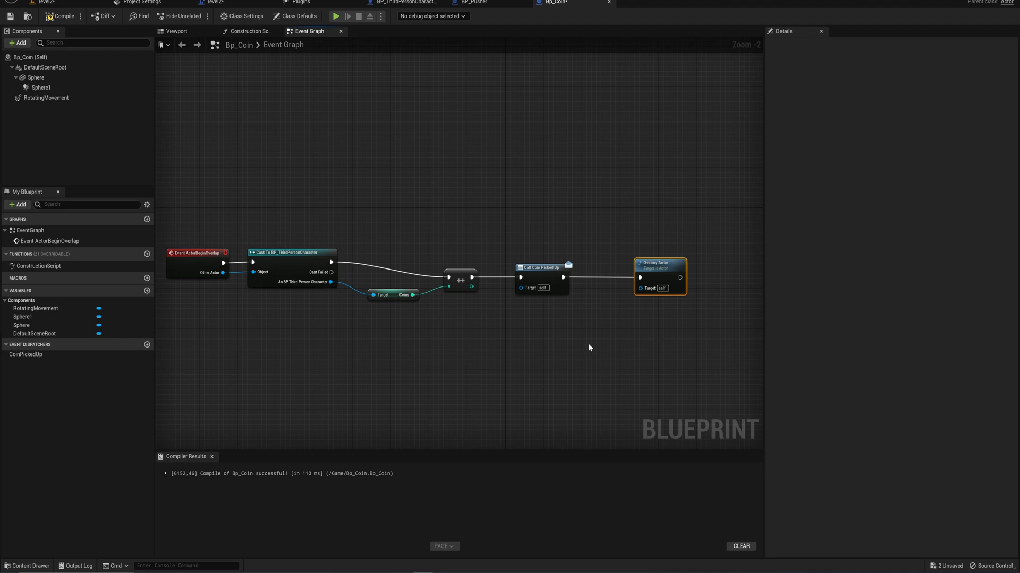
right_click(589, 348)
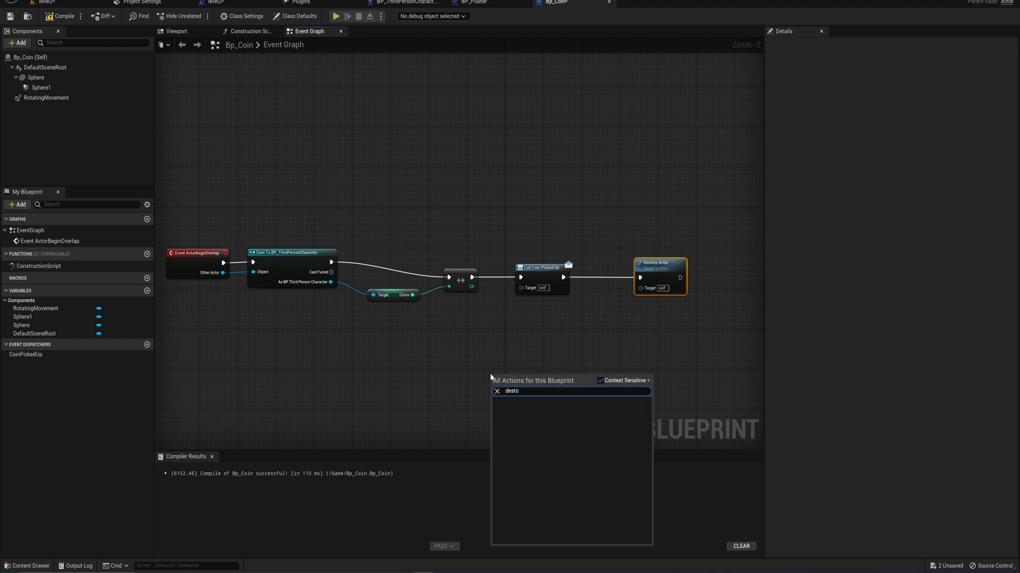
click(514, 391)
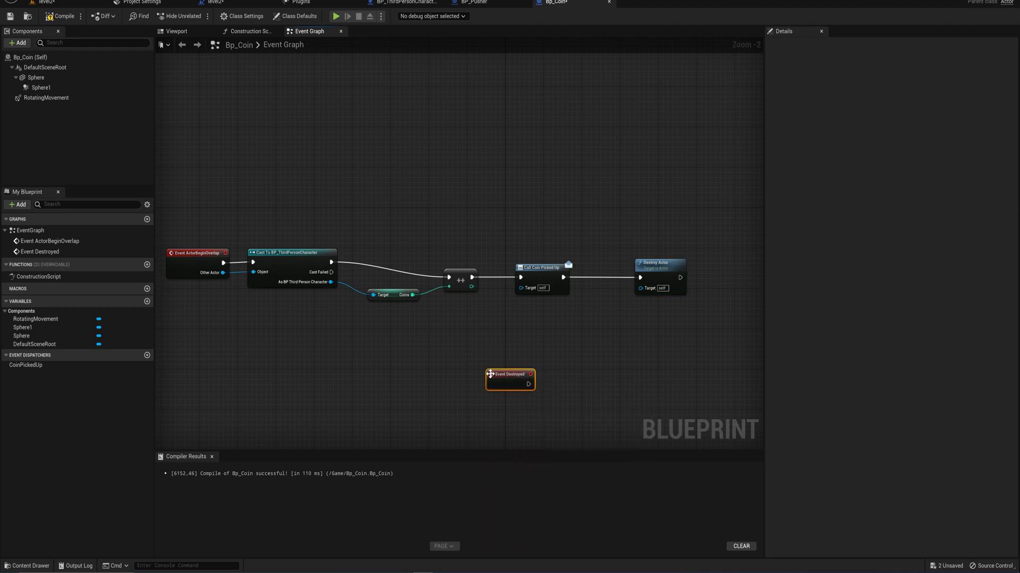
mouse_move(655, 263)
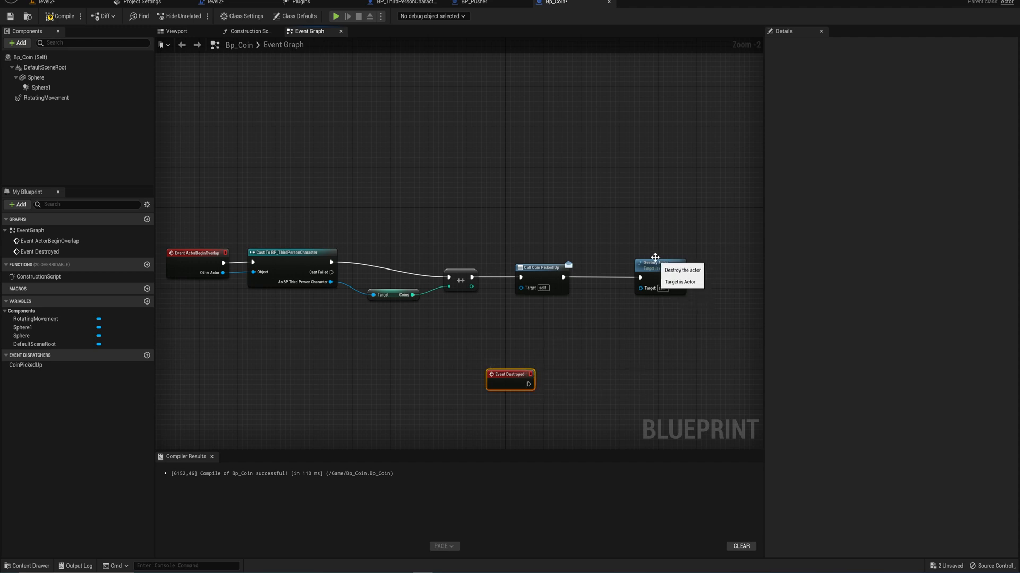
mouse_move(622, 376)
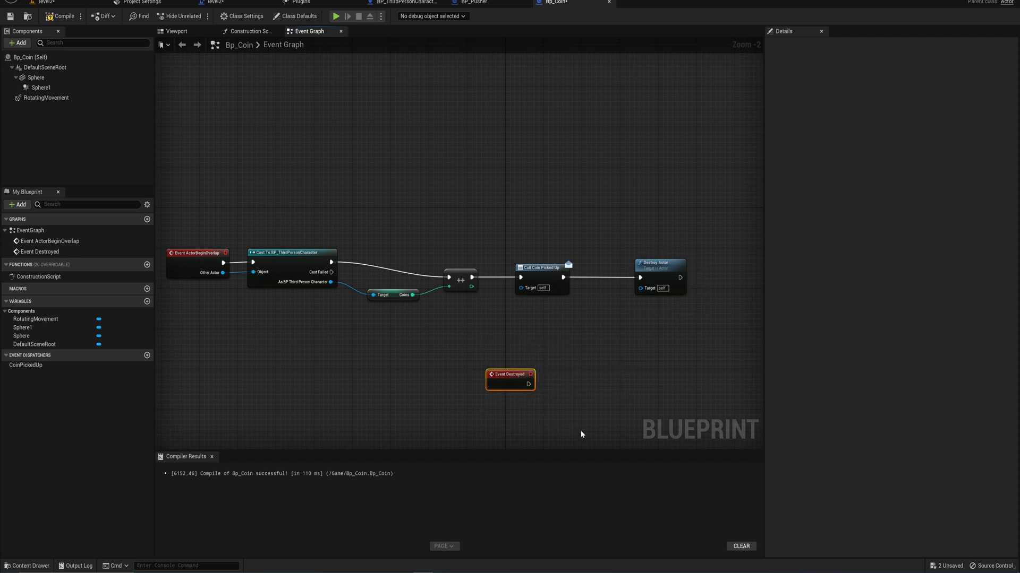
key(Delete)
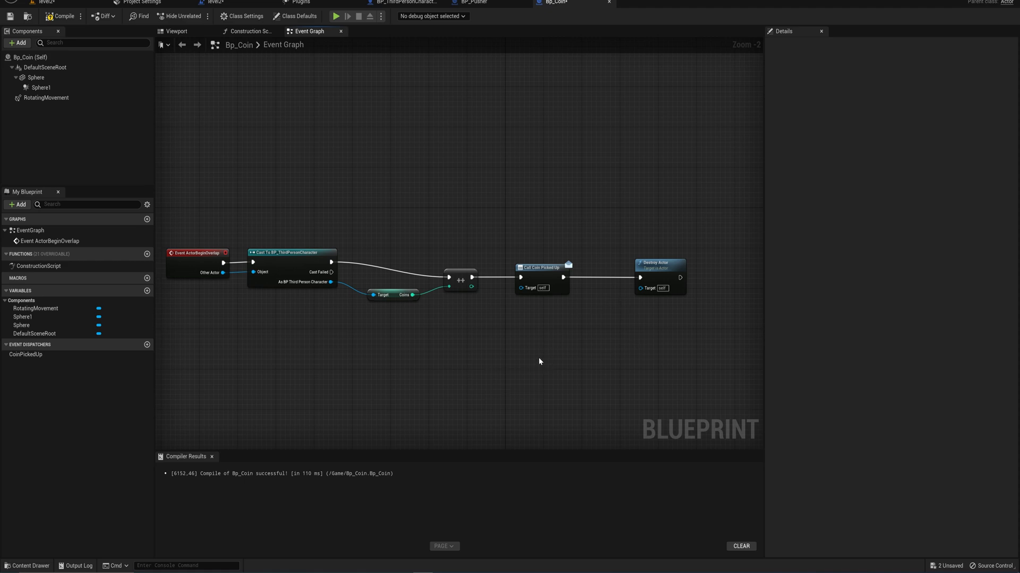
mouse_move(63, 16)
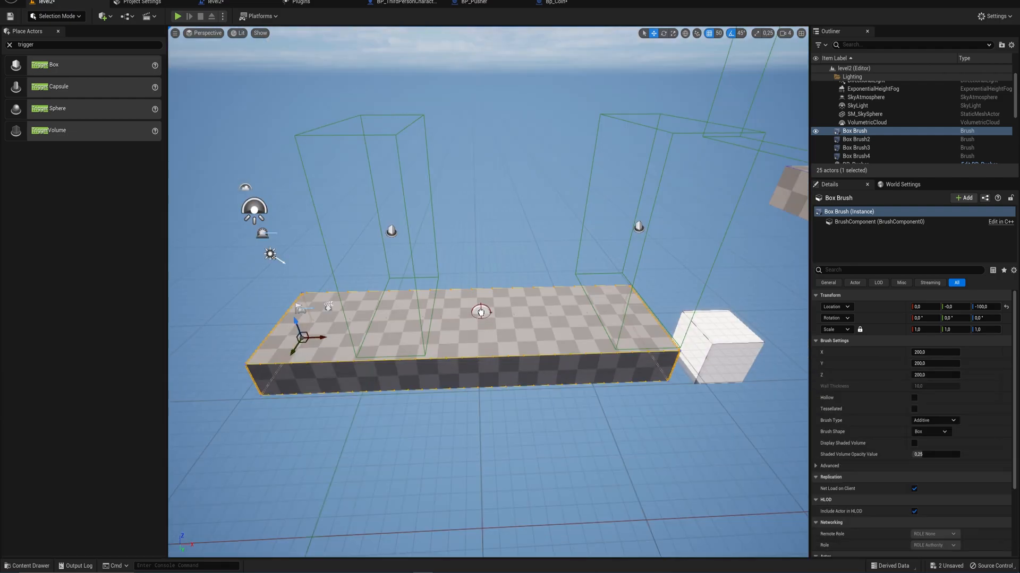
Place a Bp_Coin object reference node in level2's level blueprint
click(852, 126)
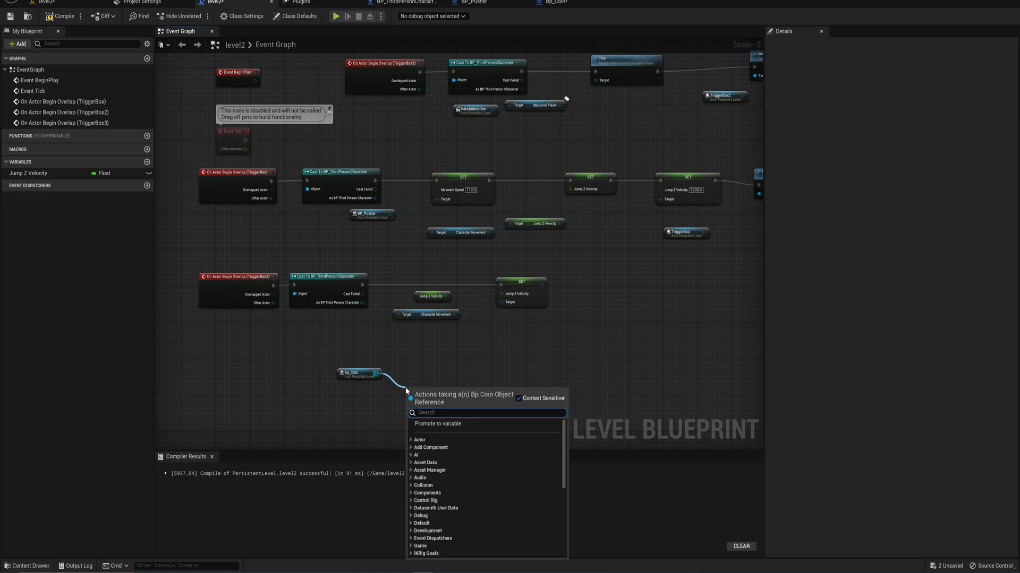
Bind a FirstCoinPickedUp custom event to Bp_Coin's CoinPickedUp dispatcher on Begin Play
text(coin)
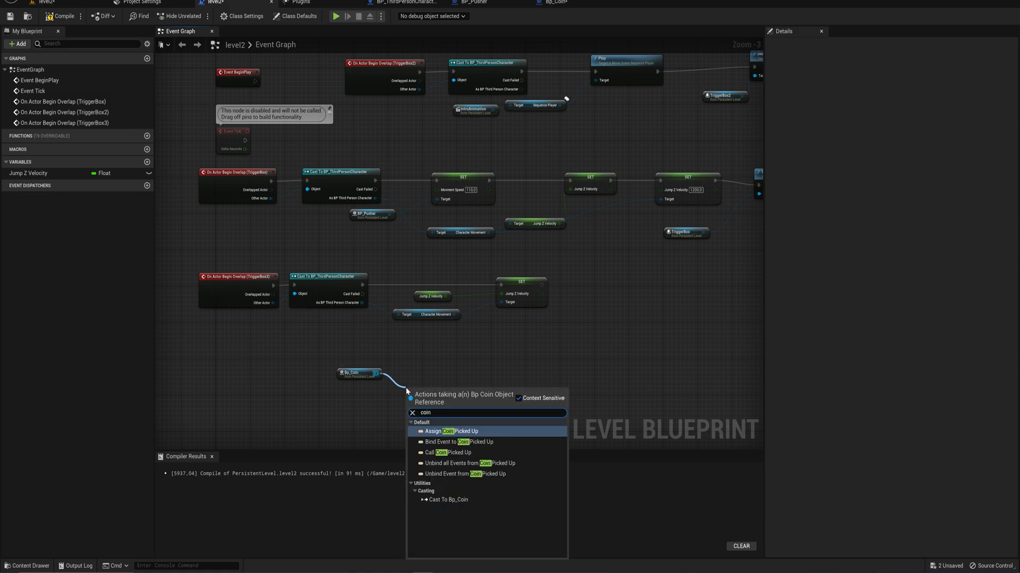
mouse_move(459, 425)
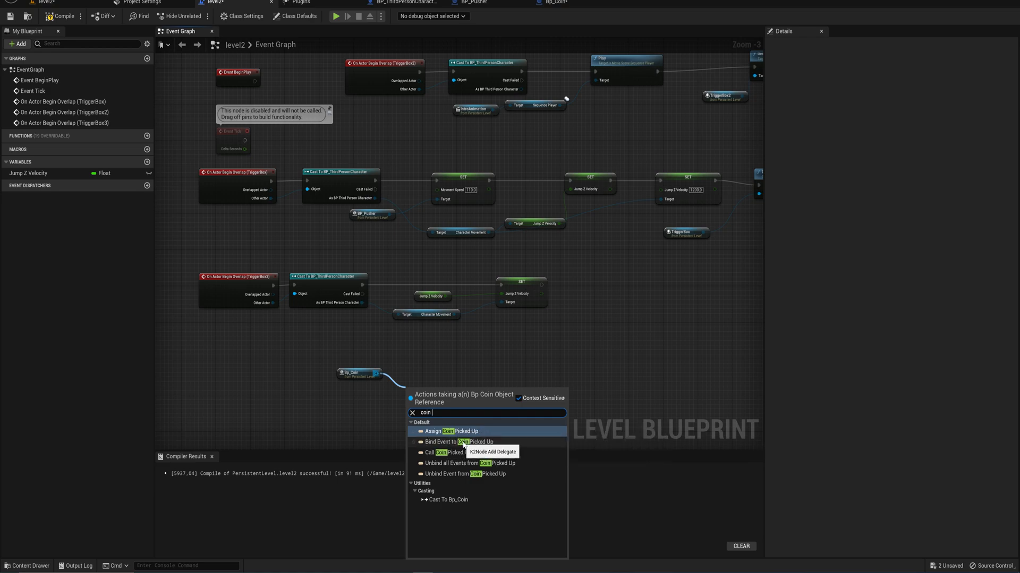
mouse_move(450, 431)
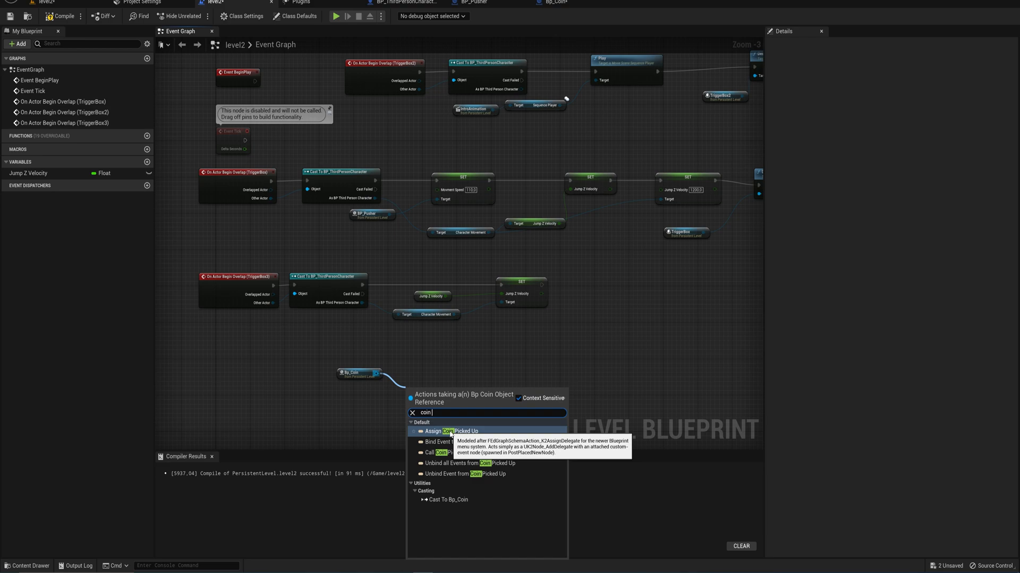
click(447, 431)
text(FirstCoinPickedUp)
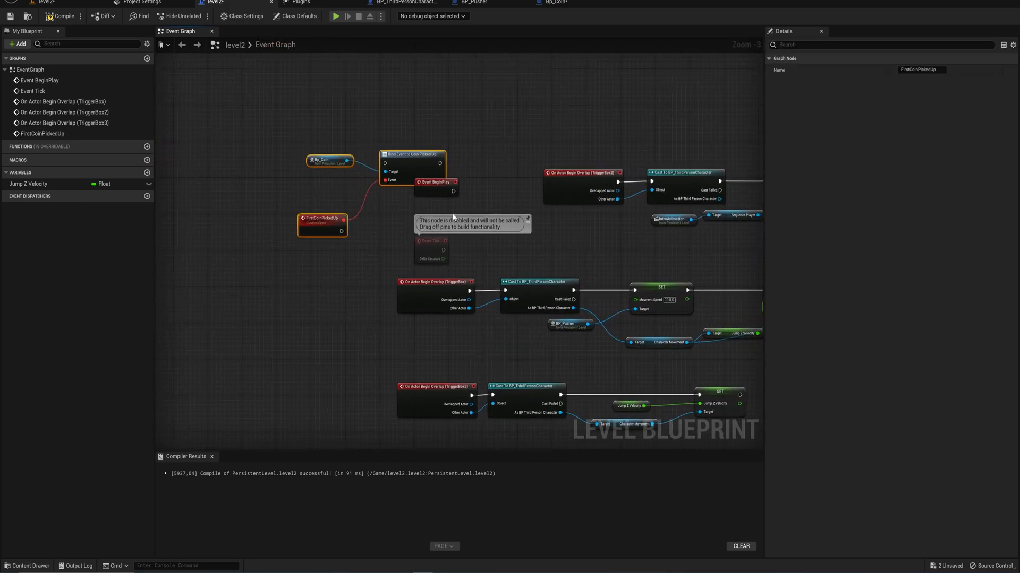
mouse_move(424, 181)
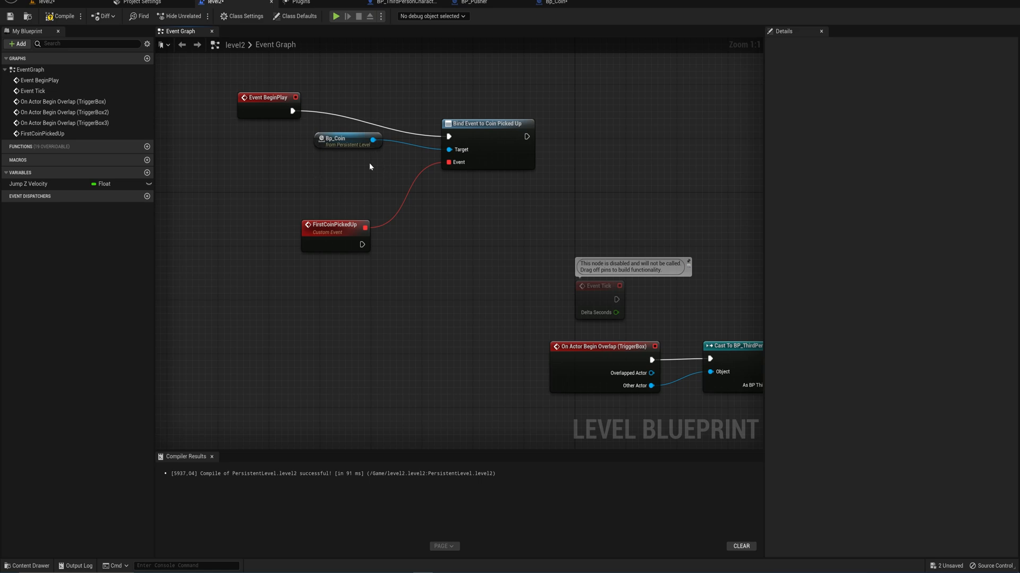
mouse_move(336, 178)
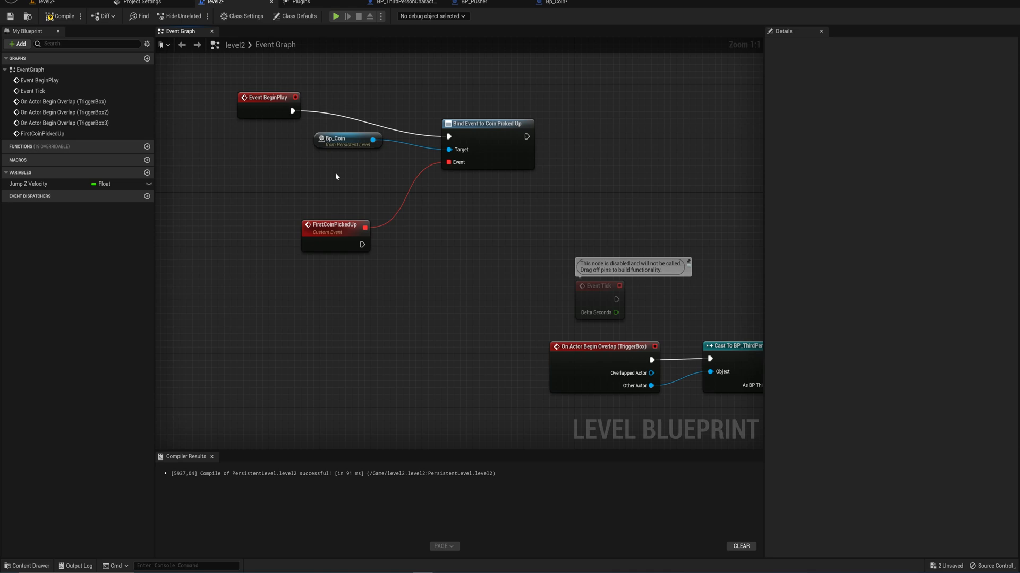
click(335, 228)
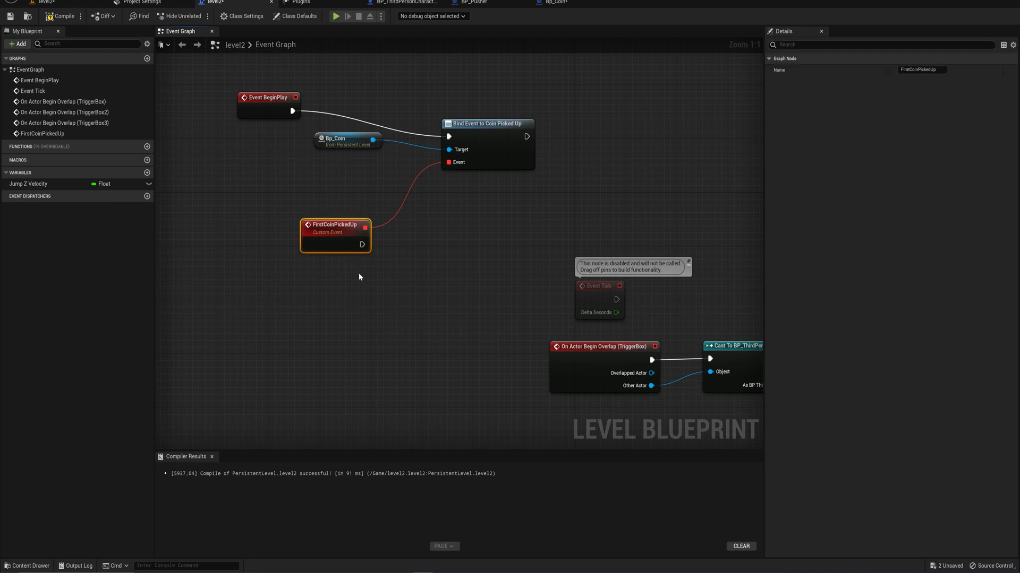
Add Get Player Character and Cast To BP_ThirdPersonCharacter calling Jump, then compile
click(347, 138)
text(get)
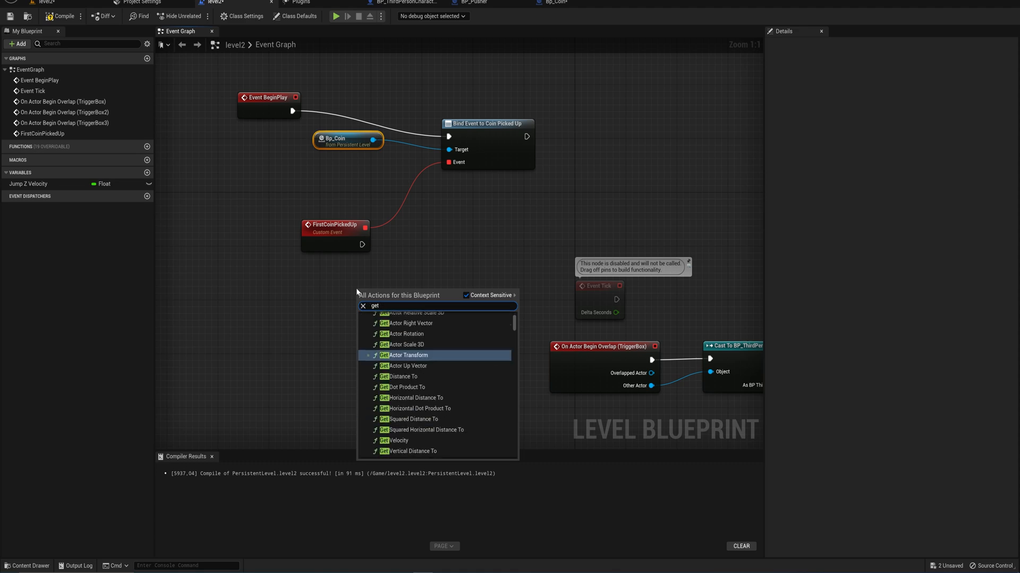
click(357, 292)
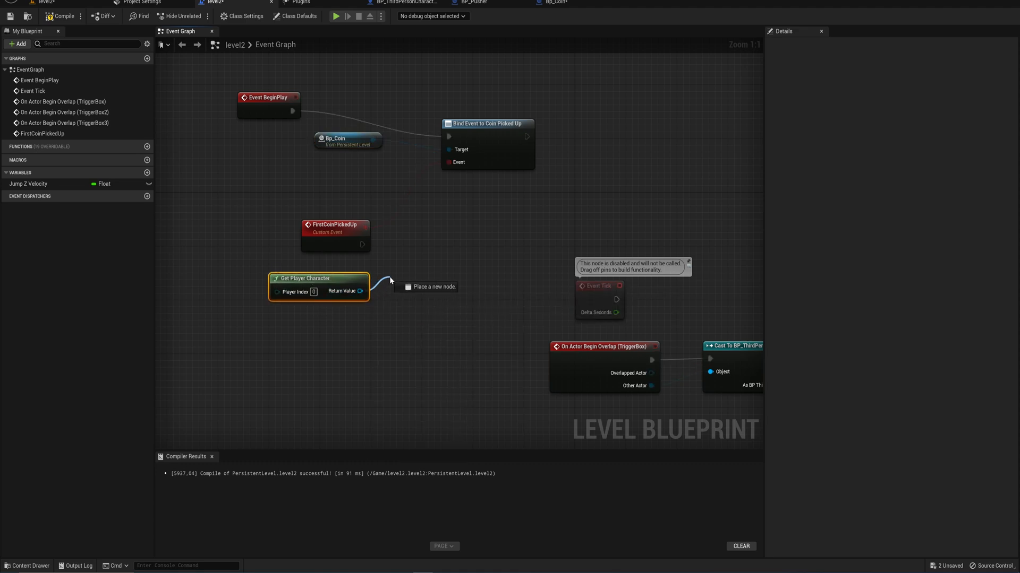
text(cast to bp)
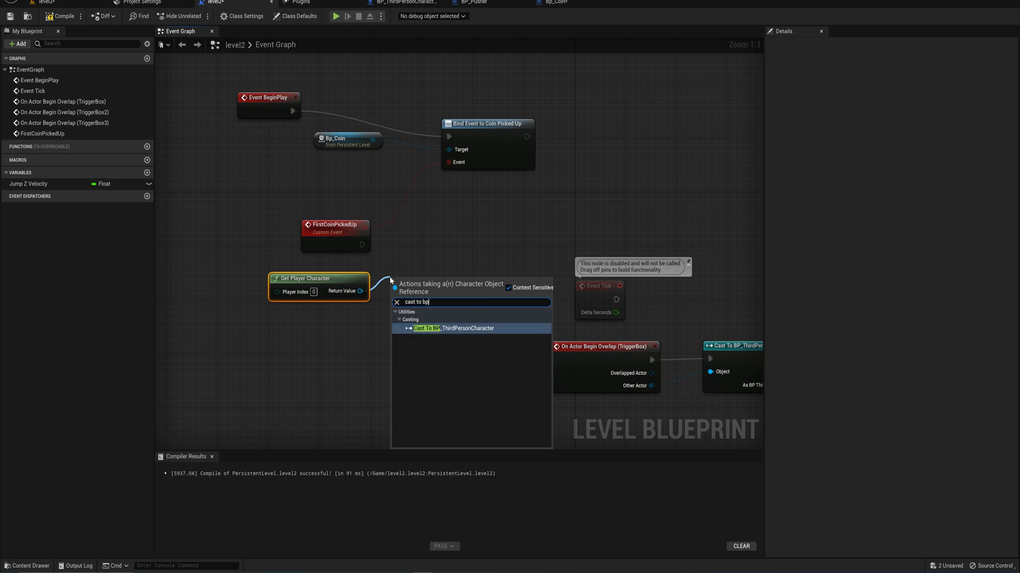
click(445, 328)
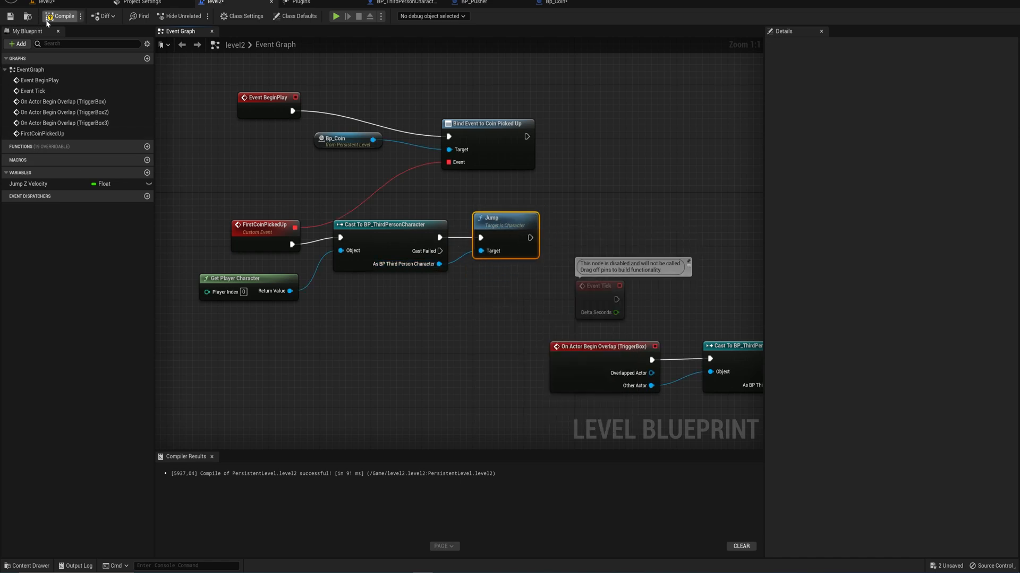
click(63, 16)
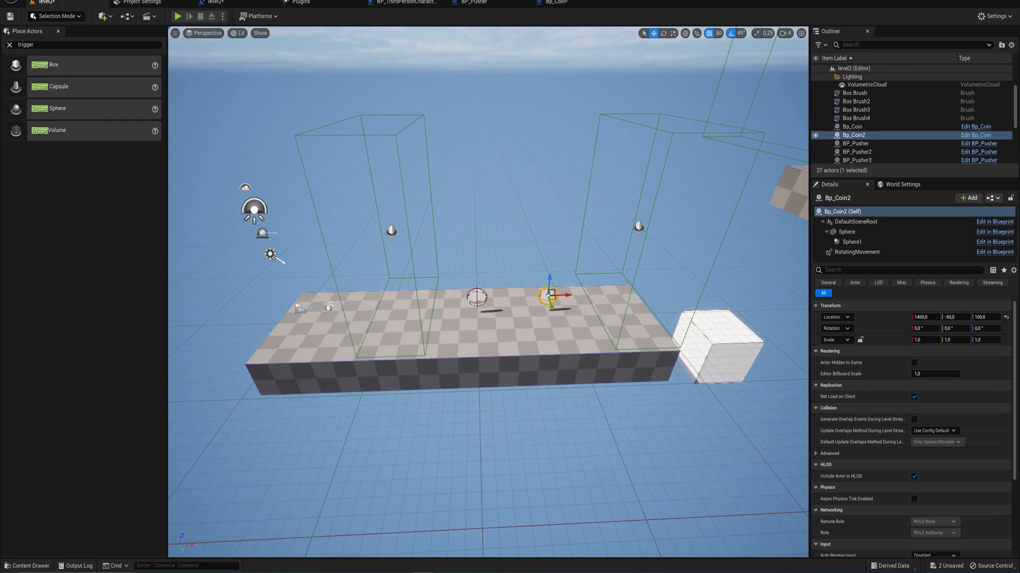
mouse_move(486, 364)
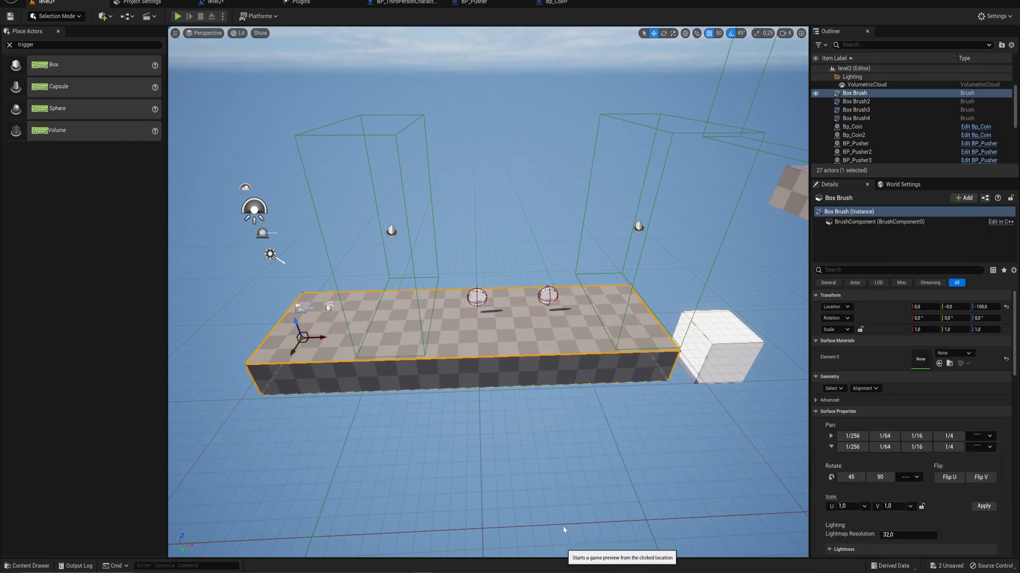
Play-test the level, stop, select Bp_Coin2 and return to the level blueprint graph
click(178, 16)
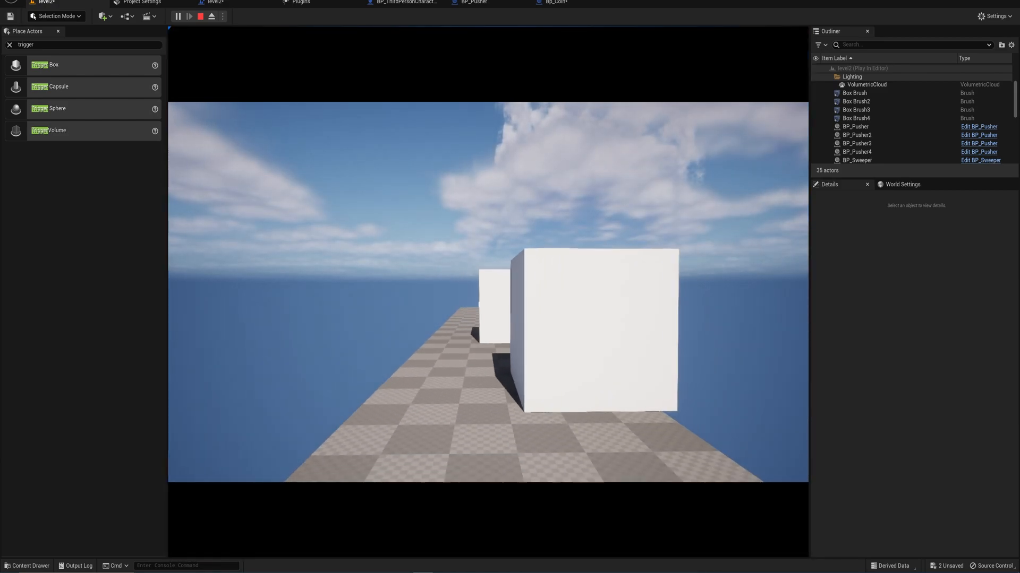
click(200, 16)
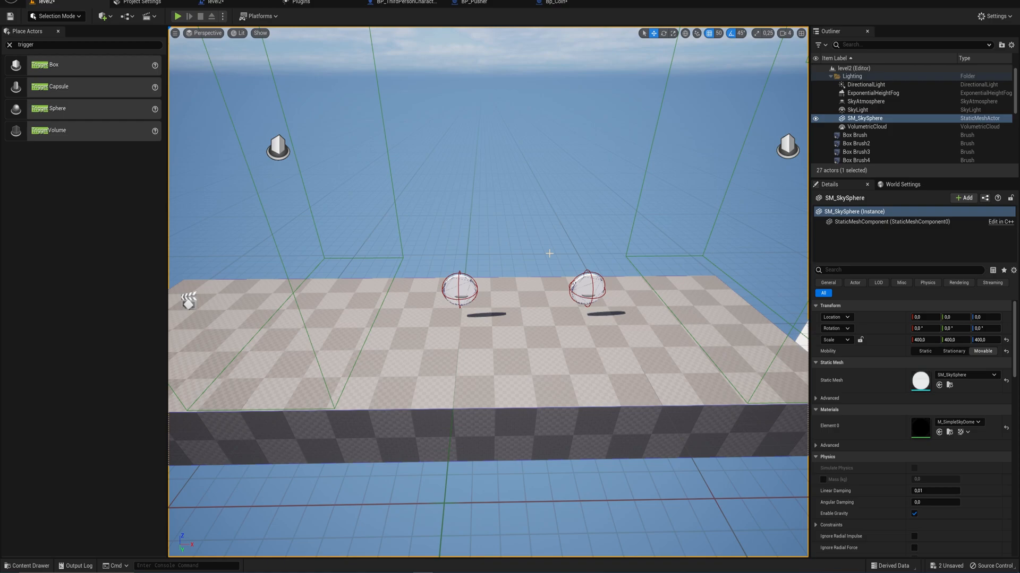
click(587, 288)
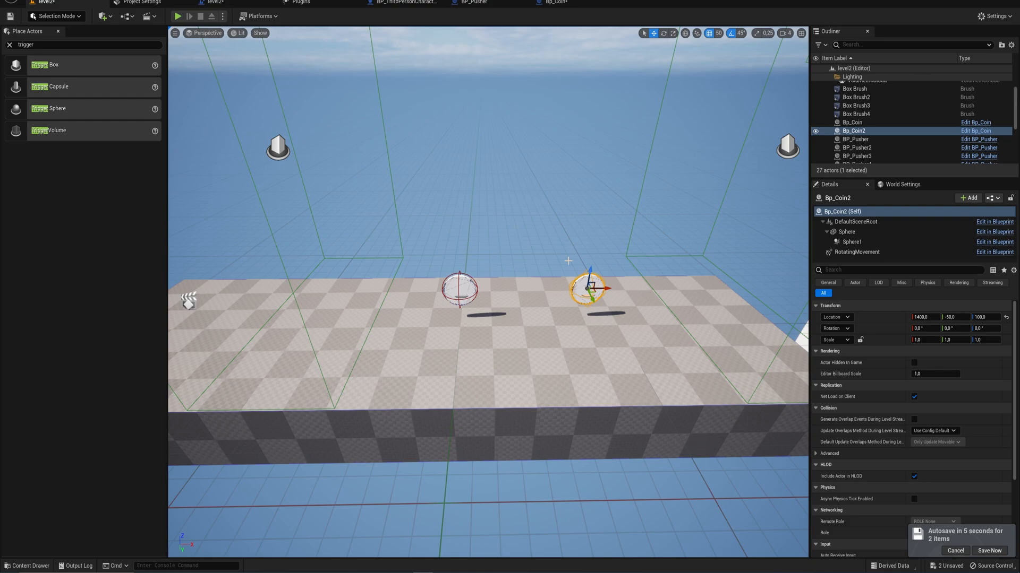
click(989, 551)
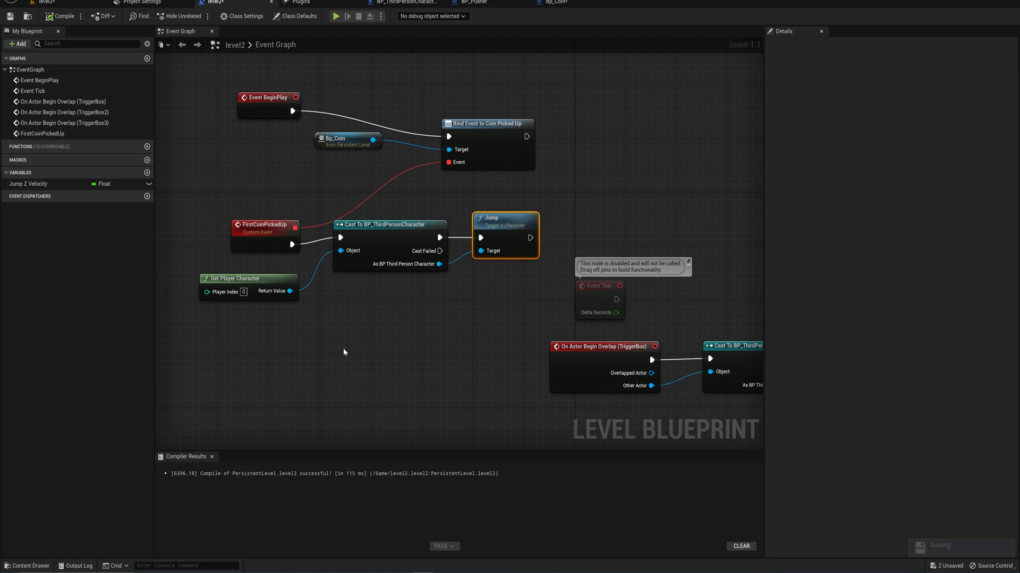
Reference Bp_Coin2 in the graph and bind an event to its On Destroyed
right_click(344, 351)
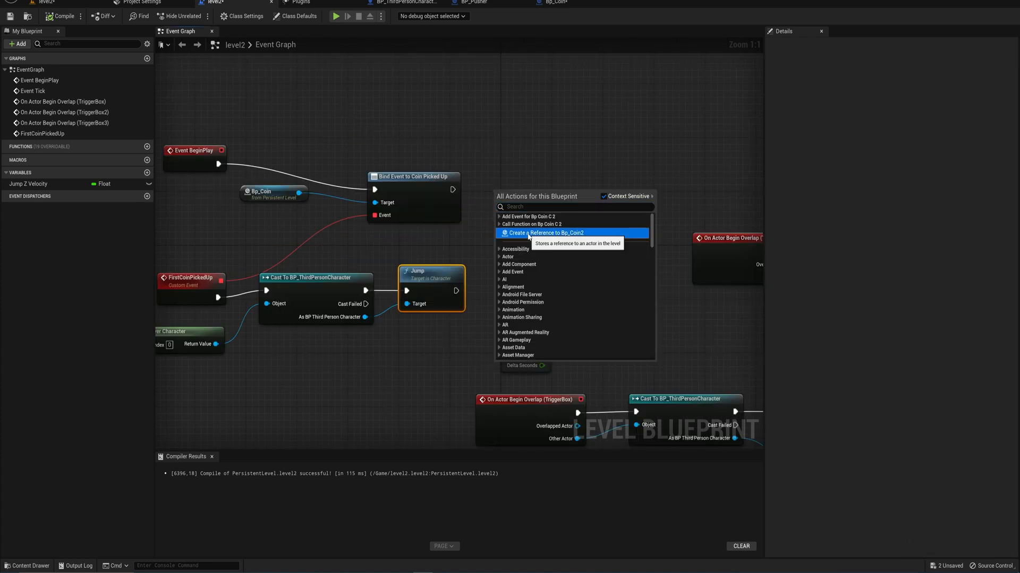
click(544, 233)
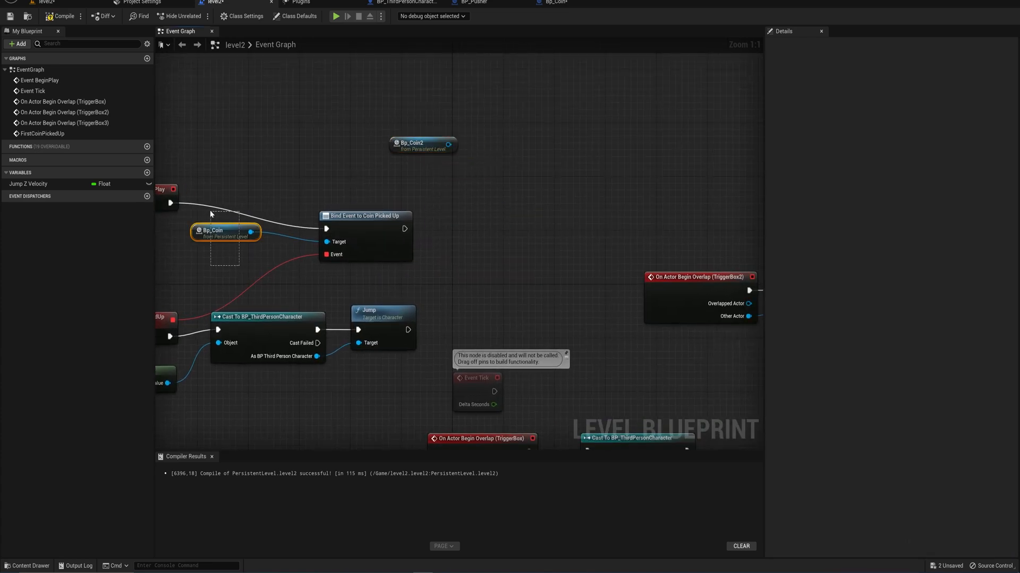
mouse_move(364, 209)
text(bind)
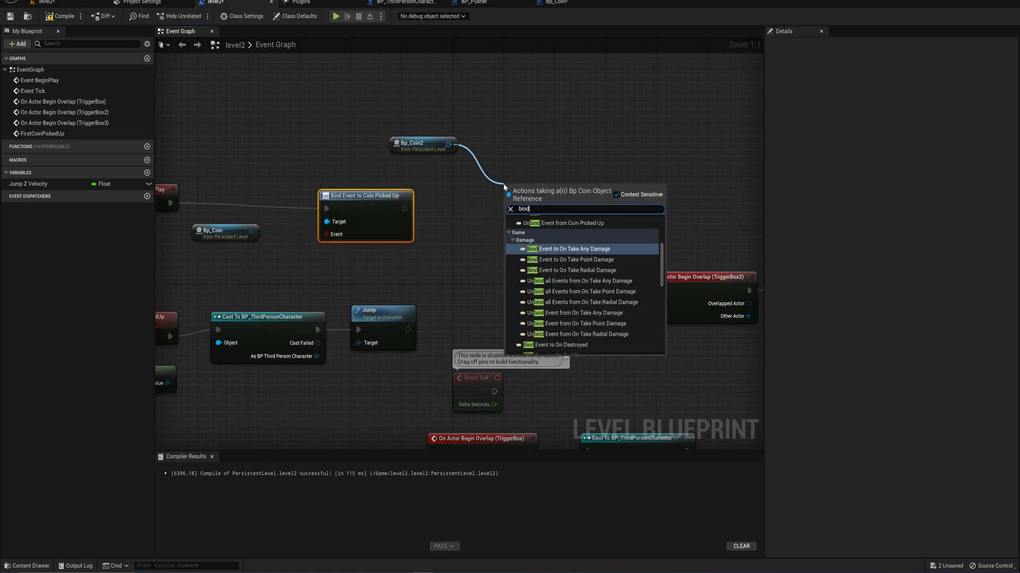
click(560, 344)
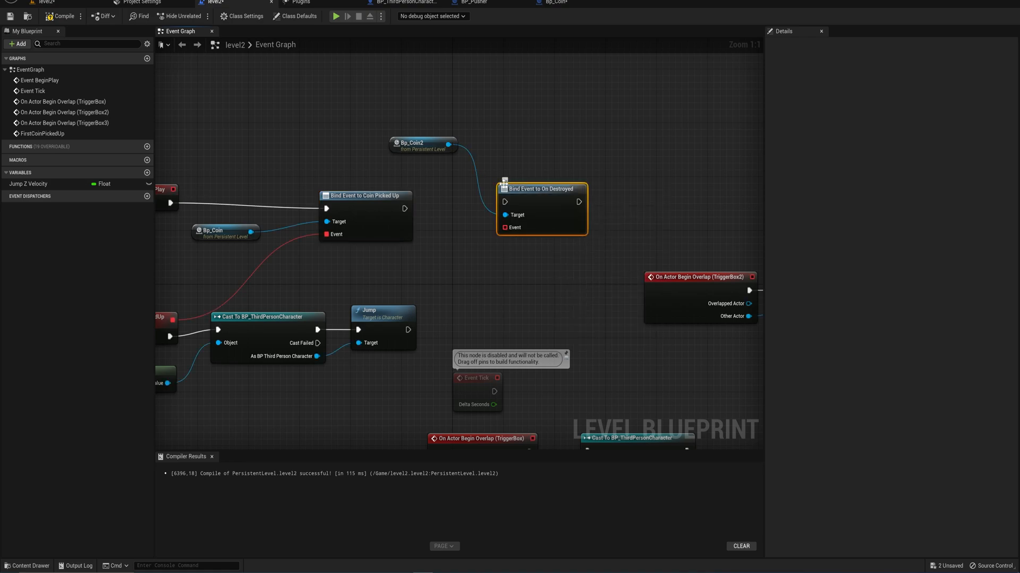
mouse_move(404, 208)
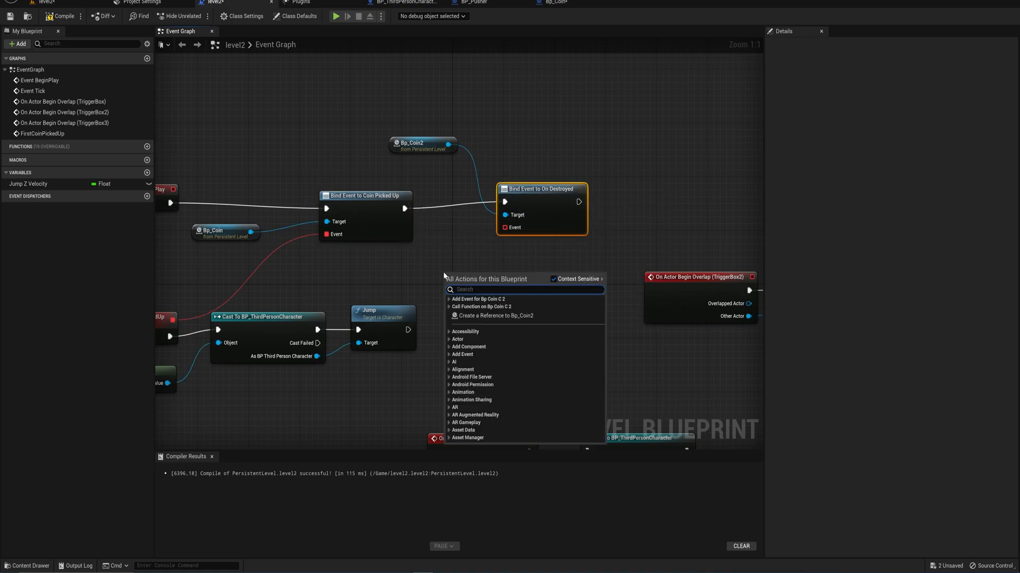
Add a custom event named OpenDoor and select it for editing
text(custom)
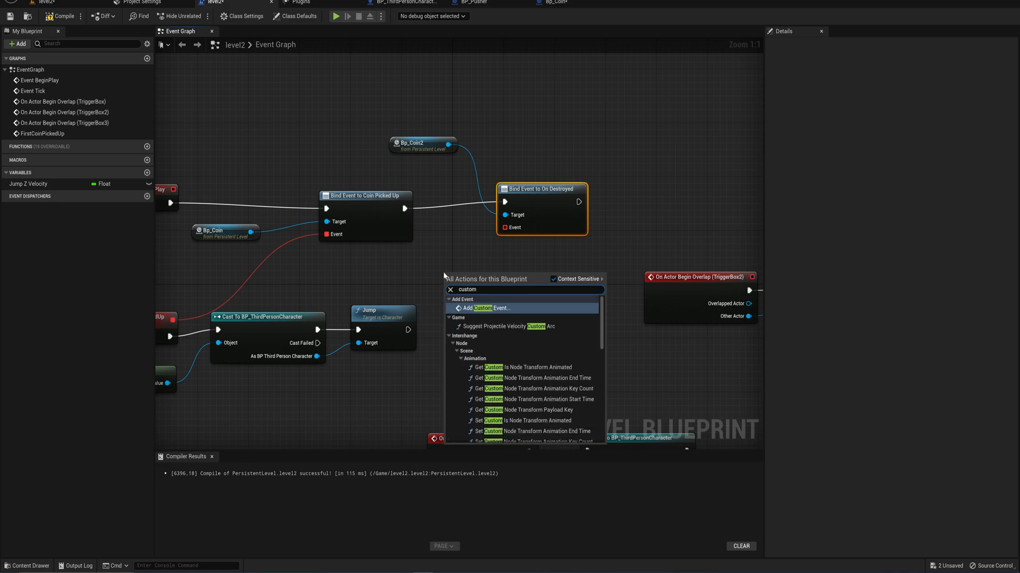
click(490, 308)
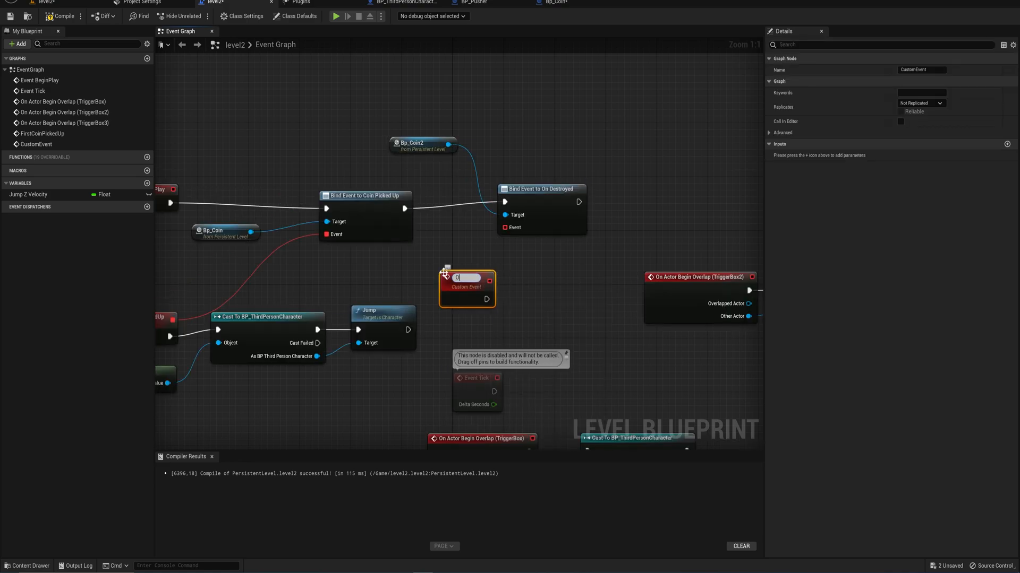
text(OpenDoor)
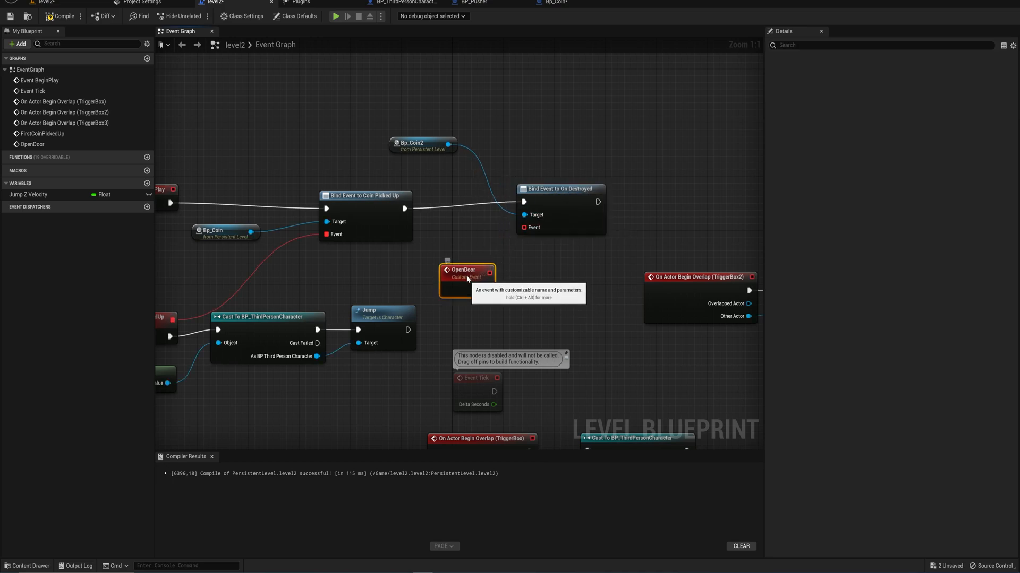
click(461, 260)
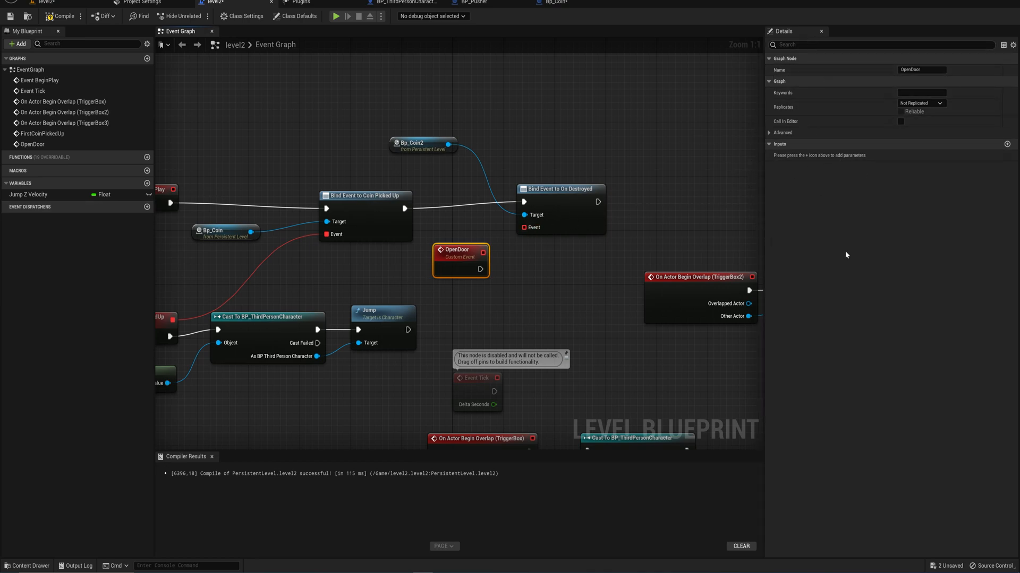
Add an input named Actor to OpenDoor and search its type dropdown for 'actor'
click(1007, 143)
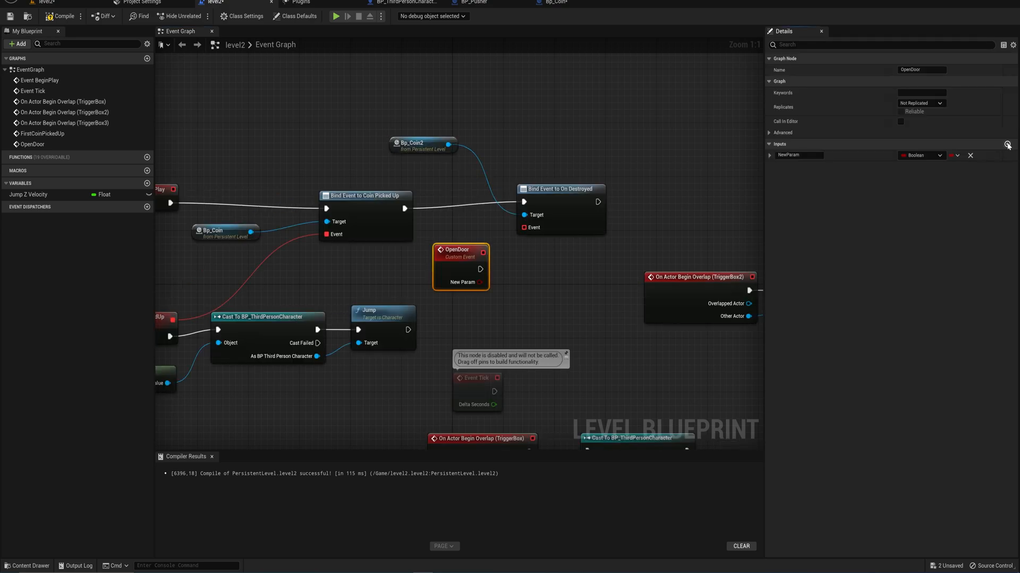
double_click(799, 155)
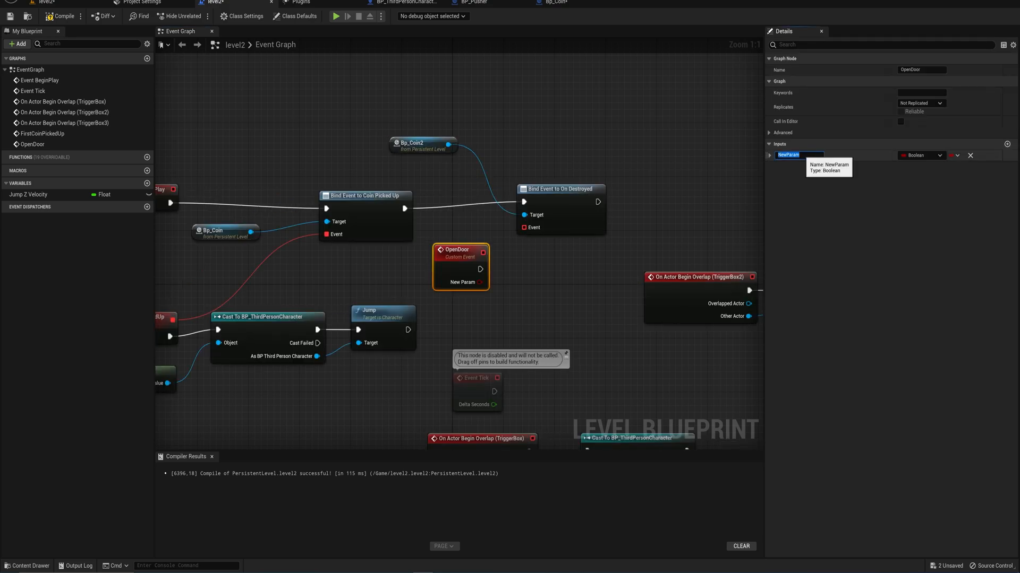
click(920, 155)
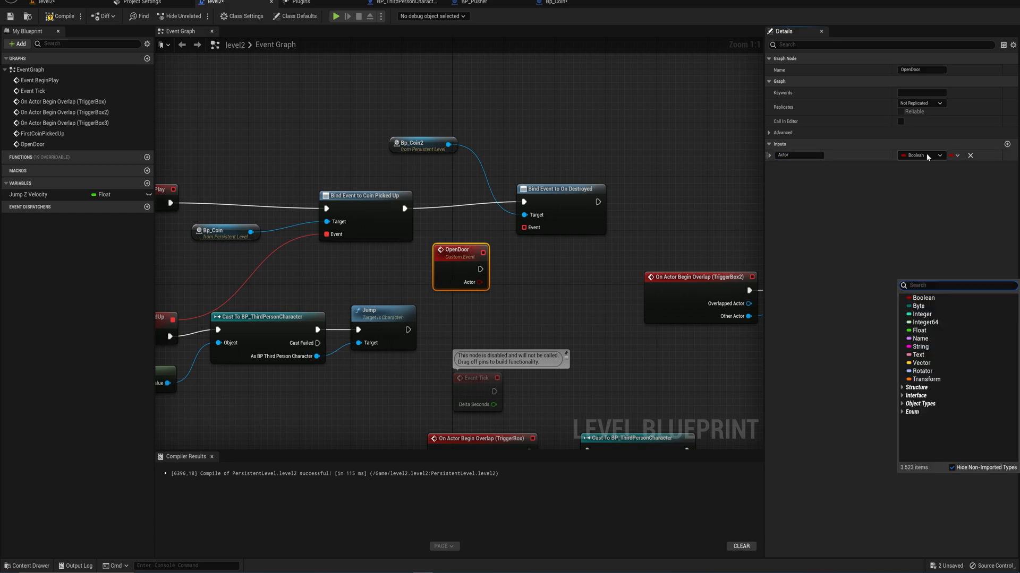
text(act)
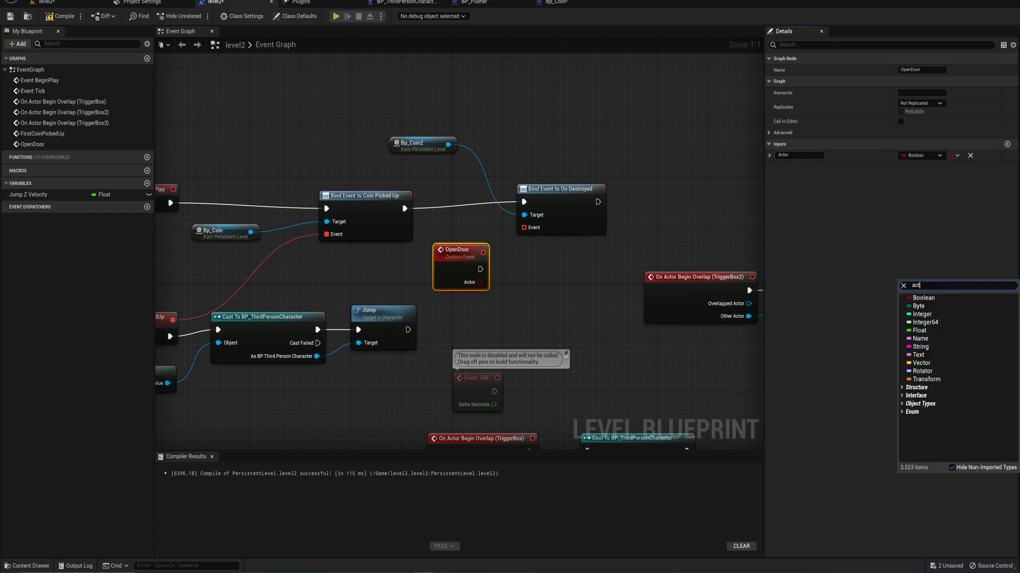
text(or)
text(as)
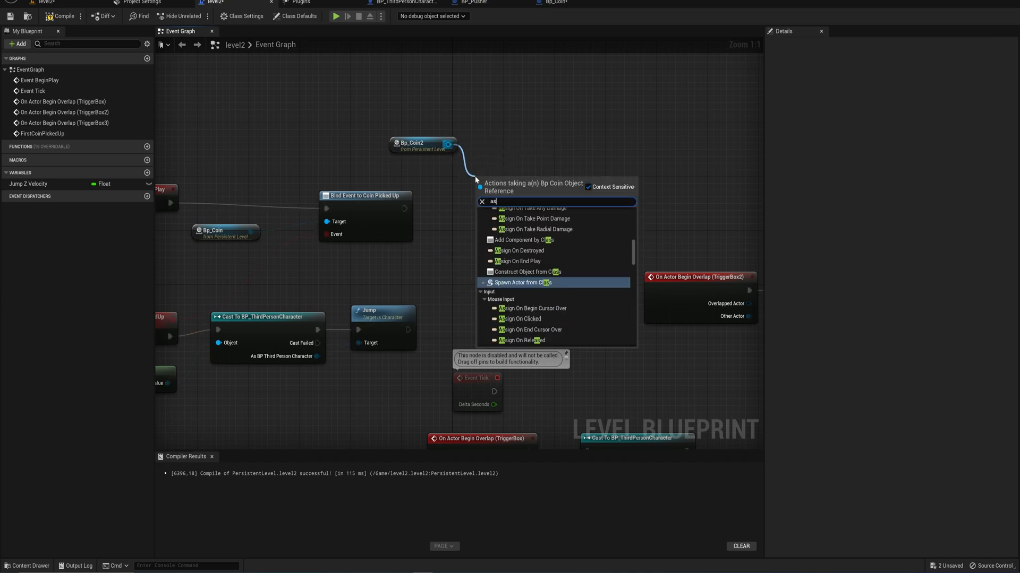
Try an On Destroyed handler for the coin, then search the coin's 'assign on' actions
click(524, 251)
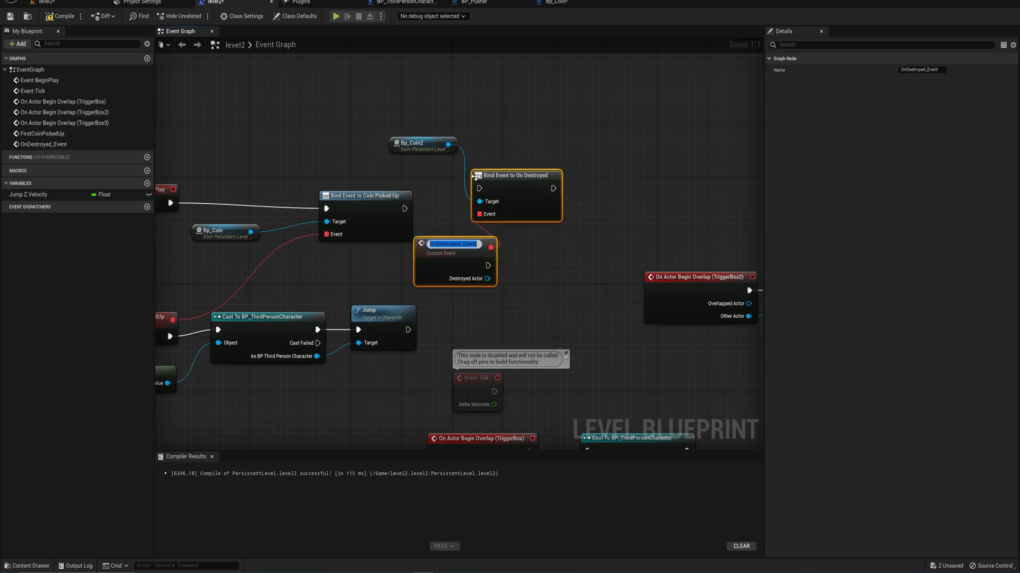
click(500, 300)
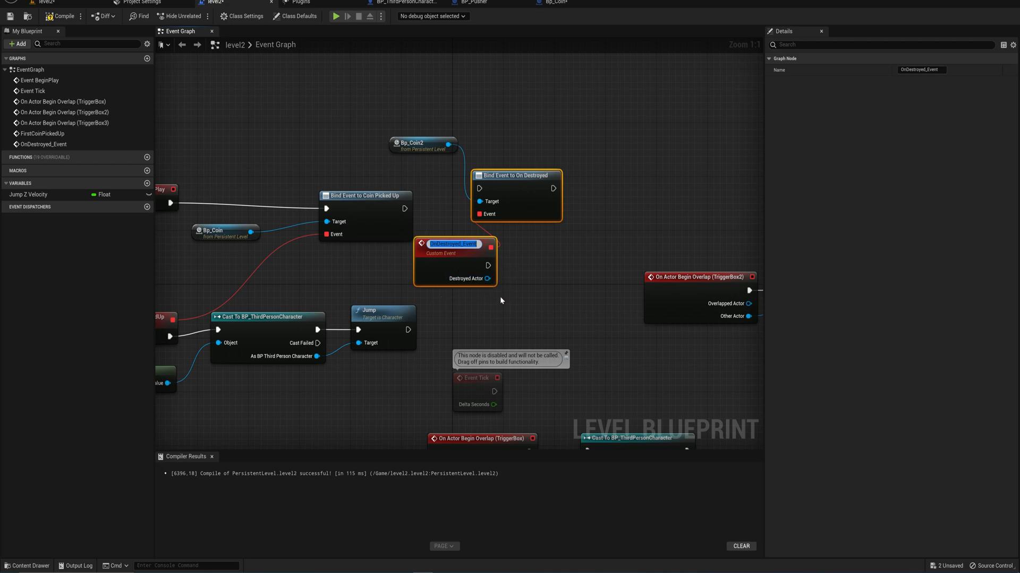
mouse_move(468, 280)
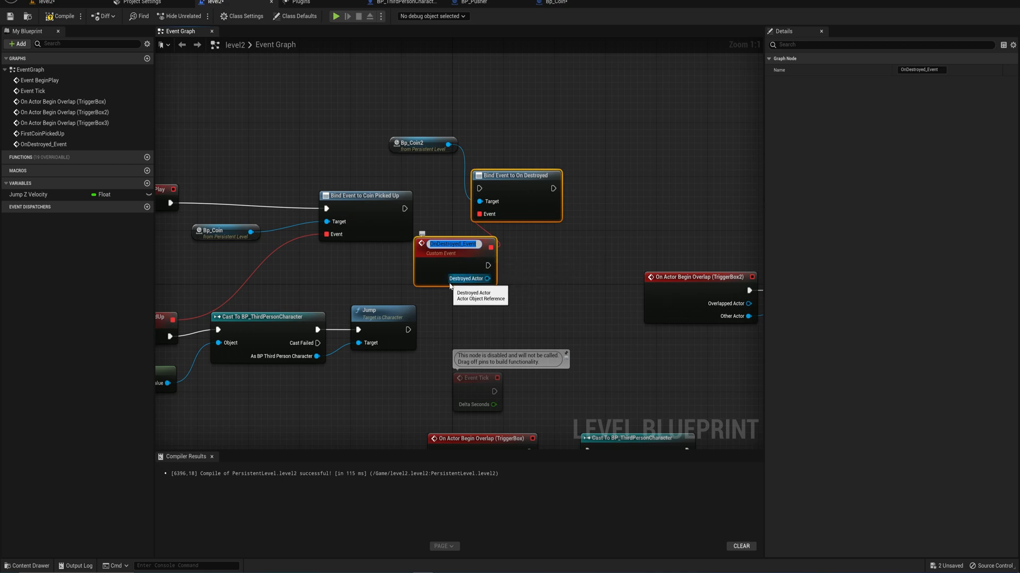
mouse_move(500, 312)
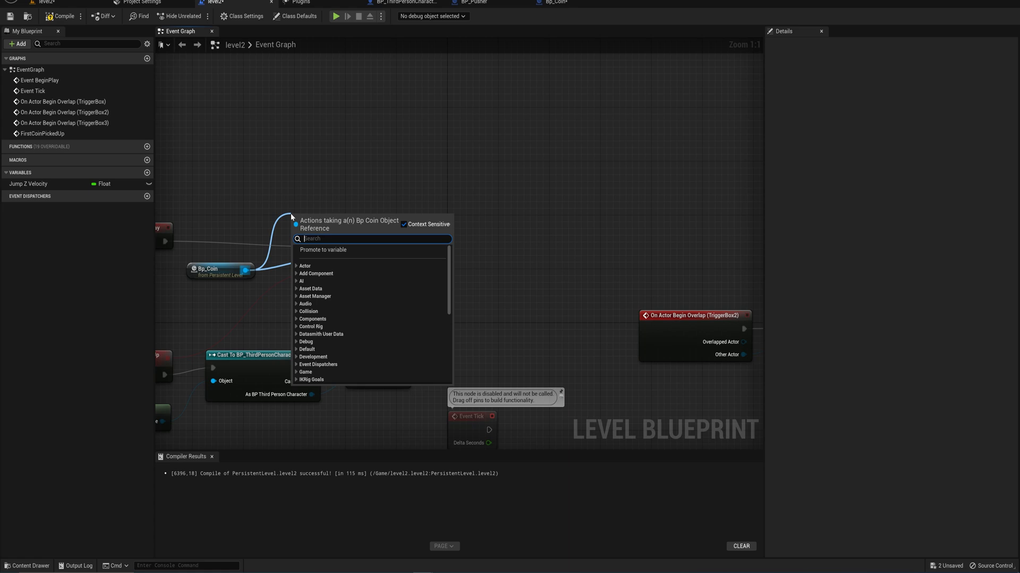
text(assign on)
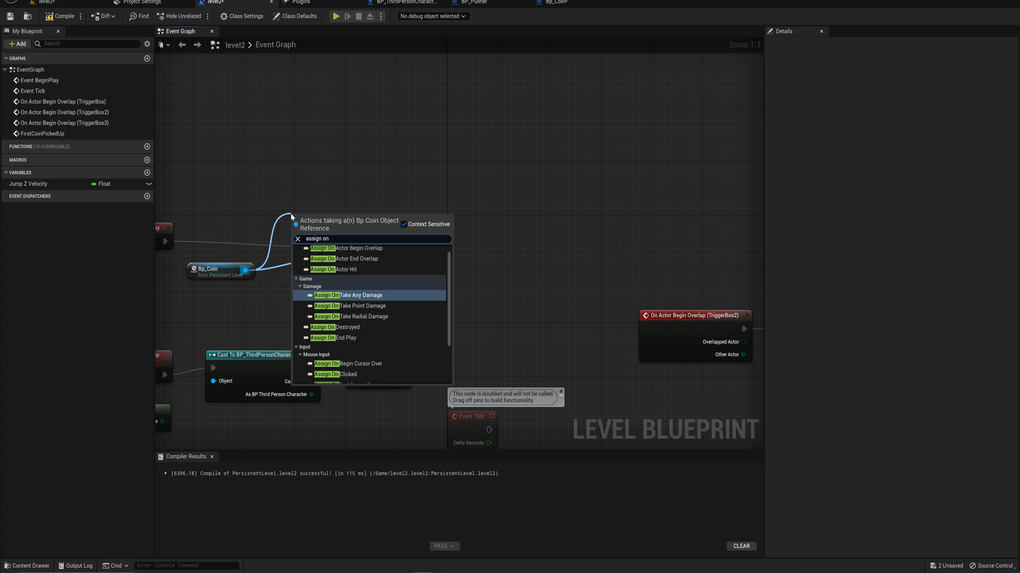
mouse_move(352, 317)
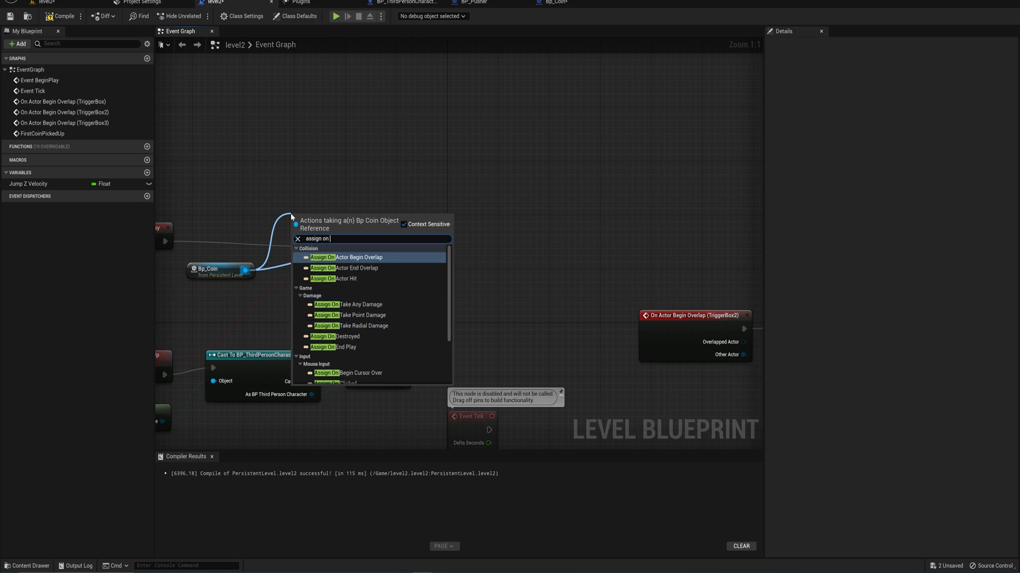
mouse_move(333, 278)
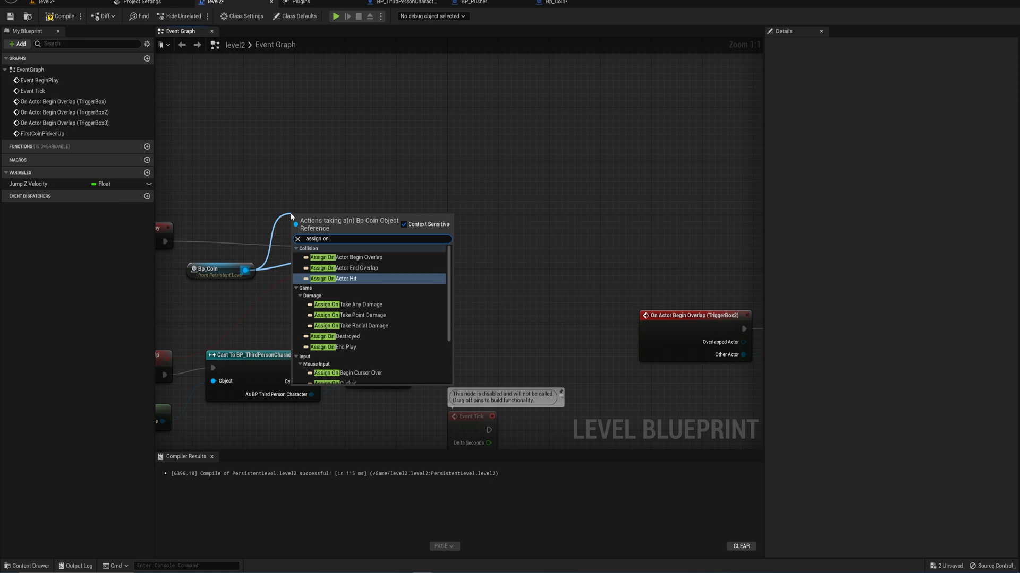
mouse_move(352, 315)
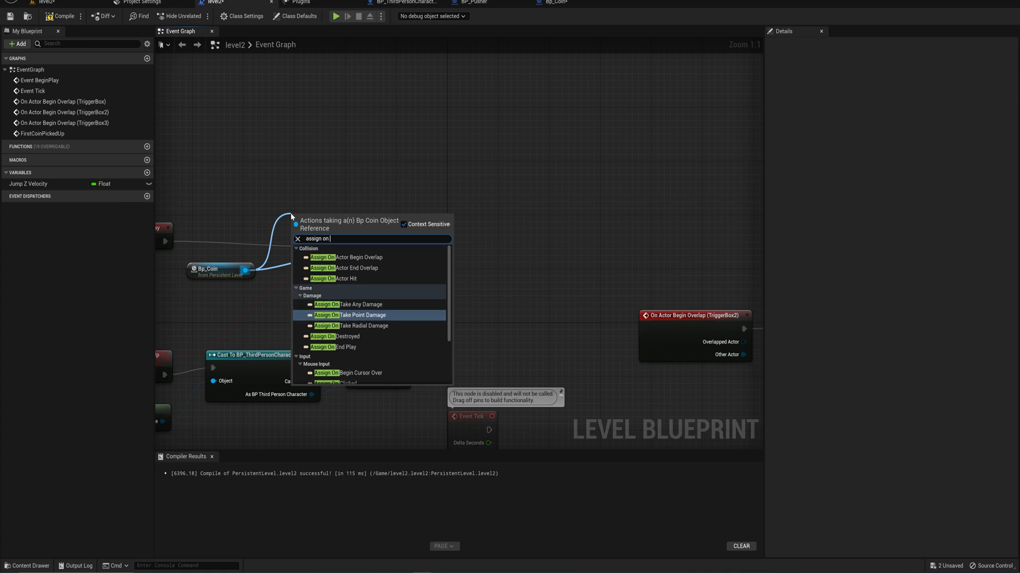
mouse_move(360, 305)
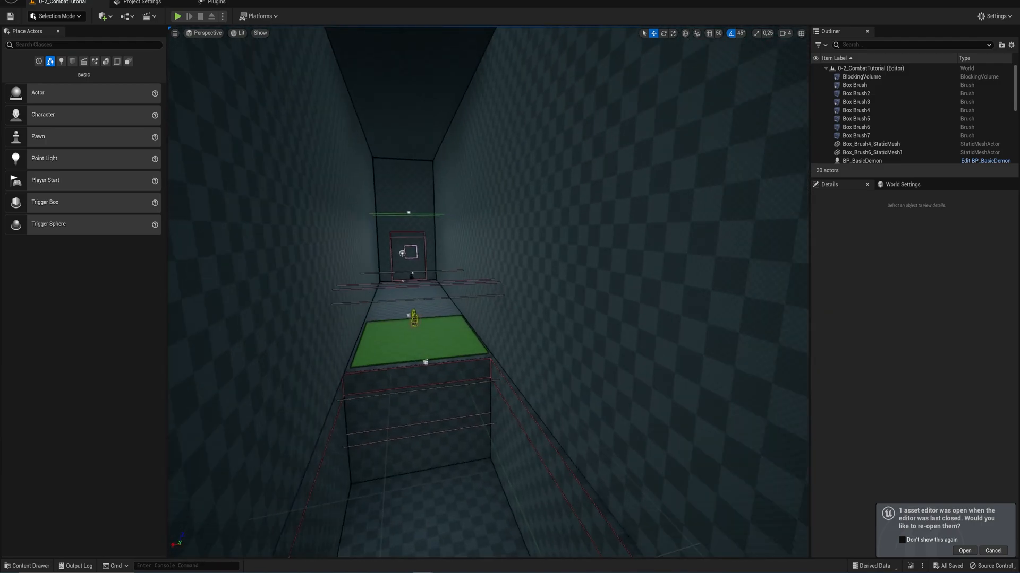
Bring up the CombatTutorial level blueprint and inspect its Bridge_open level sequence
click(123, 16)
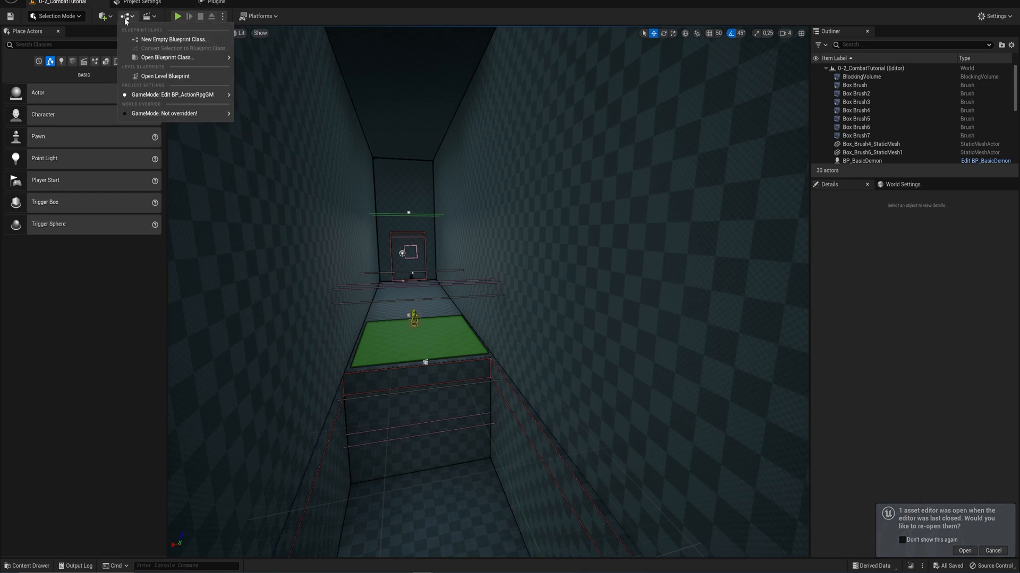
mouse_move(165, 77)
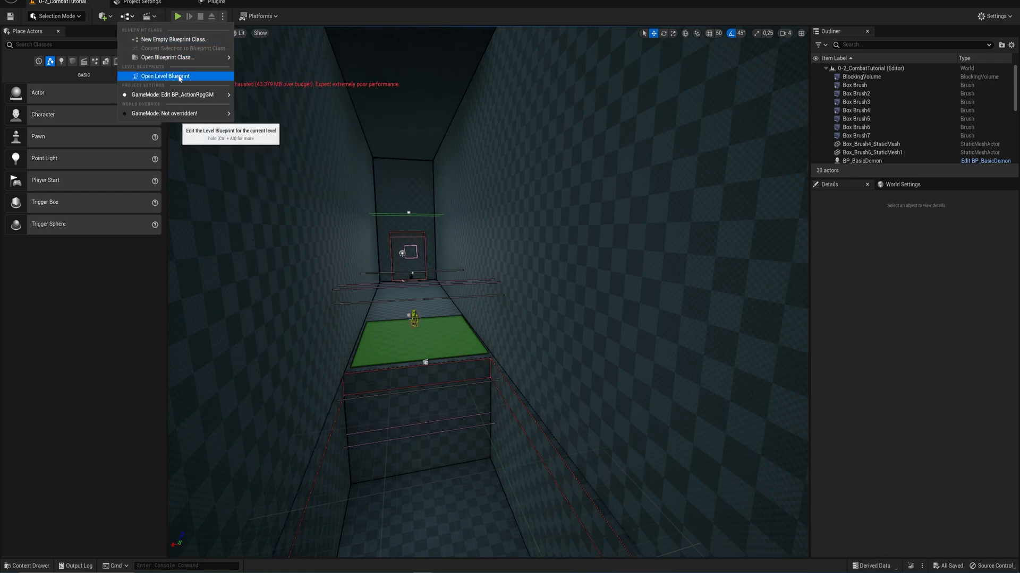
click(166, 75)
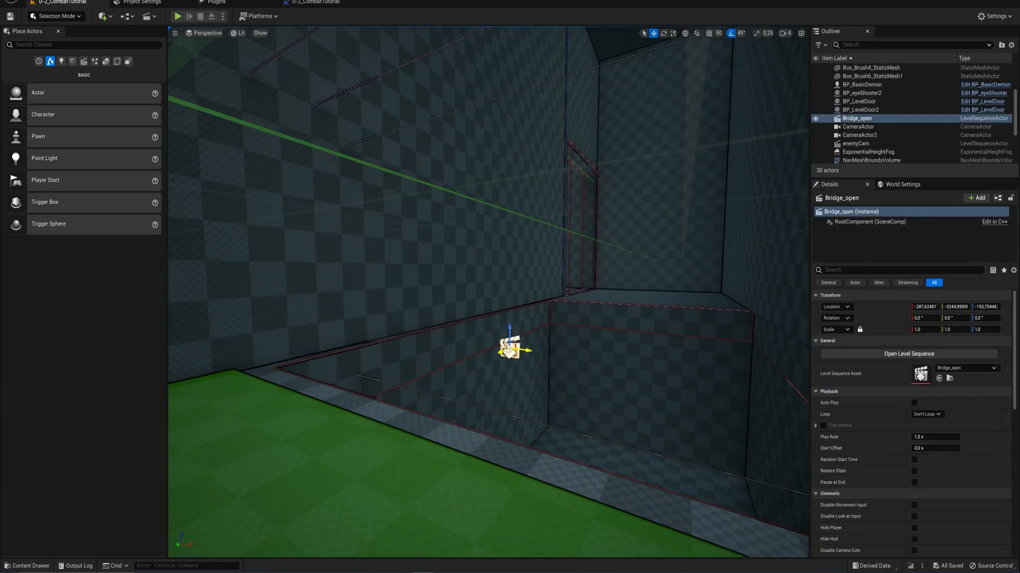
click(908, 353)
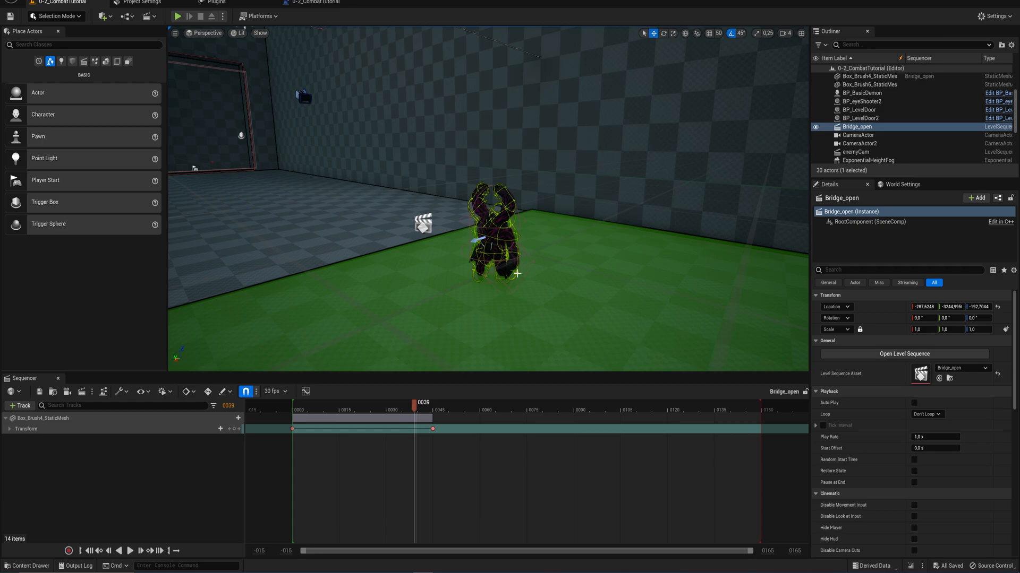
mouse_move(494, 268)
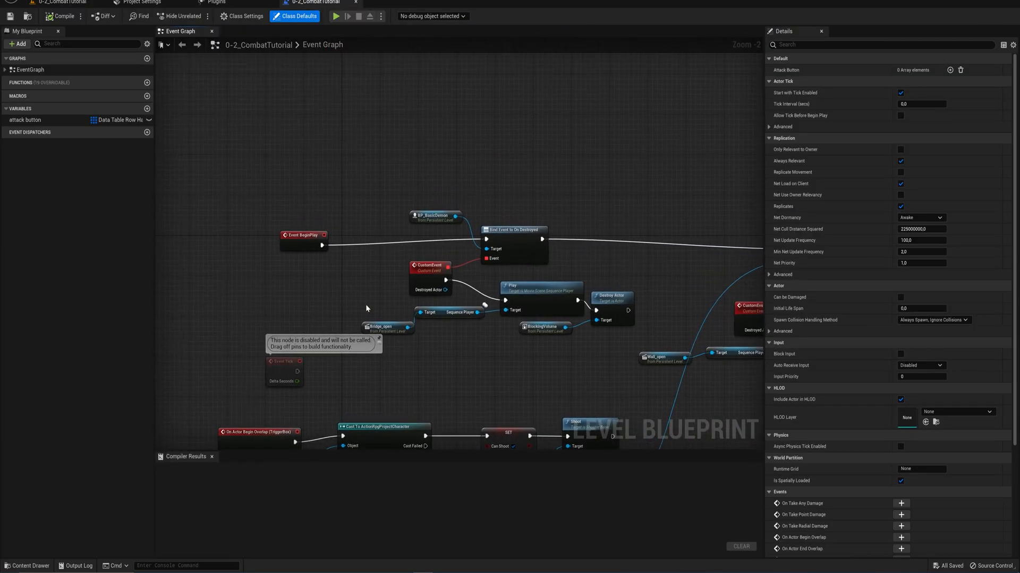
Review the tutorial's BP_BasicDemon reference, Bind On Destroyed node and BlockingVolume, then return to level2
click(434, 216)
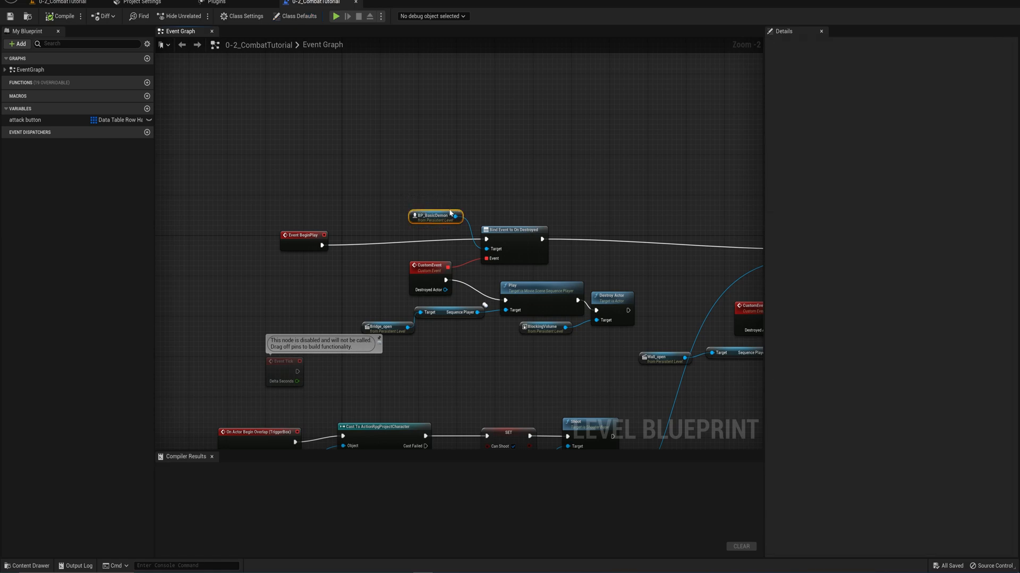
click(398, 188)
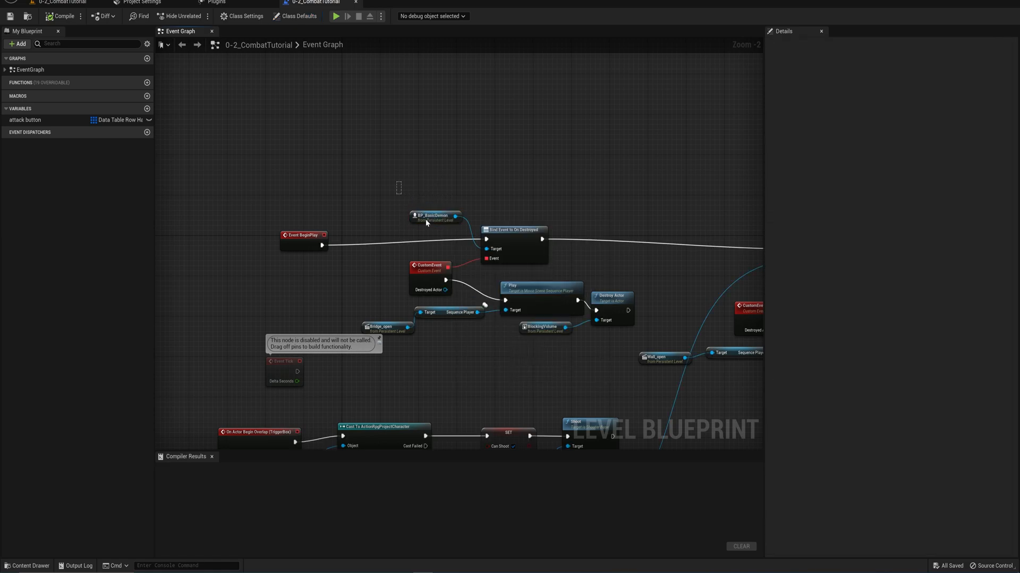
click(435, 215)
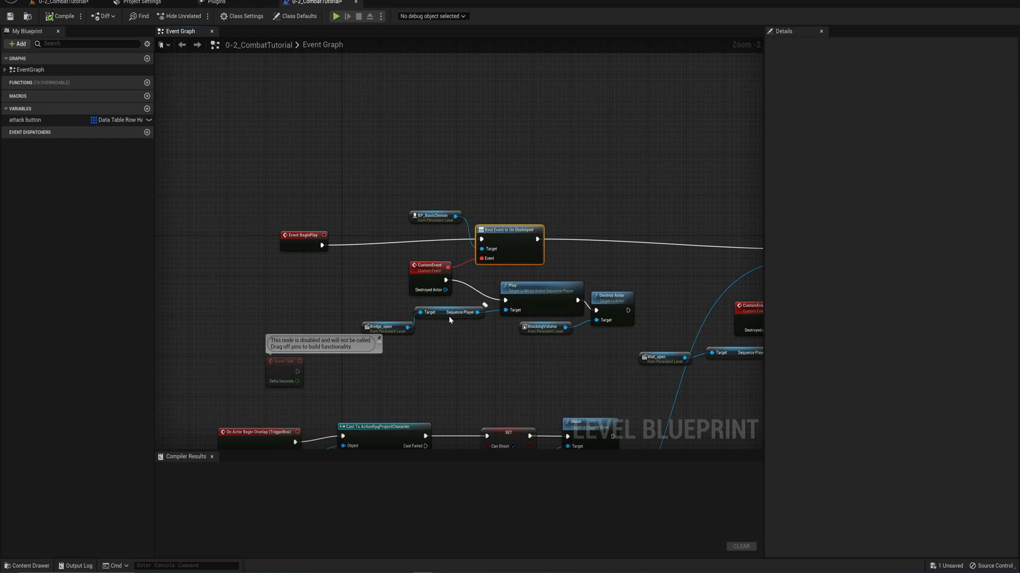
mouse_move(512, 286)
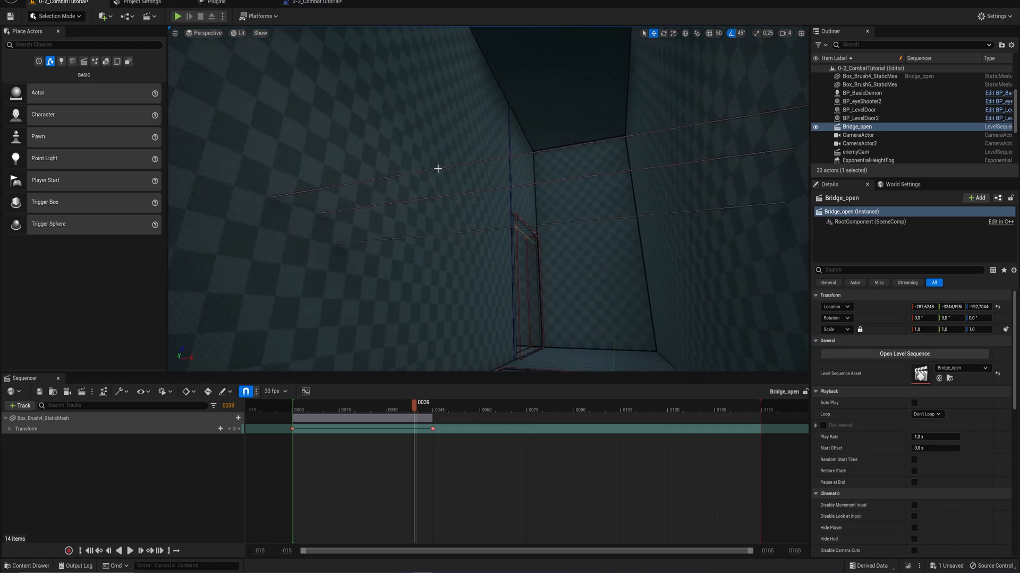
click(861, 77)
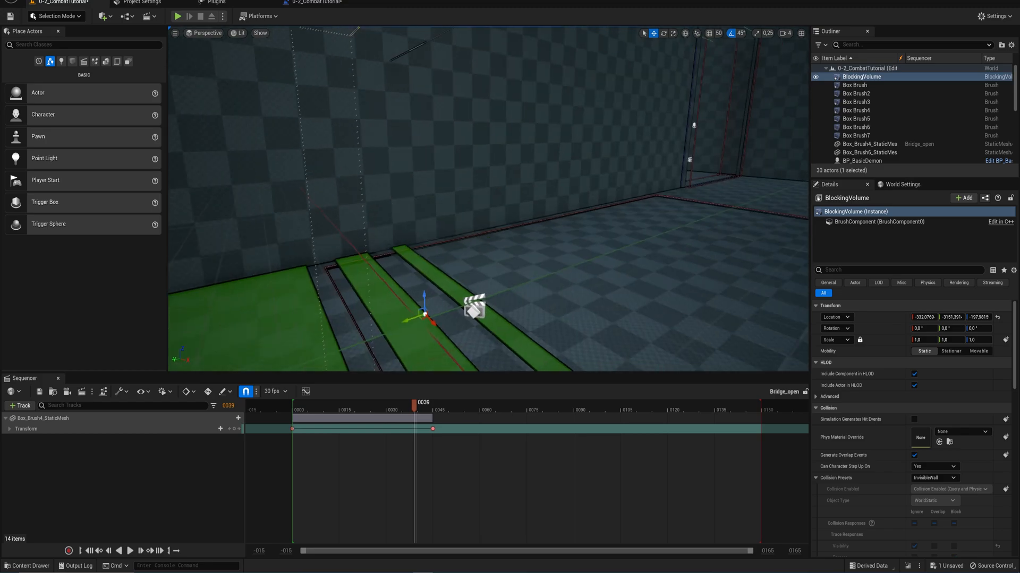
mouse_move(123, 361)
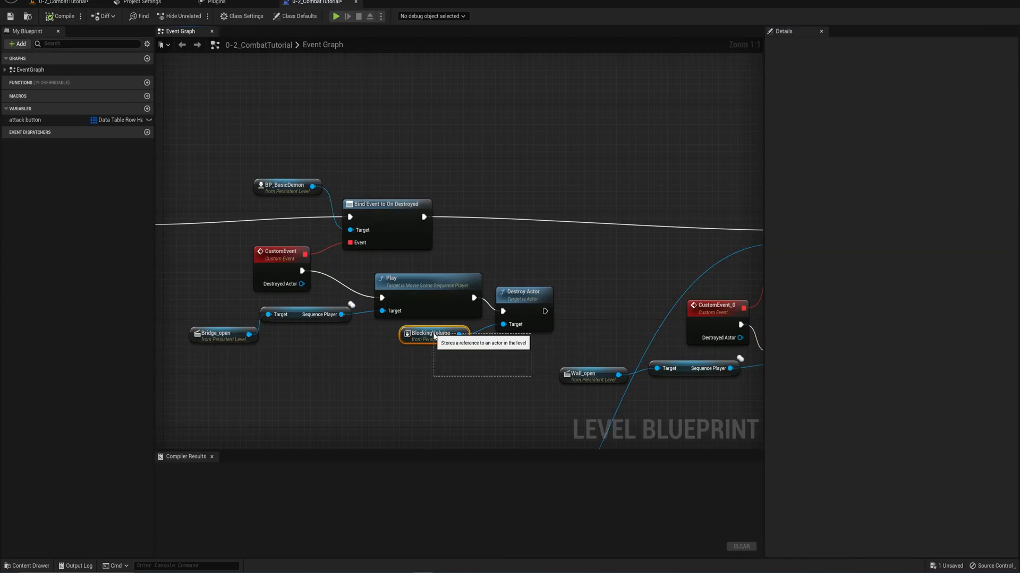
click(288, 188)
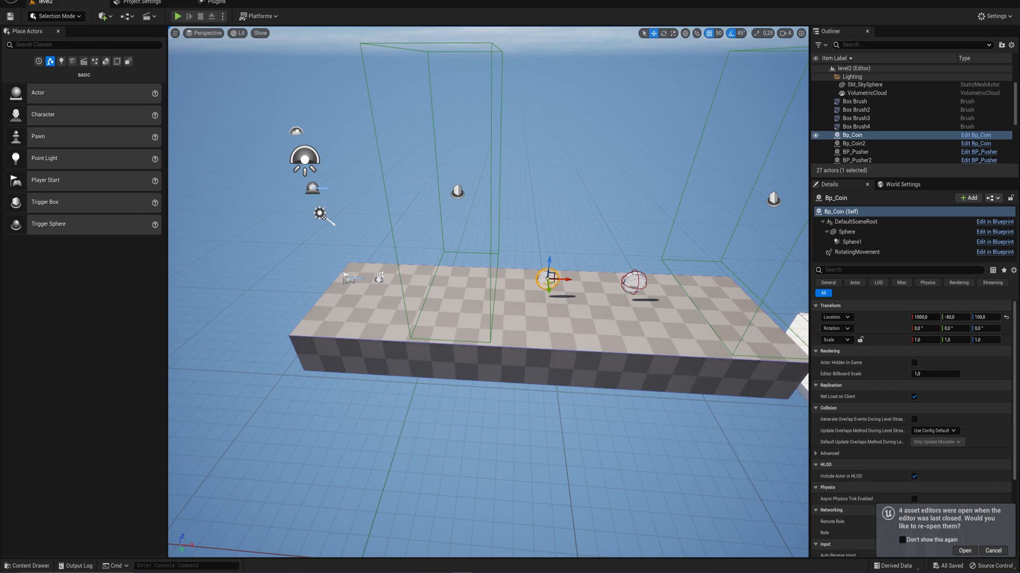
Delete the first Bp_Coin, select Bp_Coin2 and bring up level2's level blueprint
key(Delete)
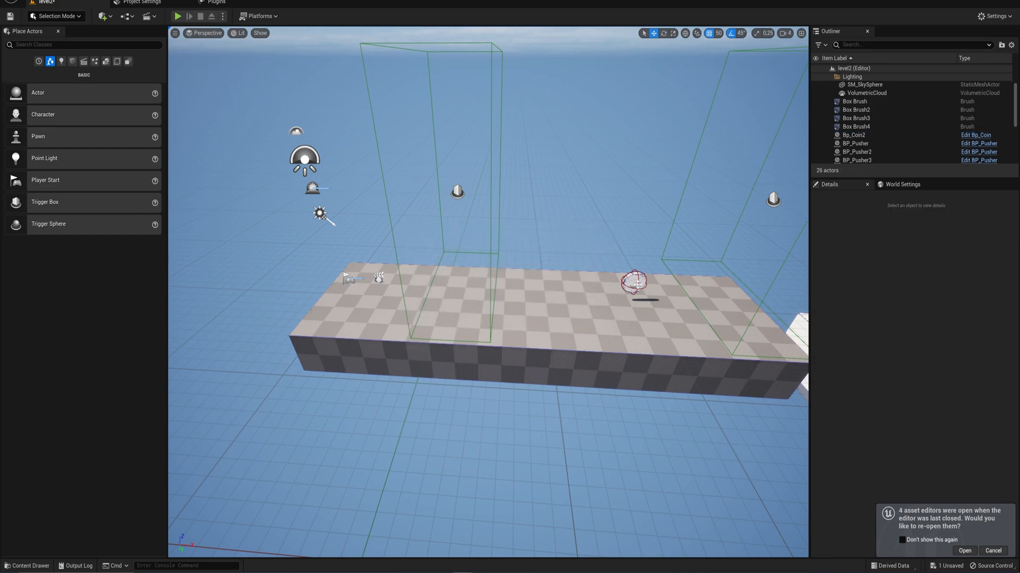
click(854, 135)
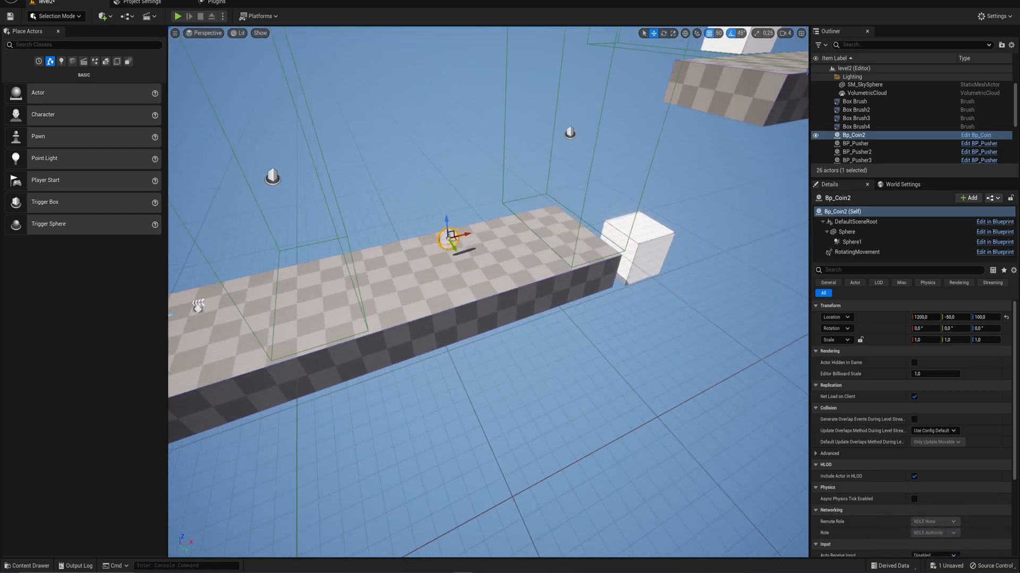
click(128, 16)
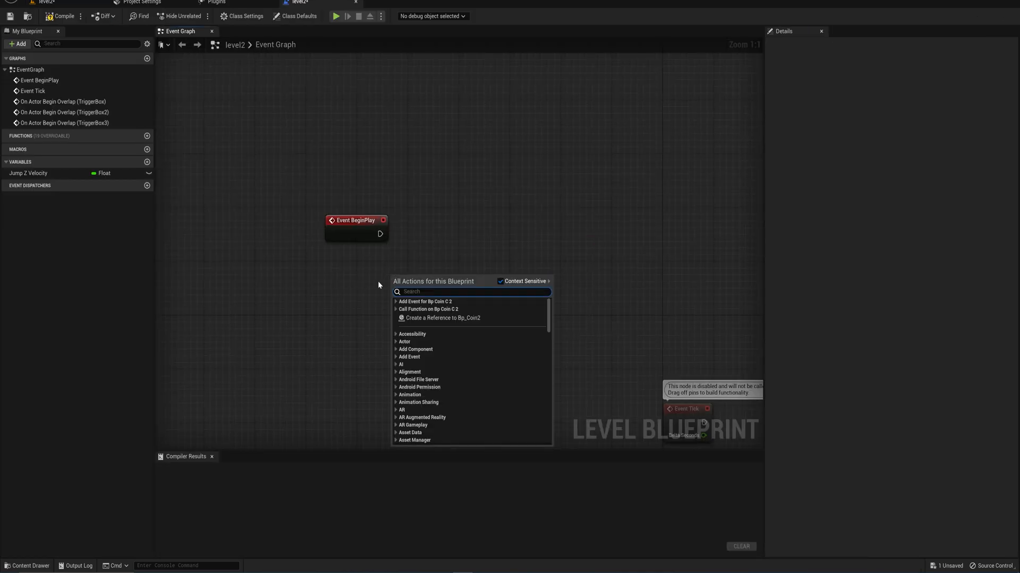
Reference Bp_Coin2 and assign a SpawnNewCoin event to its On Destroyed
click(444, 318)
text(assig)
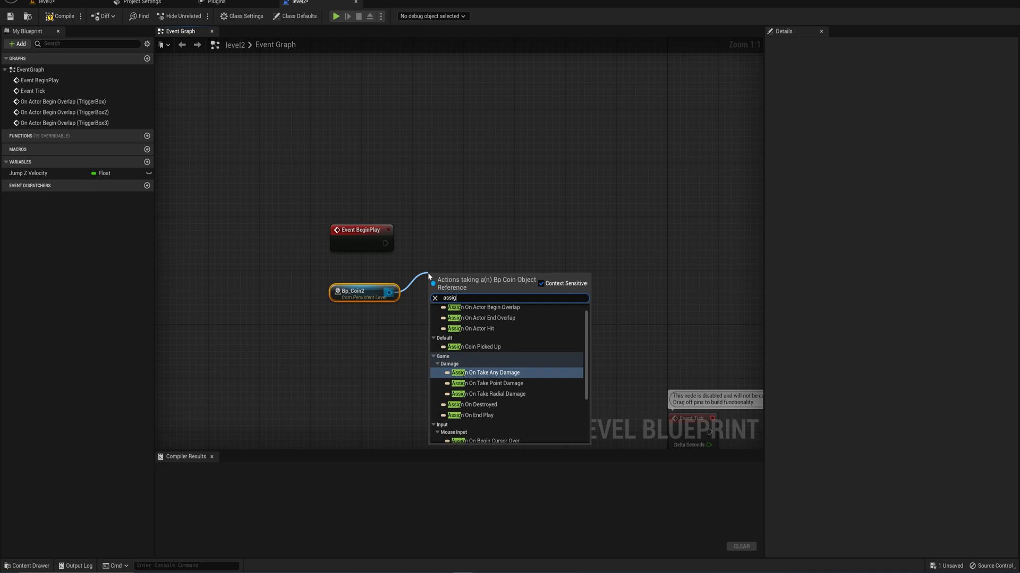
click(477, 405)
text(spawn)
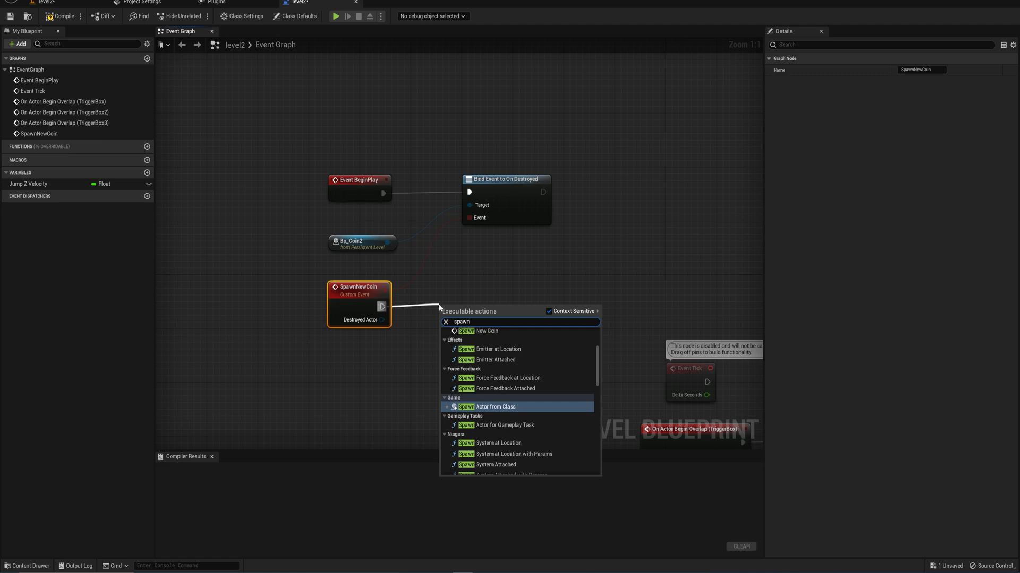
Spawn a Bp_Coin actor from that event and split its Spawn Transform into location, rotation and scale
click(496, 407)
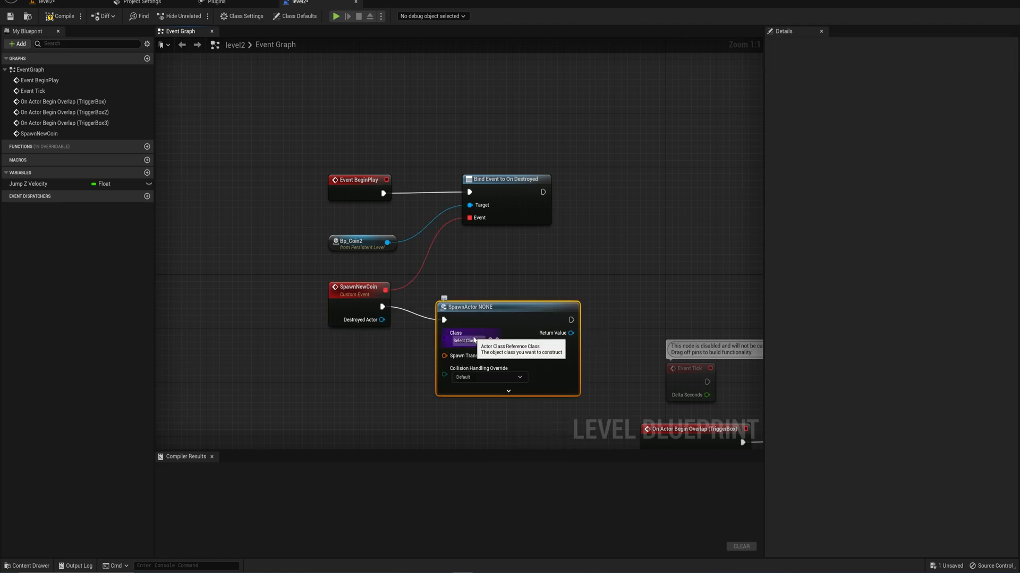
click(467, 341)
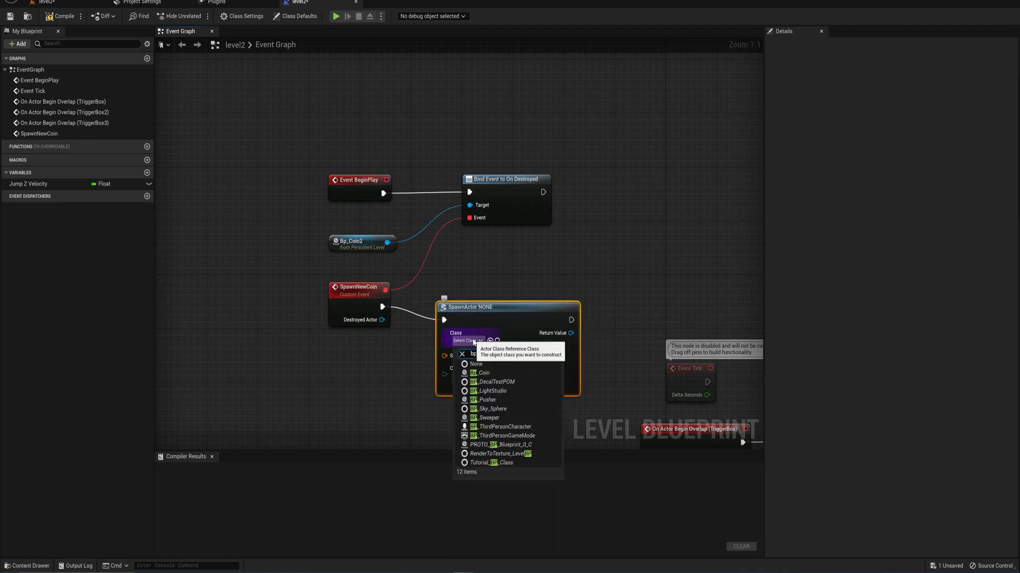
text(bp_coi)
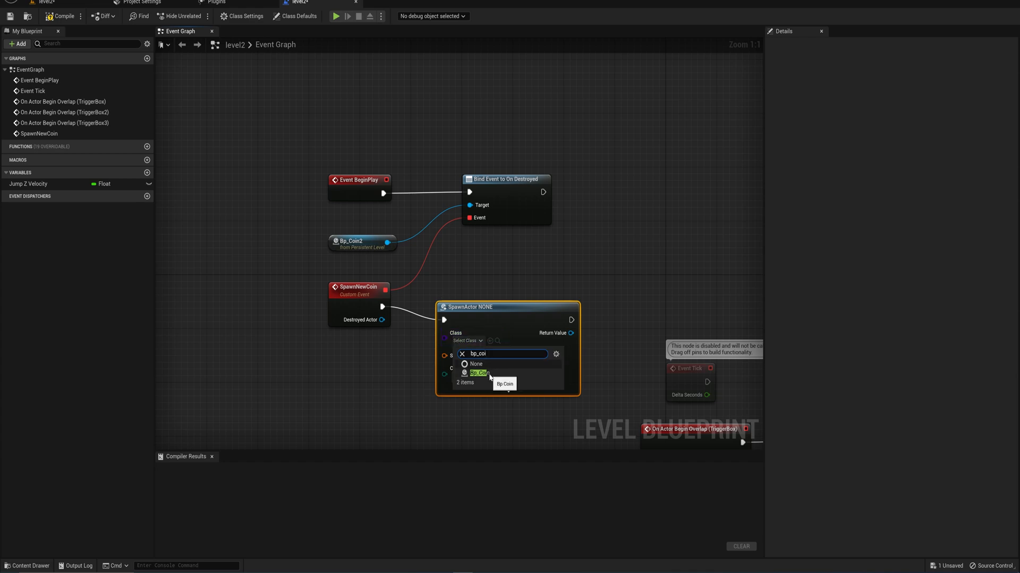
click(479, 373)
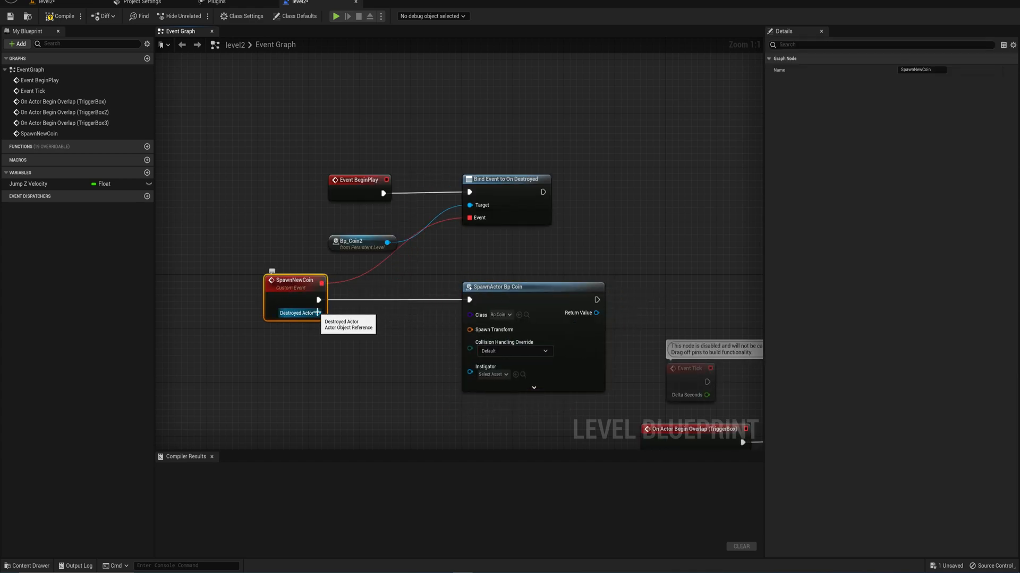
right_click(471, 329)
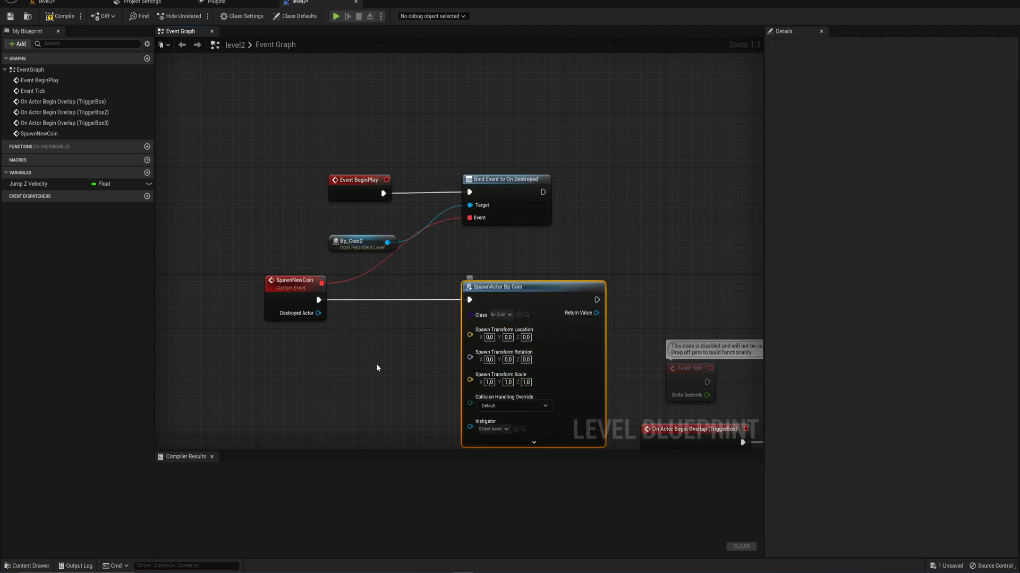
Read the destroyed coin with a Get Actor Transform node off the SpawnNewCoin event
click(295, 280)
text(ge)
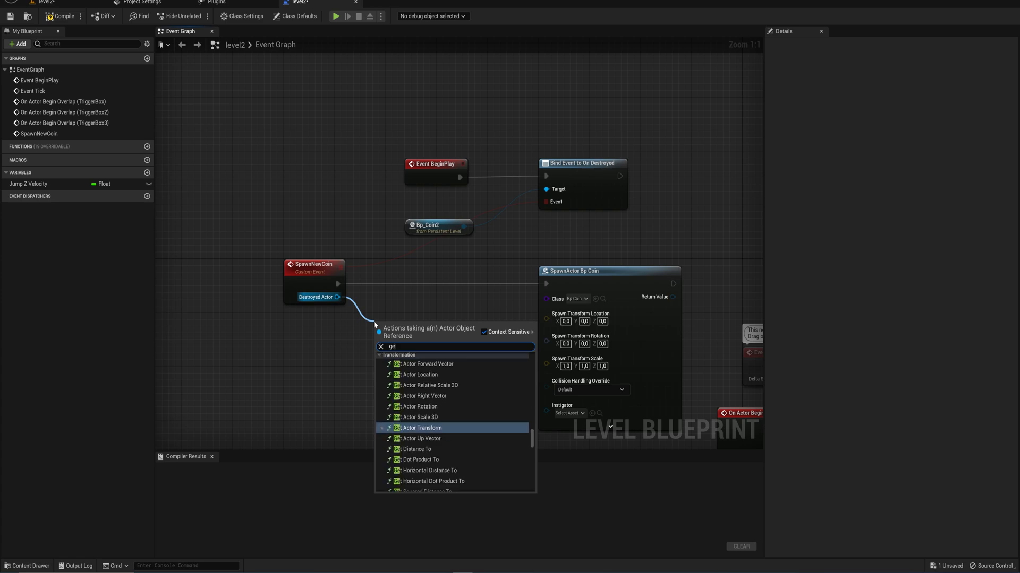
click(422, 428)
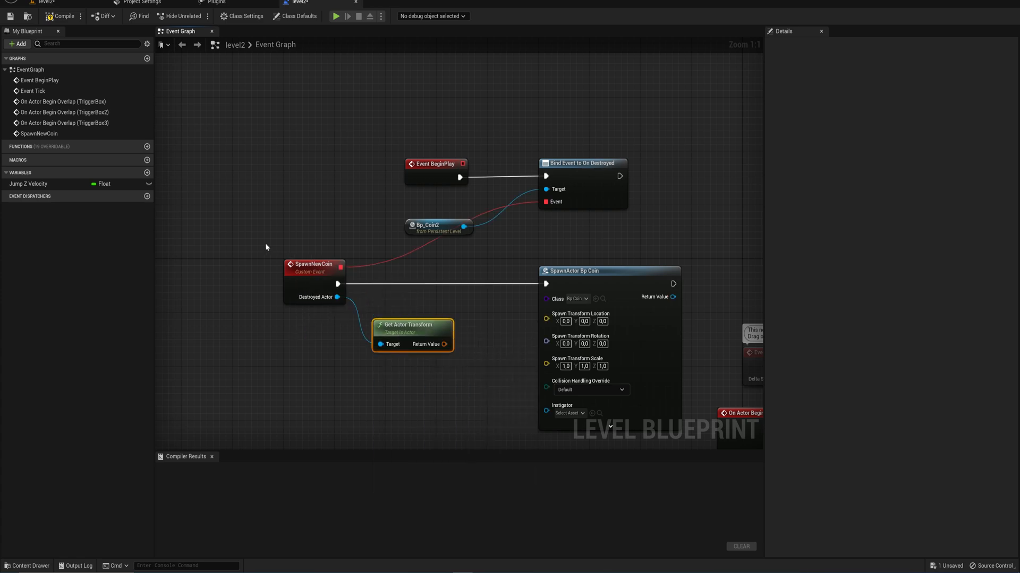
click(314, 264)
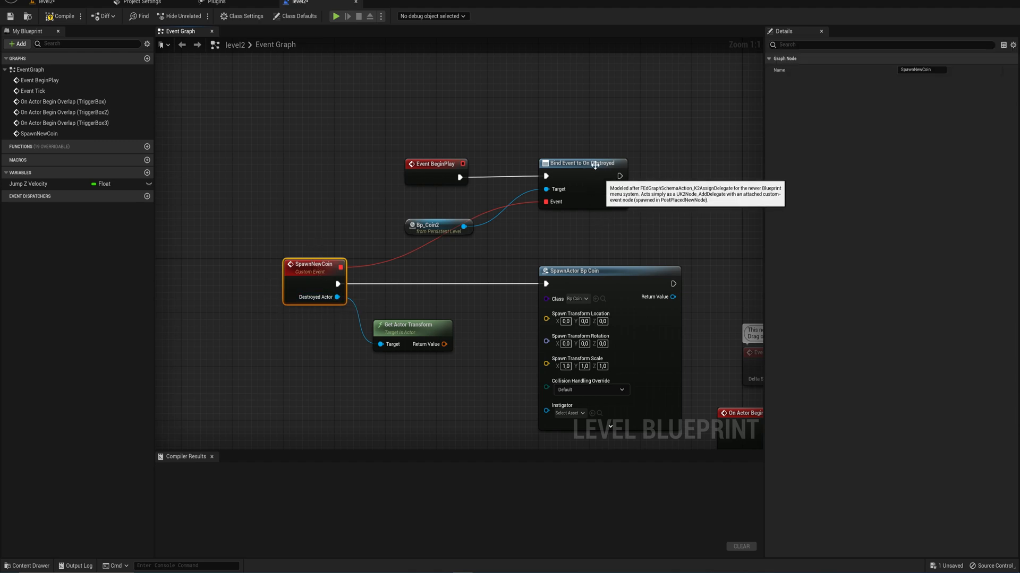
mouse_move(337, 315)
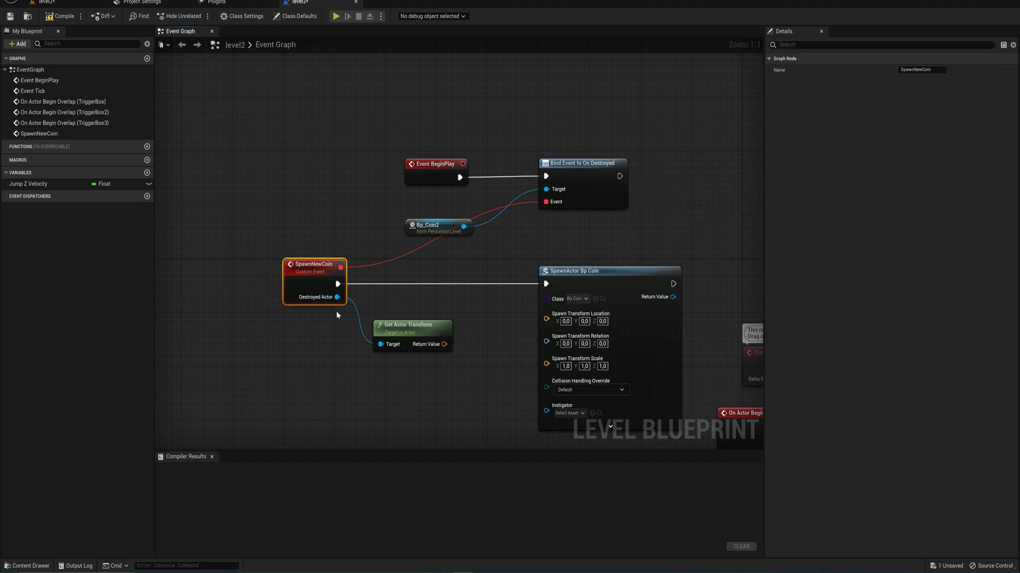
mouse_move(312, 337)
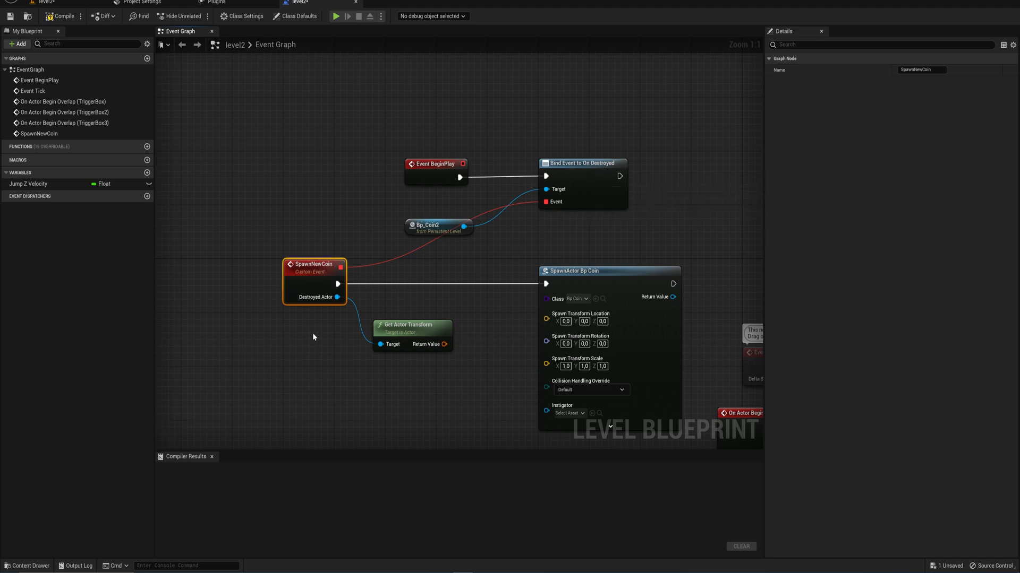
mouse_move(320, 332)
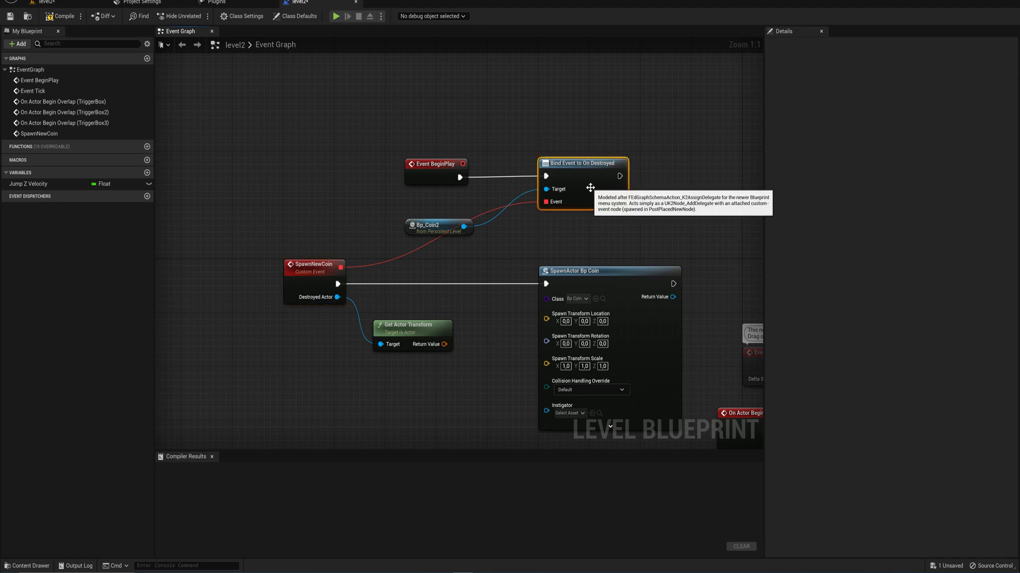
mouse_move(321, 313)
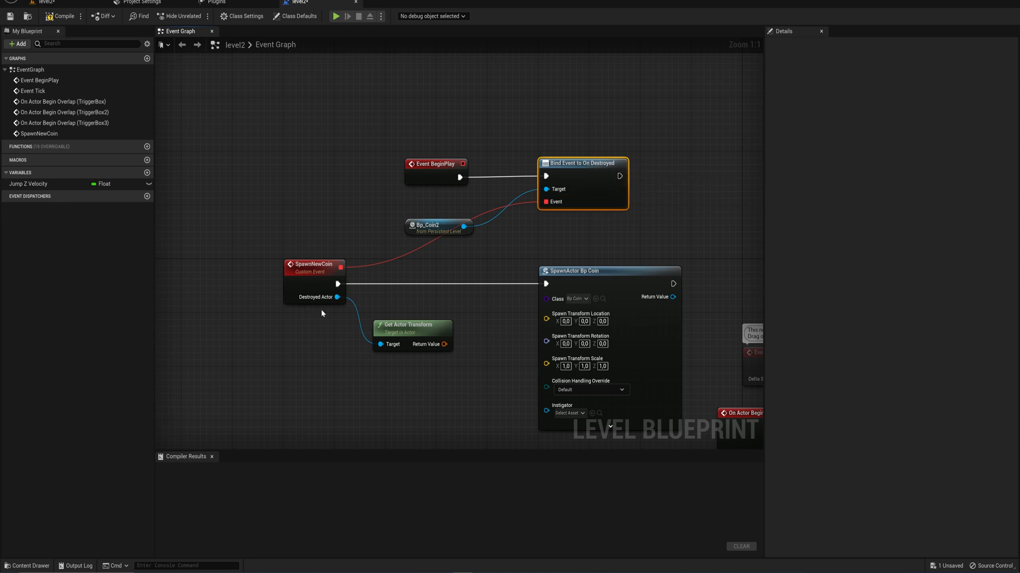
mouse_move(317, 298)
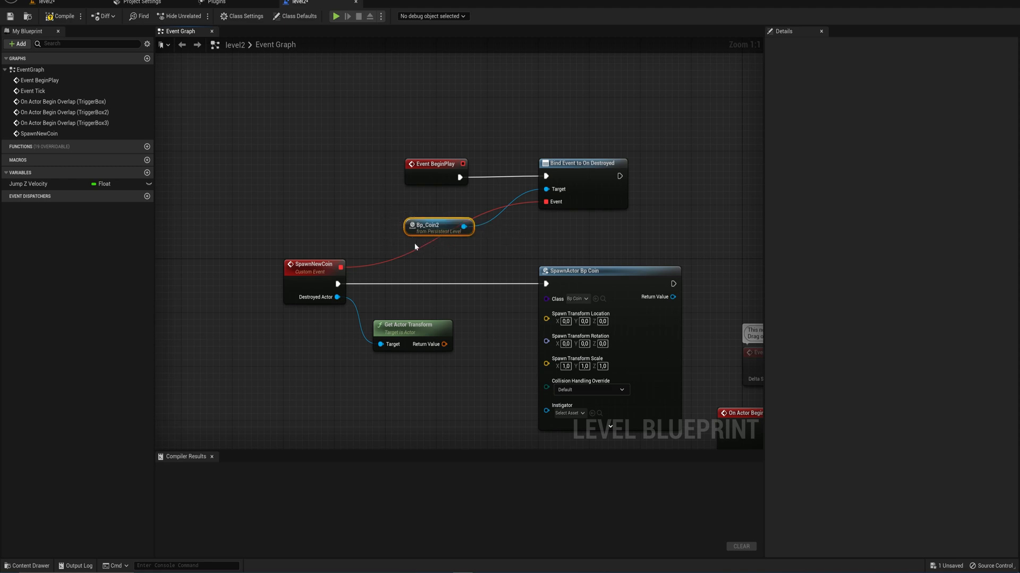
mouse_move(416, 249)
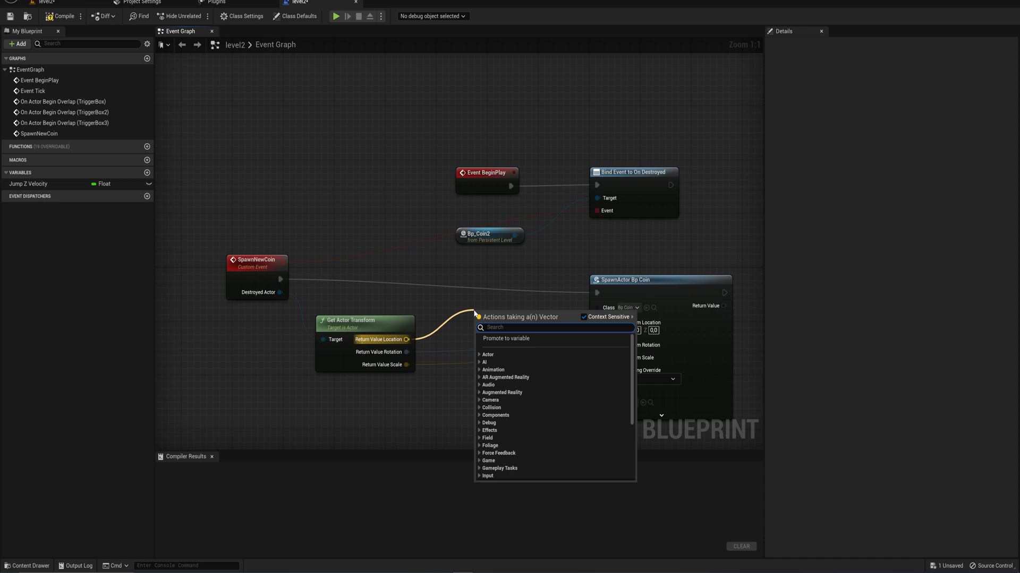
Add a vector node from the coin's location and split it into X, Y, Z inputs
click(506, 338)
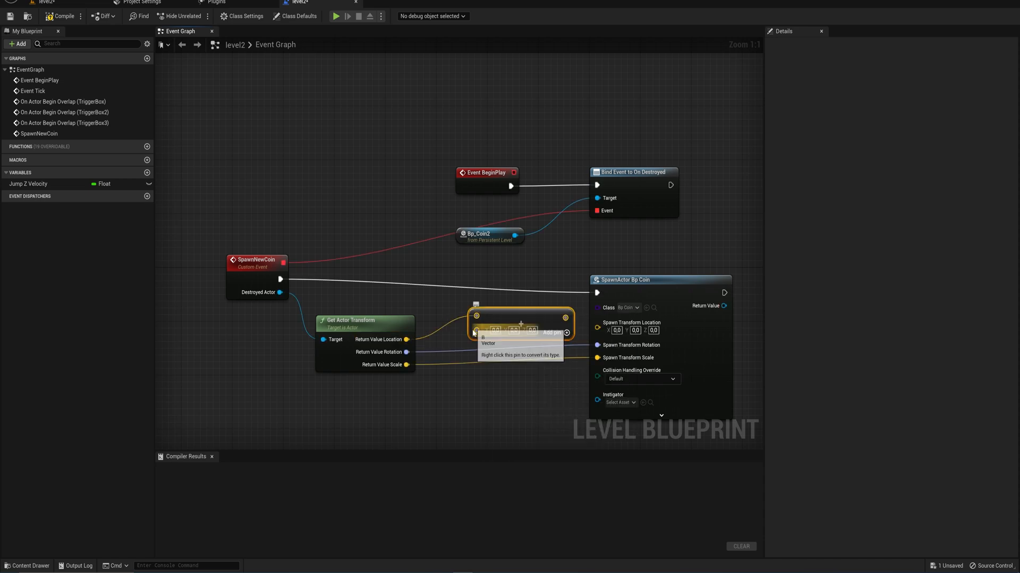
right_click(475, 331)
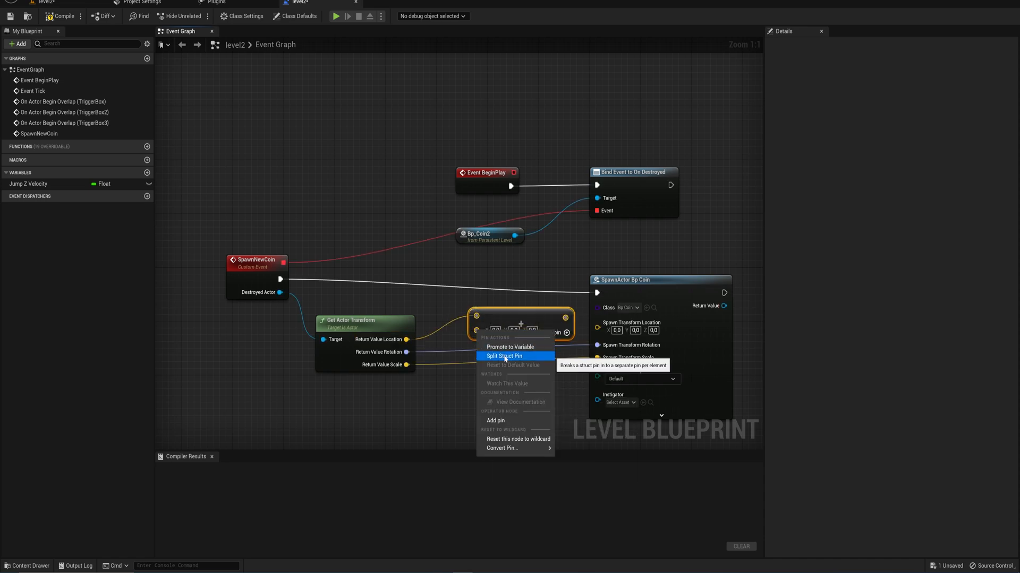
click(505, 356)
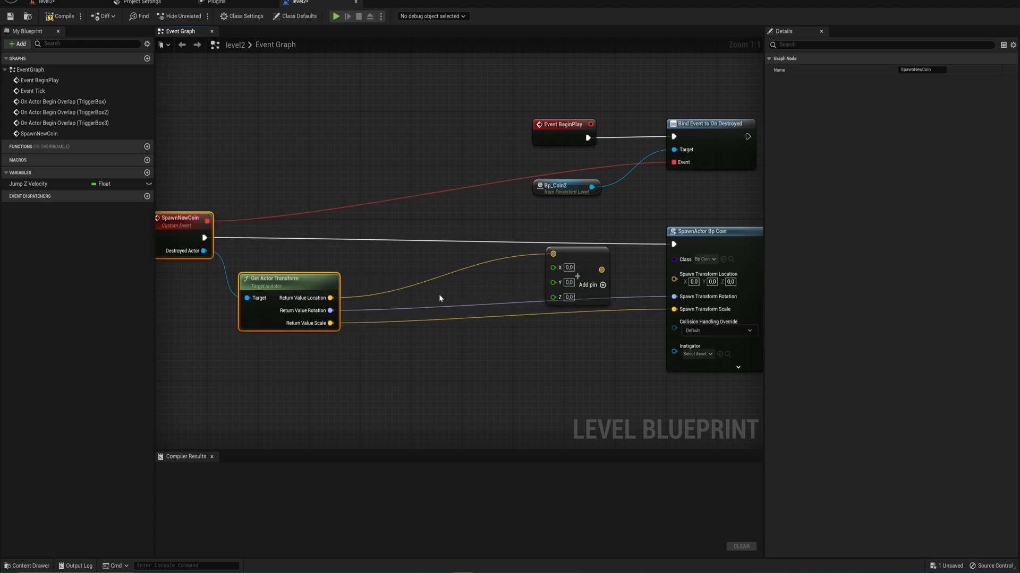
mouse_move(422, 302)
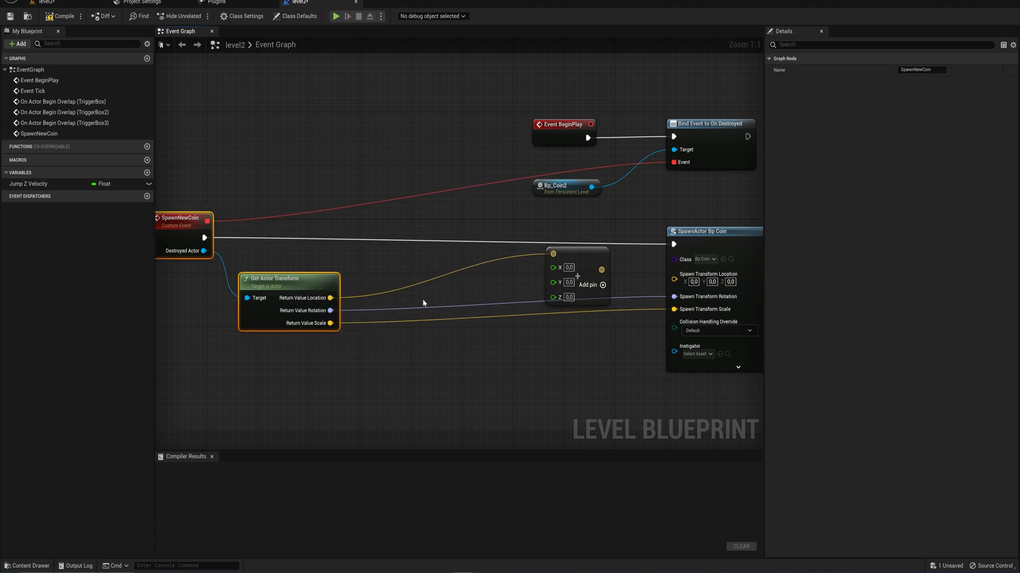
Add a Random Float in Range node for the location offset
right_click(423, 303)
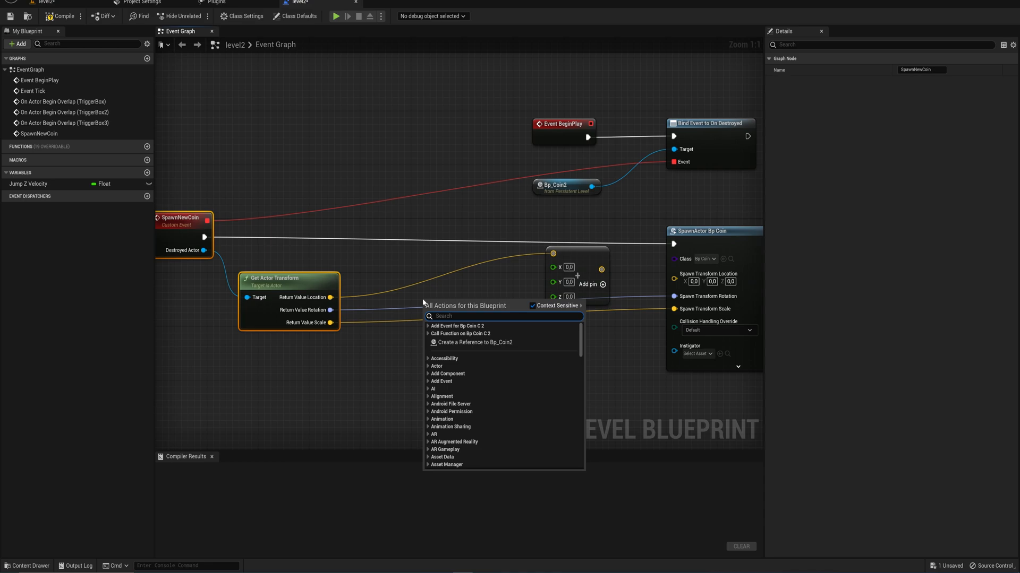
text(float in)
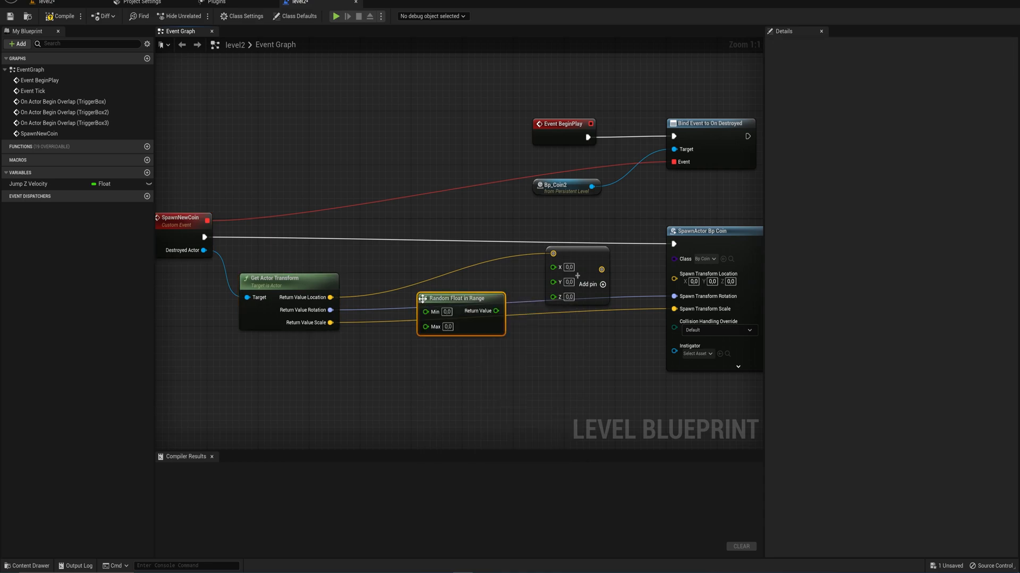
click(447, 312)
text(-200)
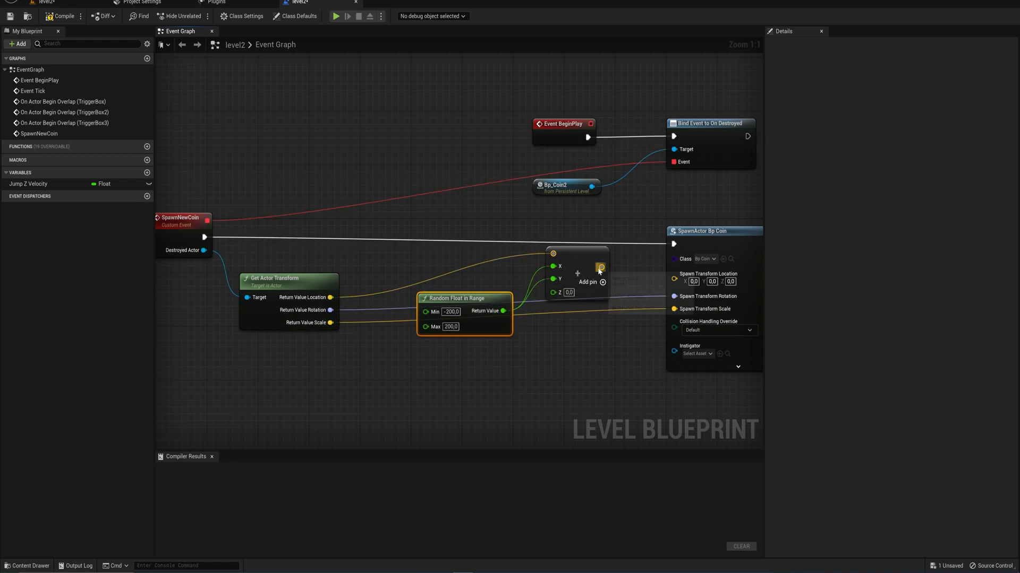
Play-test level2's coin respawning, stop, and select Bp_Coin2 back in the level
click(62, 16)
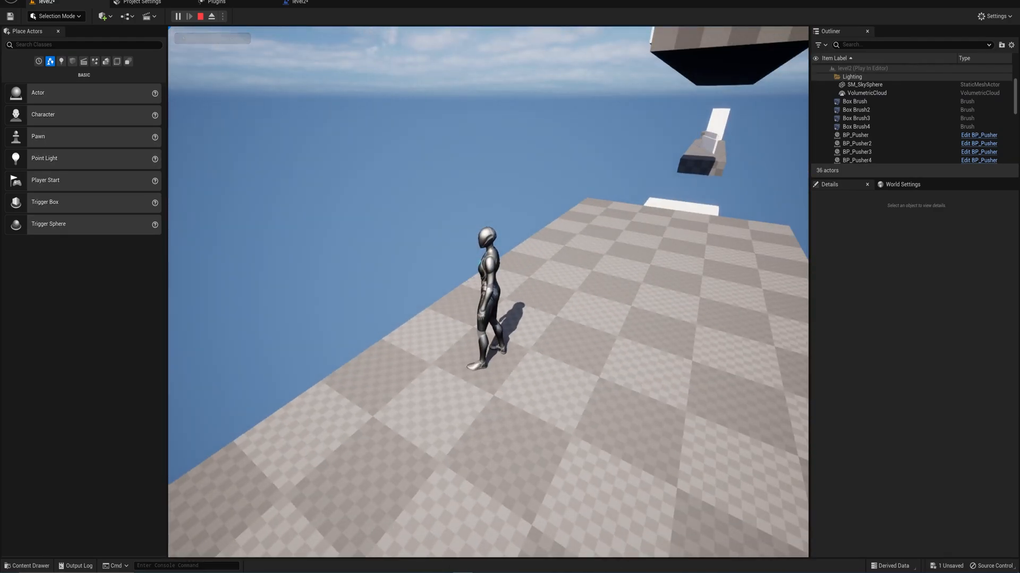
click(201, 16)
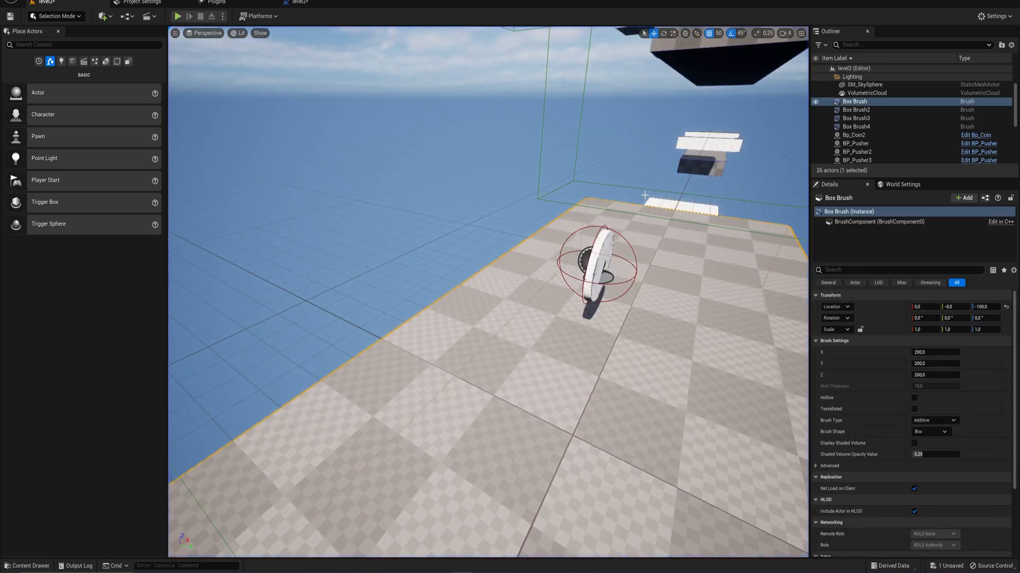
click(854, 134)
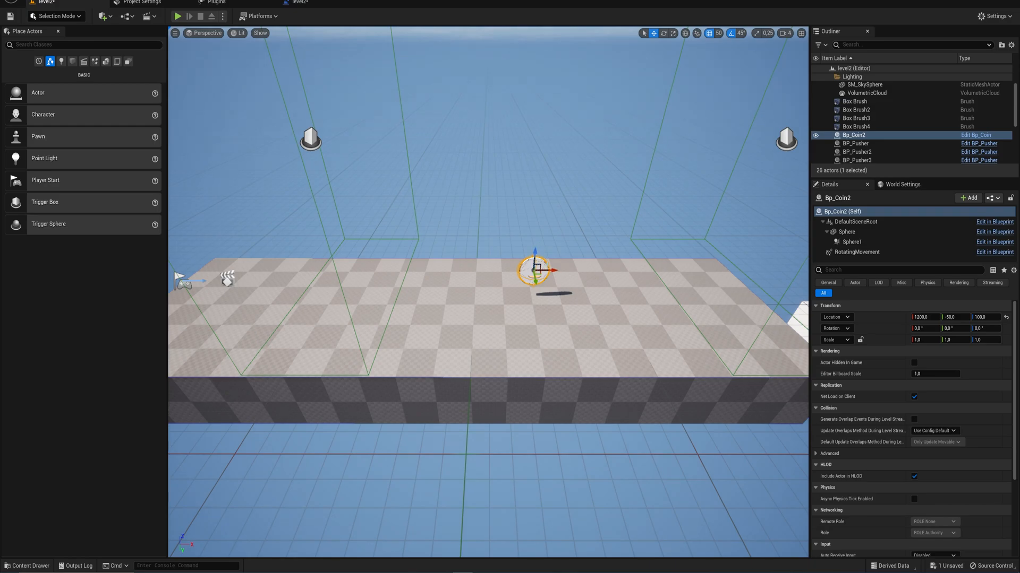
mouse_move(317, 37)
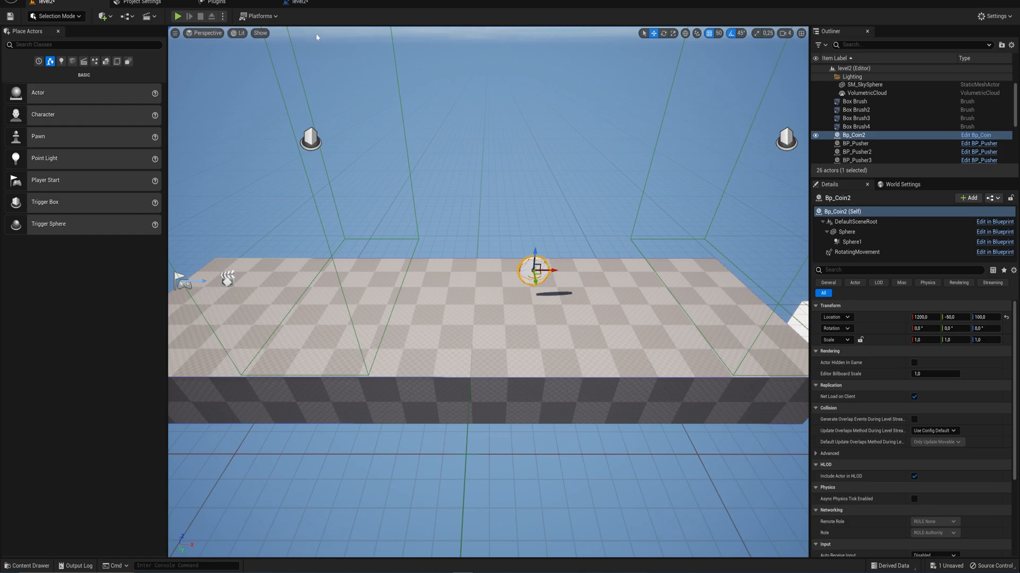
mouse_move(317, 3)
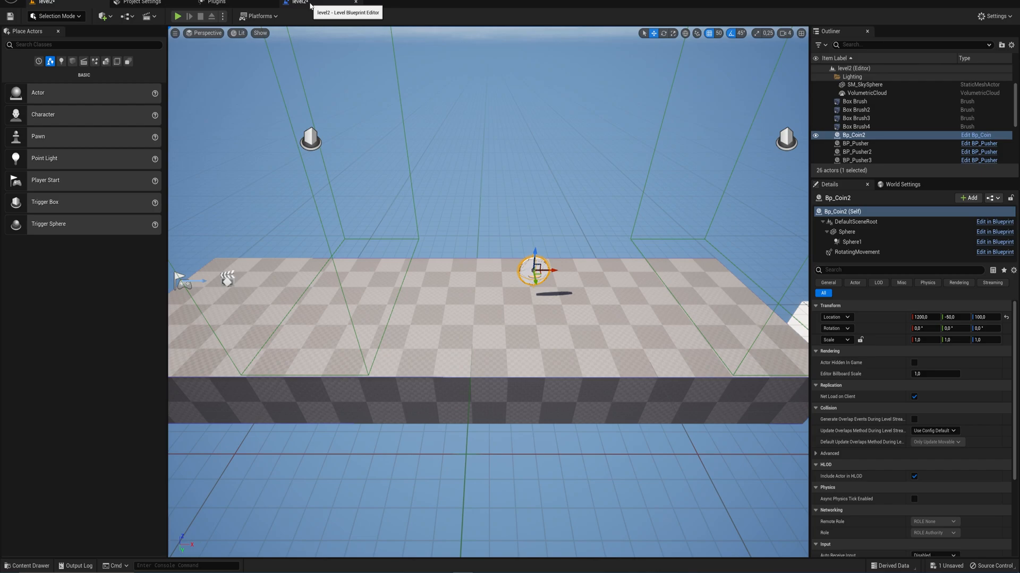
Add a Bind Event to On Destroyed node from the spawned Bp_Coin, wired back to SpawnNewCoin
click(296, 3)
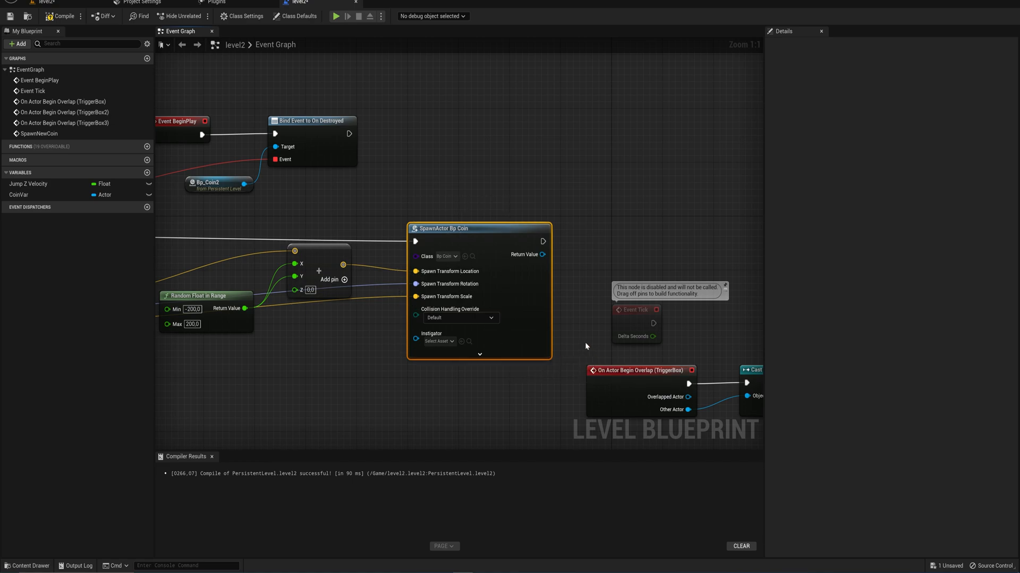
mouse_move(544, 254)
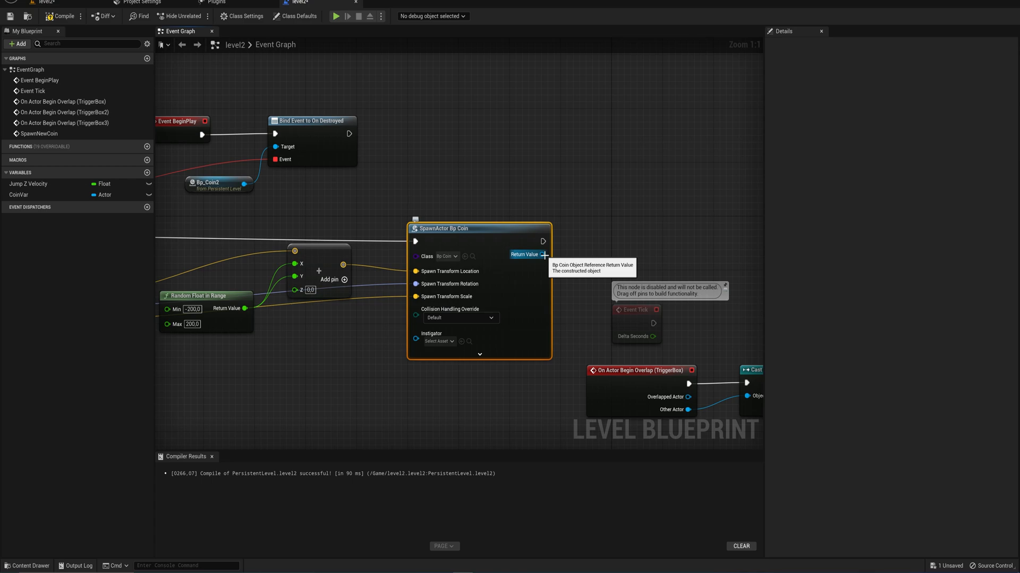
mouse_move(542, 254)
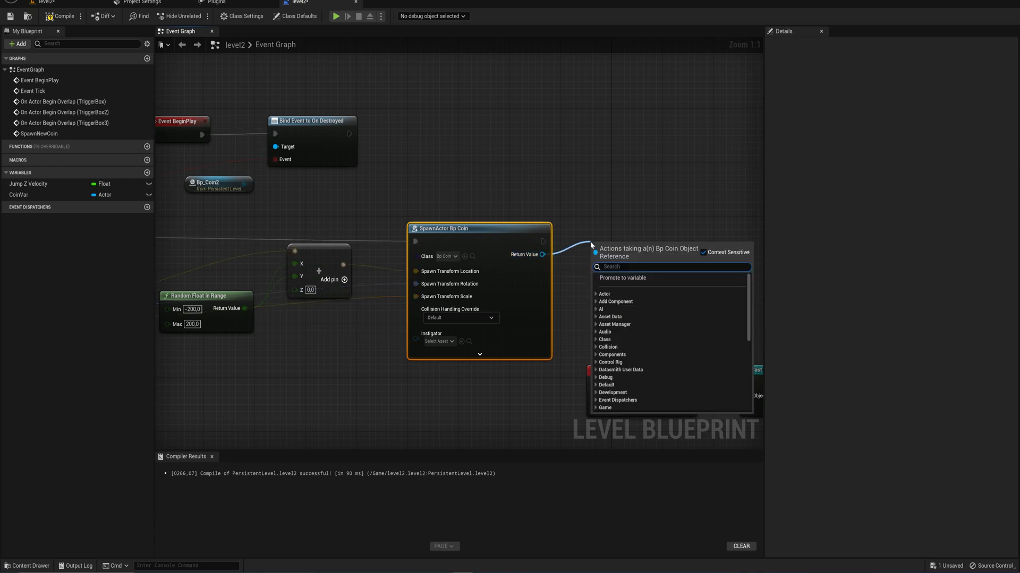
text(bind on des)
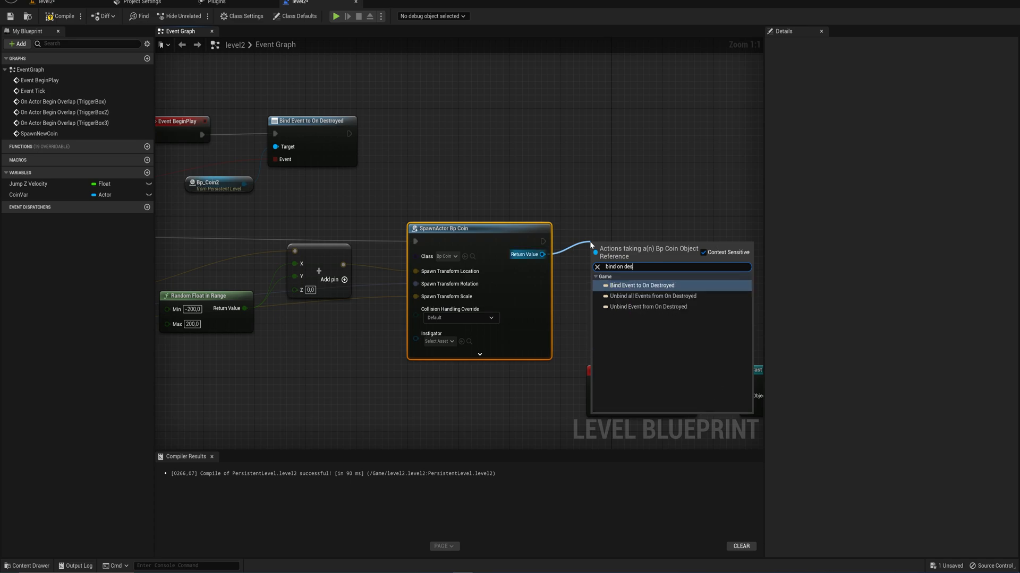
click(643, 284)
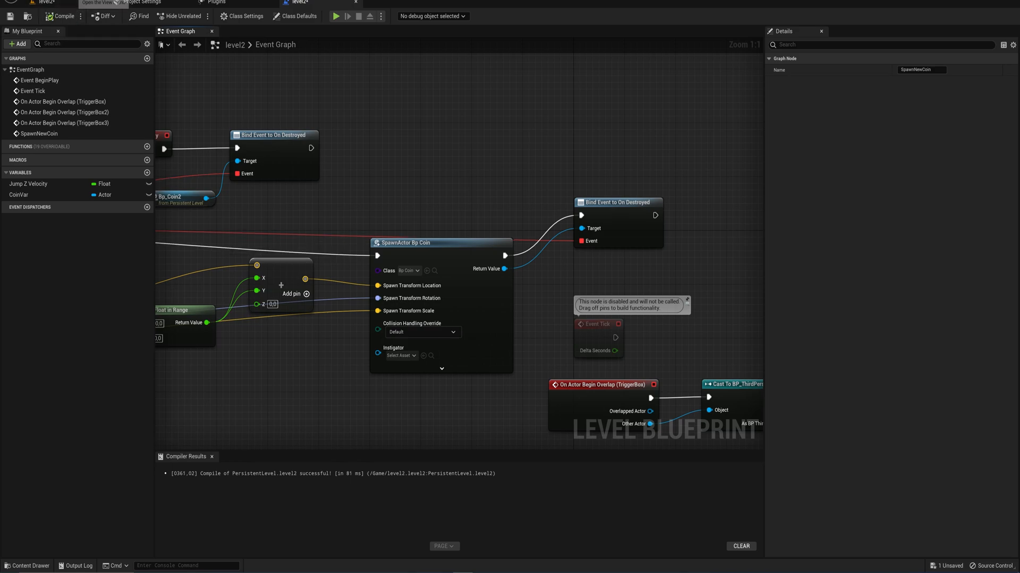
Run Play In Editor and control the character to collect a coin and watch it respawn
click(336, 16)
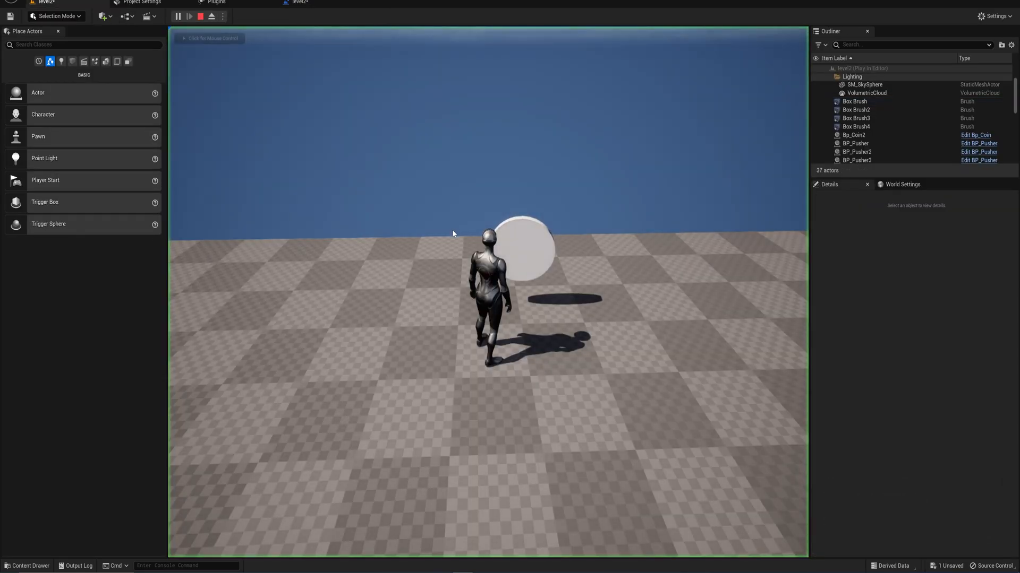
click(453, 233)
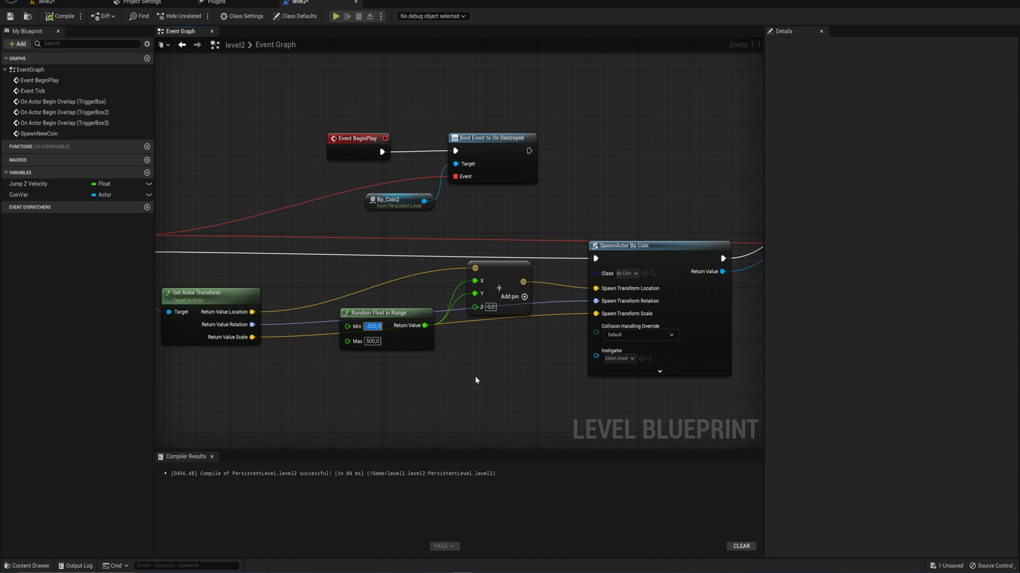
mouse_move(363, 361)
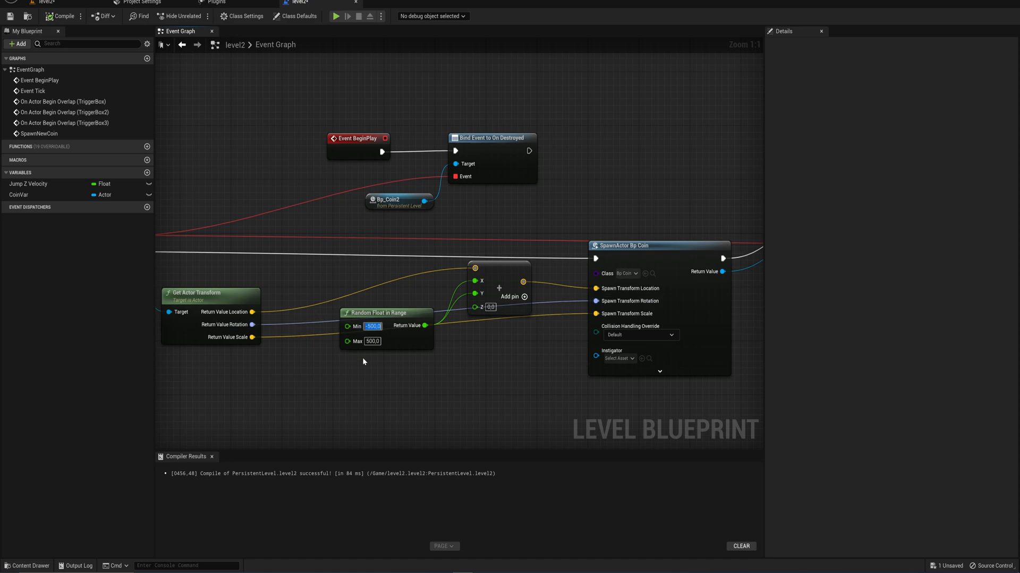
mouse_move(408, 346)
text(5)
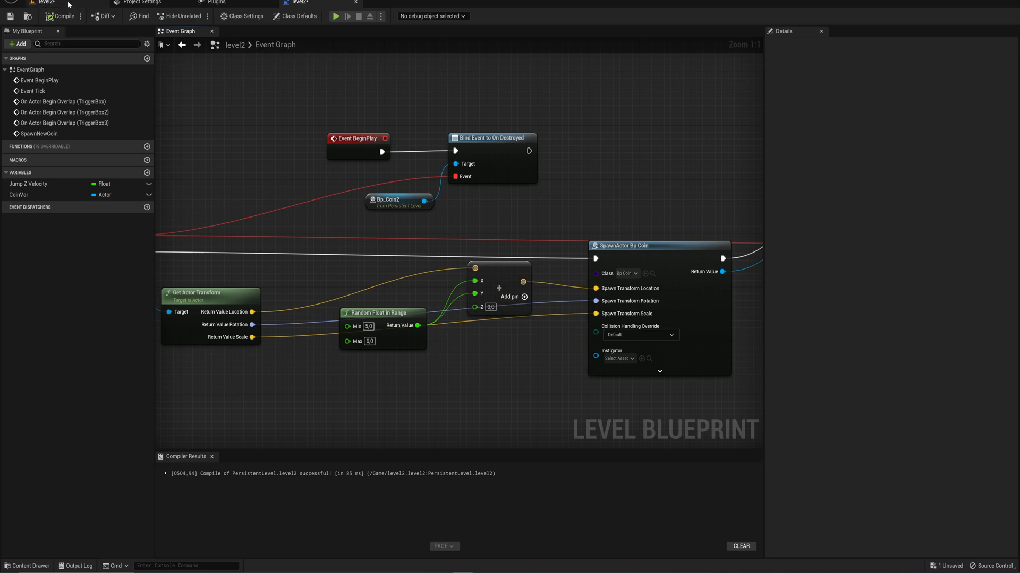
Start a new Play In Editor session with the edited spawn-offset range
click(336, 16)
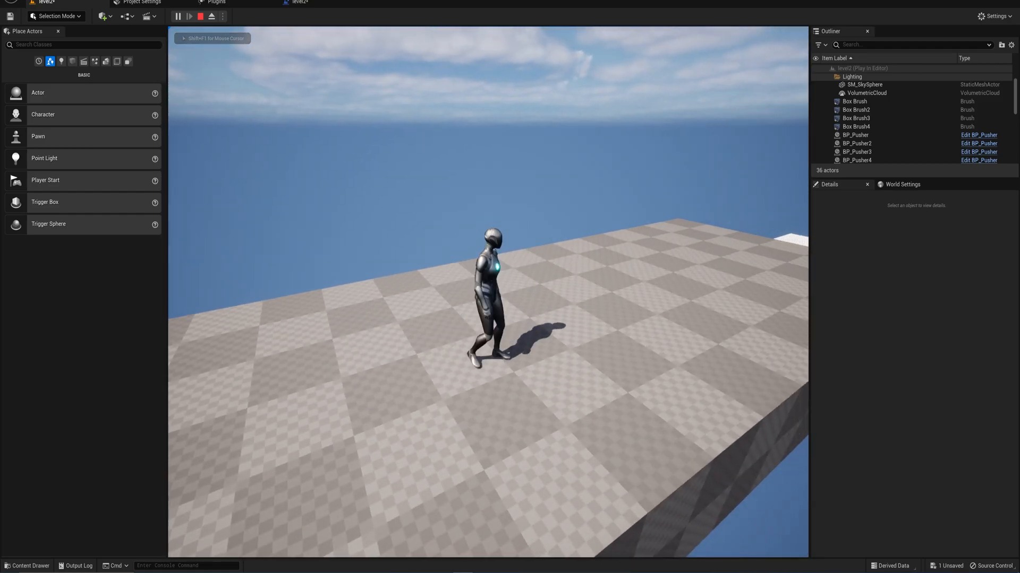
Stop playing, read the Bp_Coin Blueprint Runtime Error in the Message Log and close it
click(200, 16)
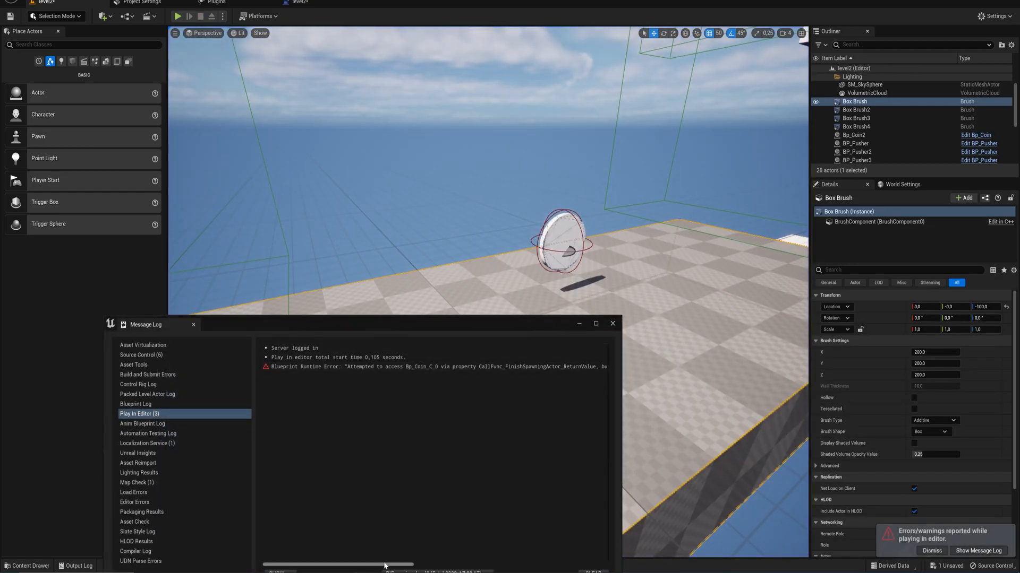
scroll(right, 3)
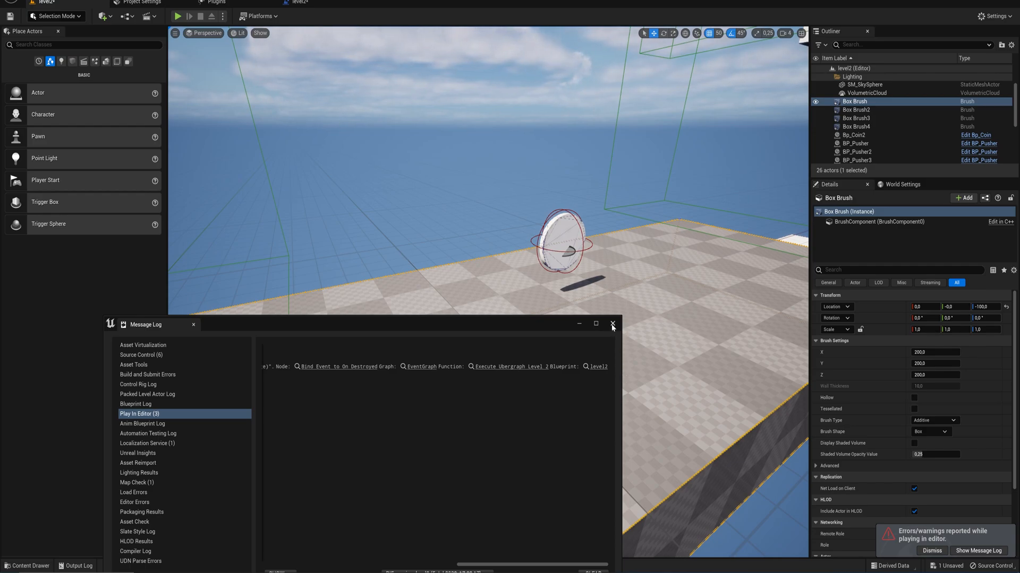
click(611, 325)
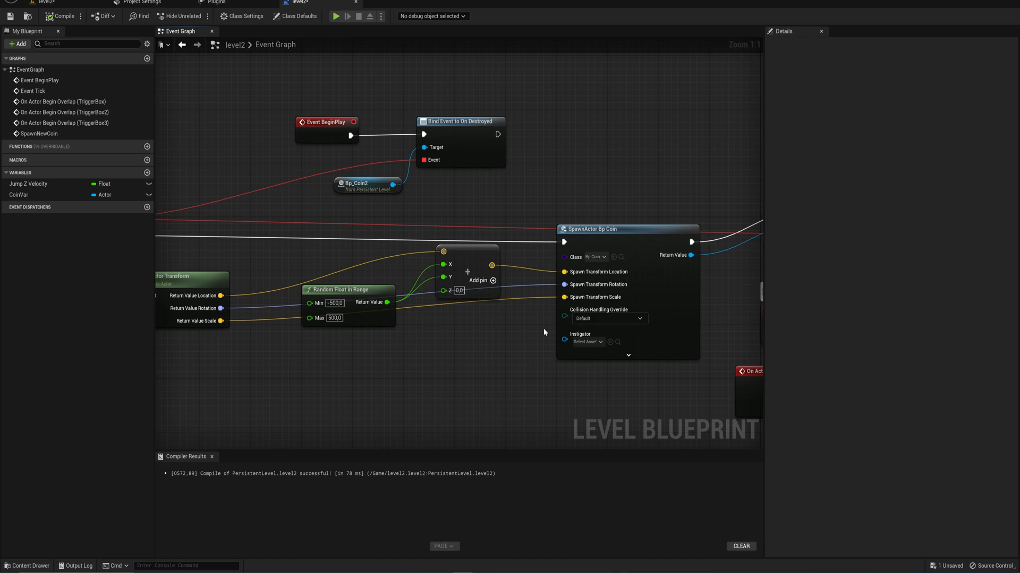
Set SpawnActor Bp Coin to 'Try To Adjust Location, But Always Spawn' and play-test again
click(348, 288)
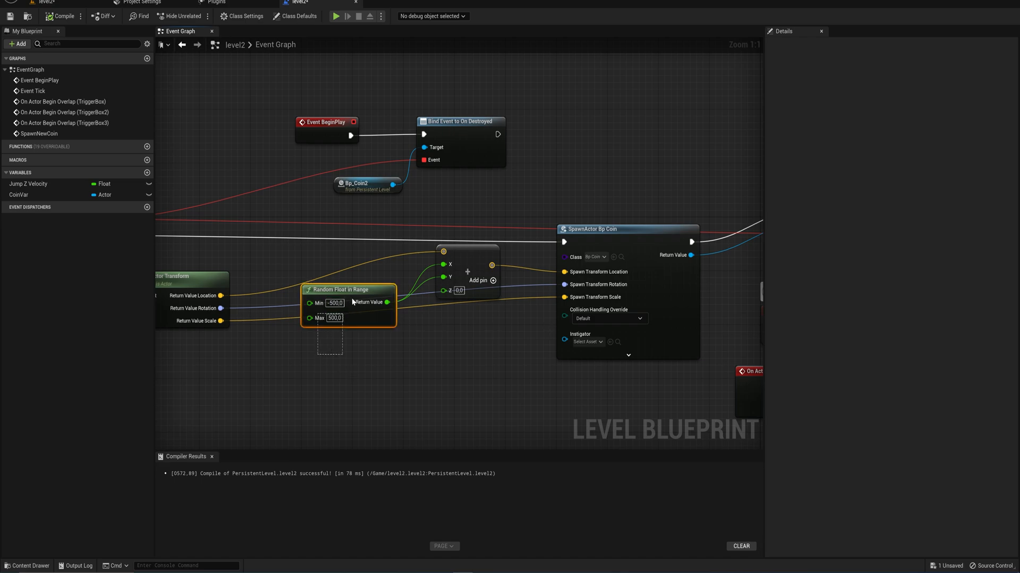
mouse_move(592, 309)
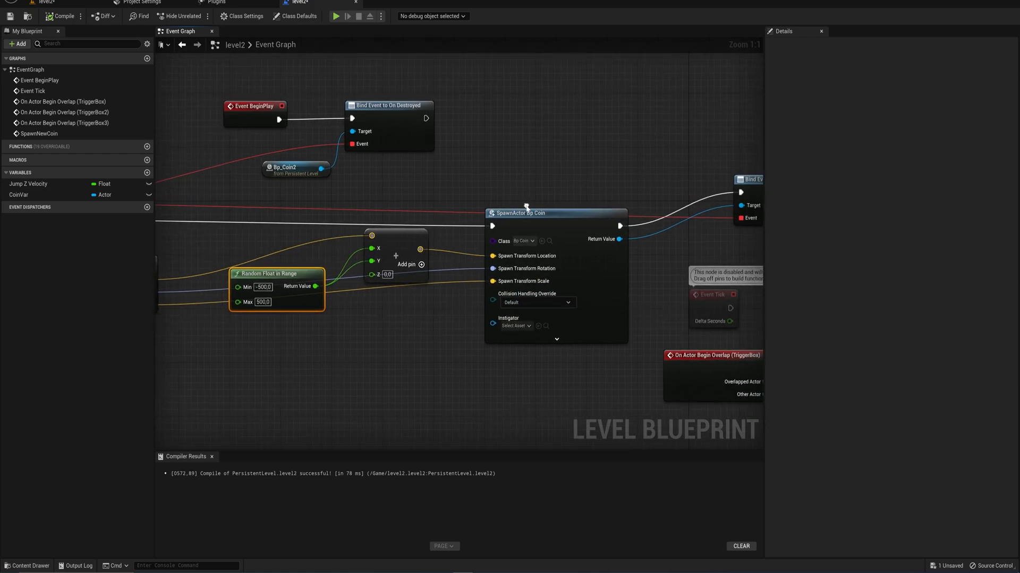
mouse_move(533, 302)
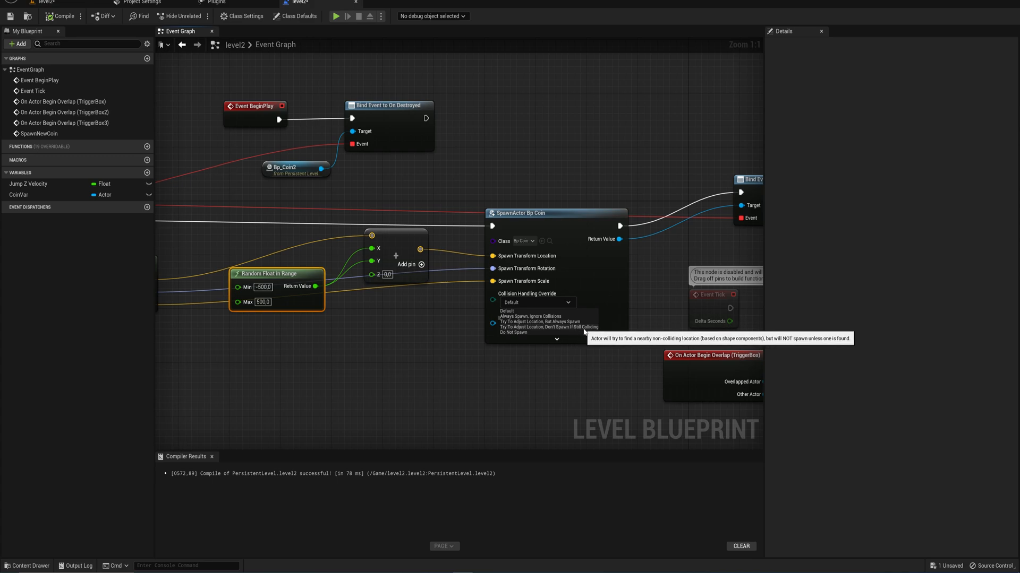
click(533, 322)
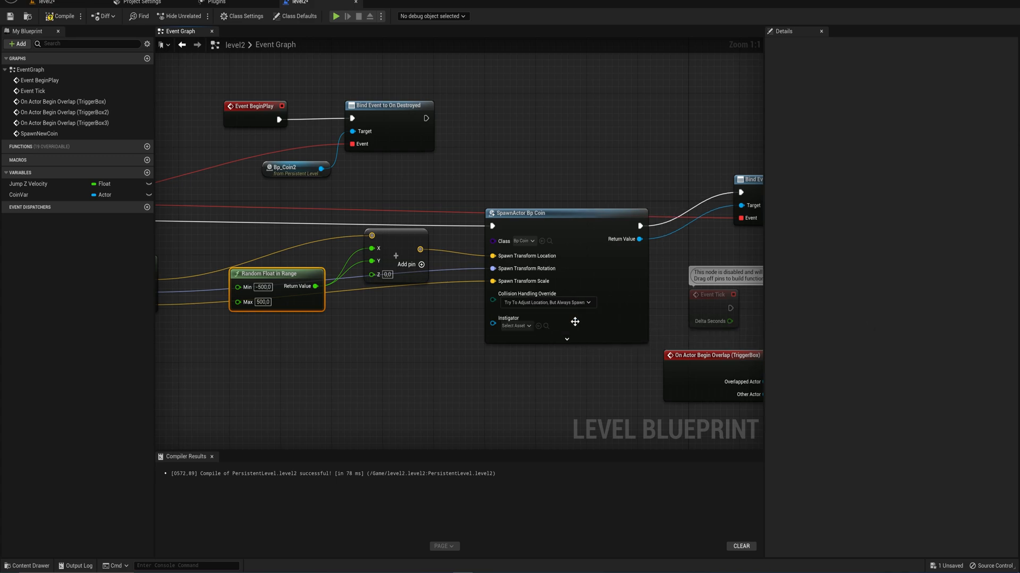
mouse_move(514, 322)
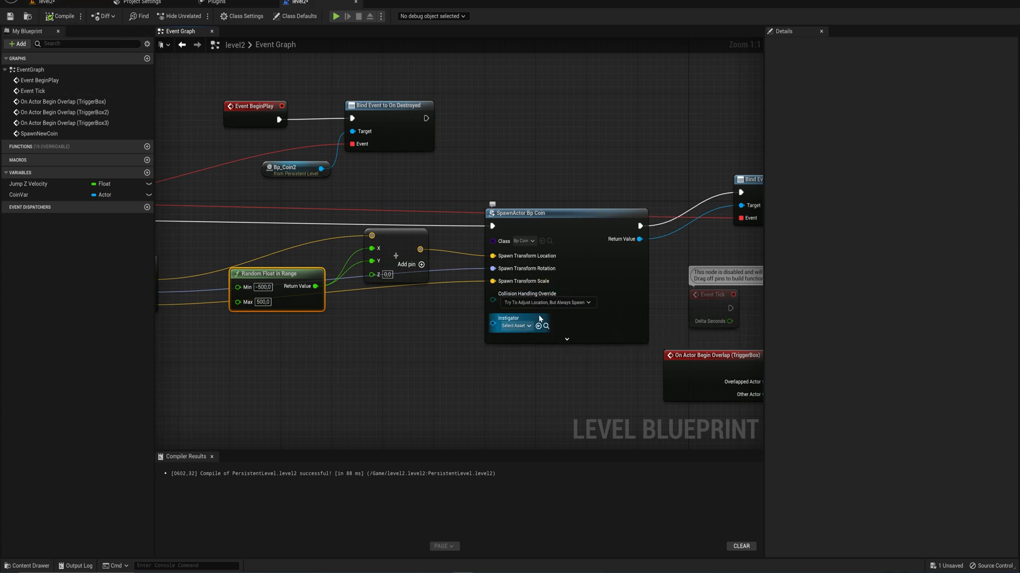
mouse_move(552, 303)
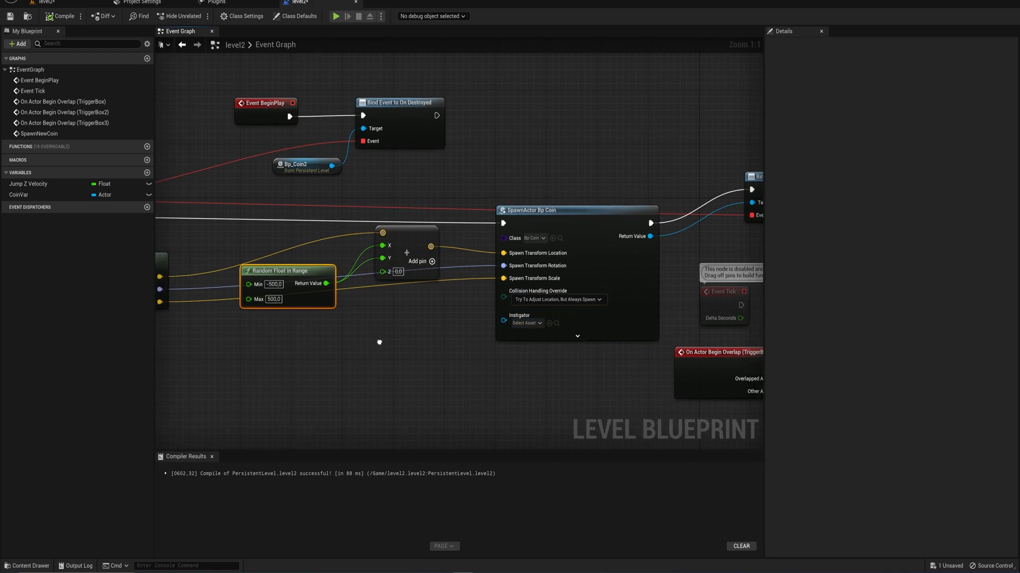
click(335, 16)
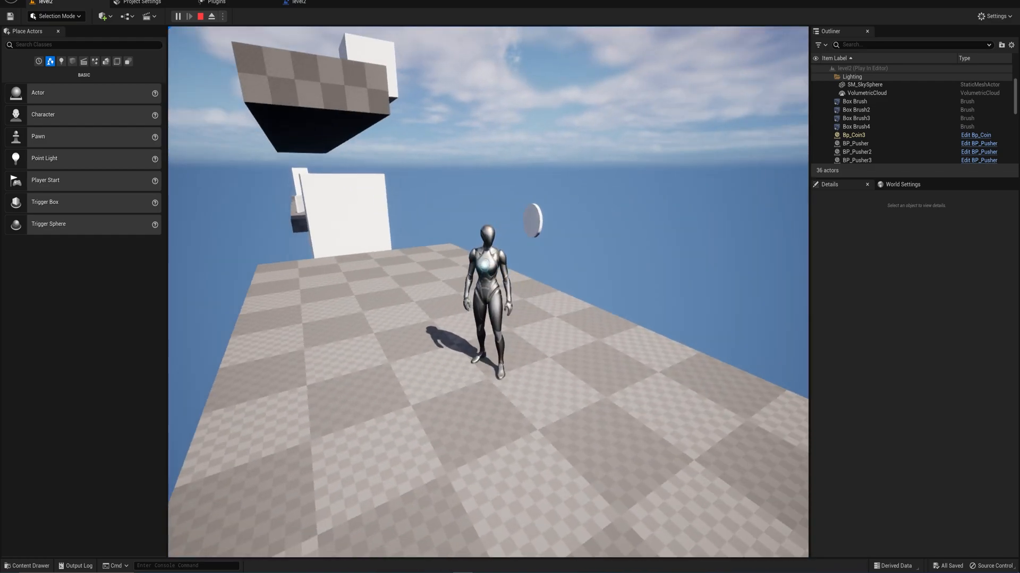
Stop and rerun the play test once more, then return to edit mode and bring up the editor modes list
click(199, 16)
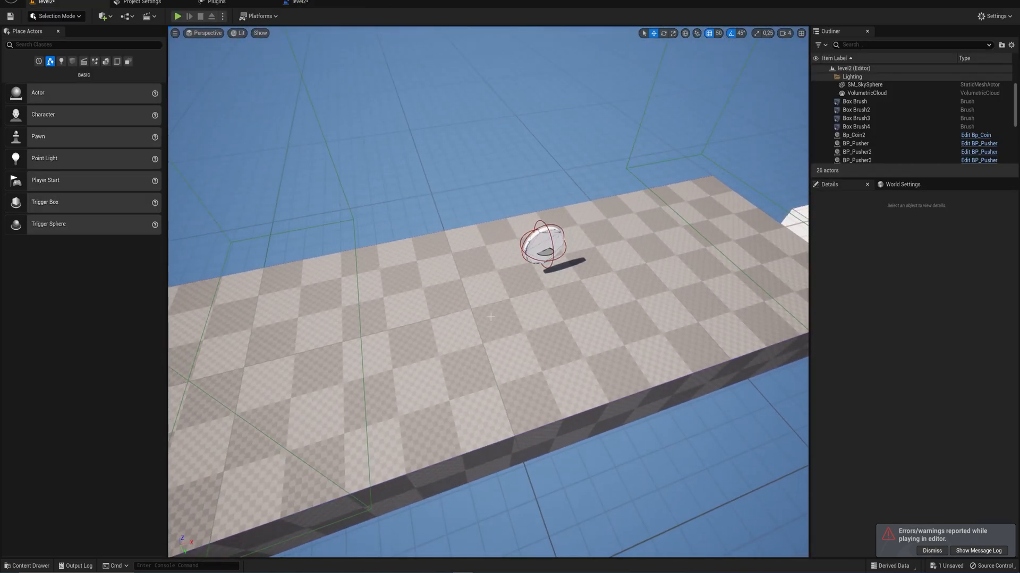
click(177, 16)
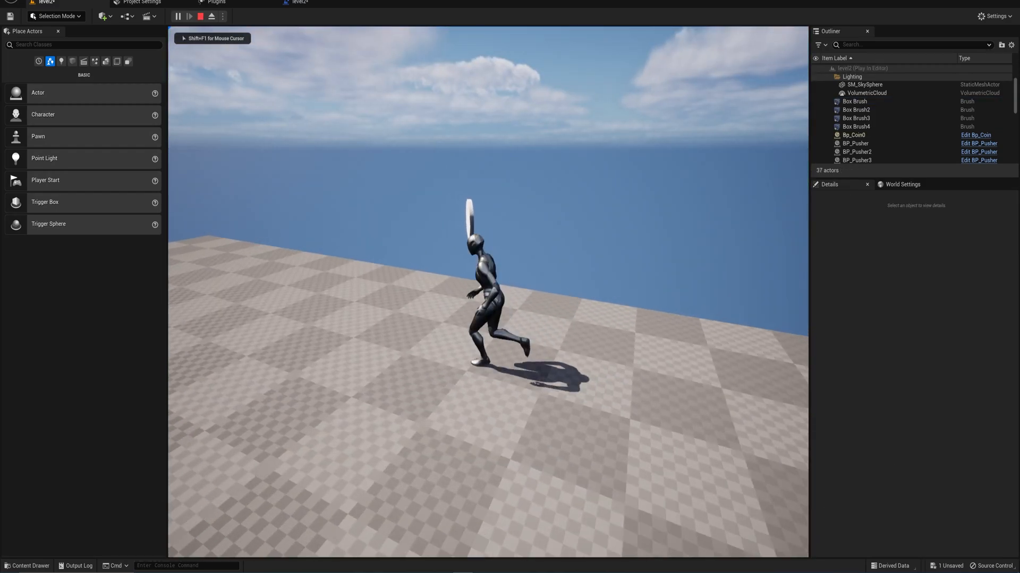
click(201, 16)
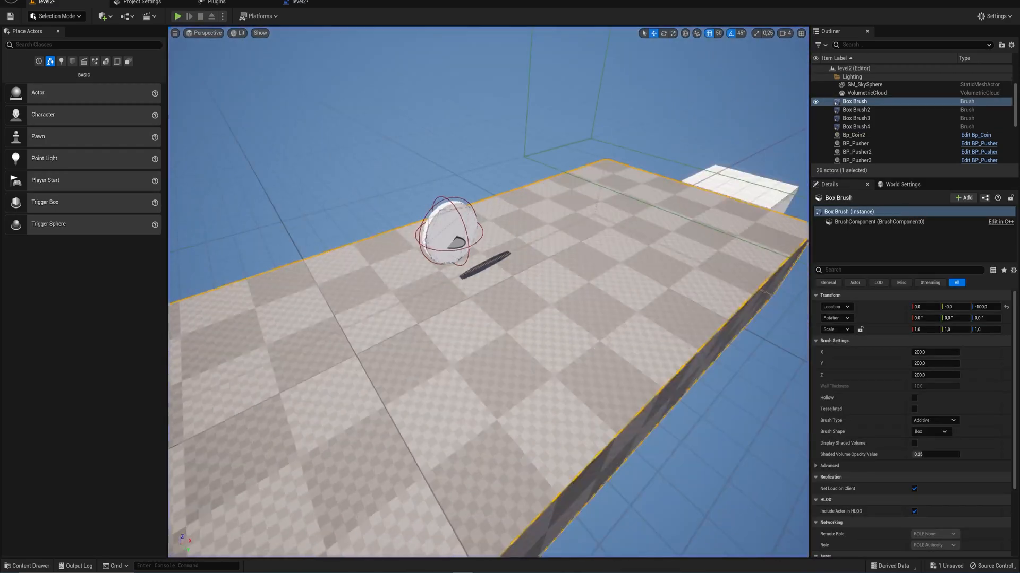
click(56, 16)
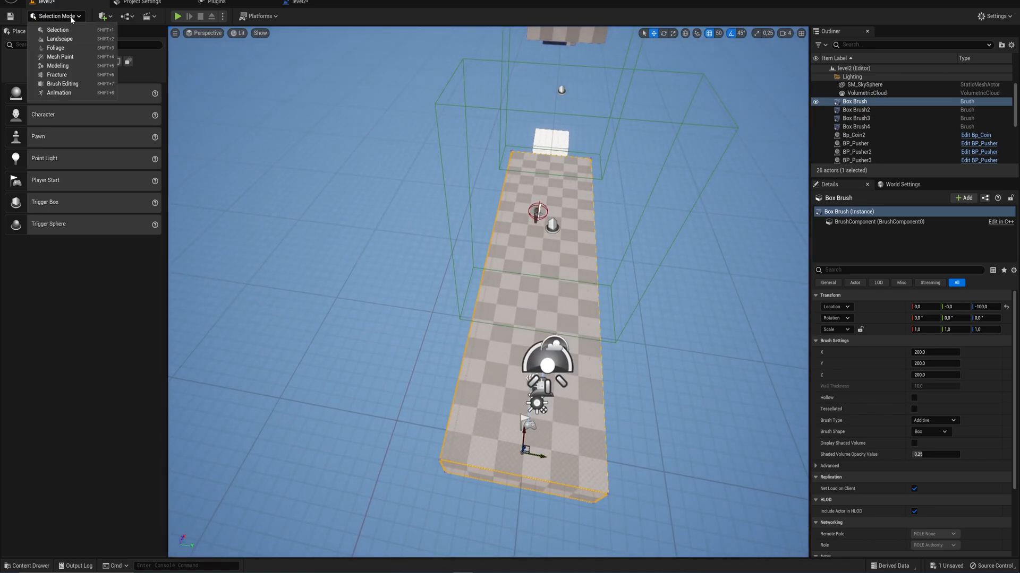
Switch to Brush Editing mode and push the platform's faces outward to enlarge the floor
click(63, 83)
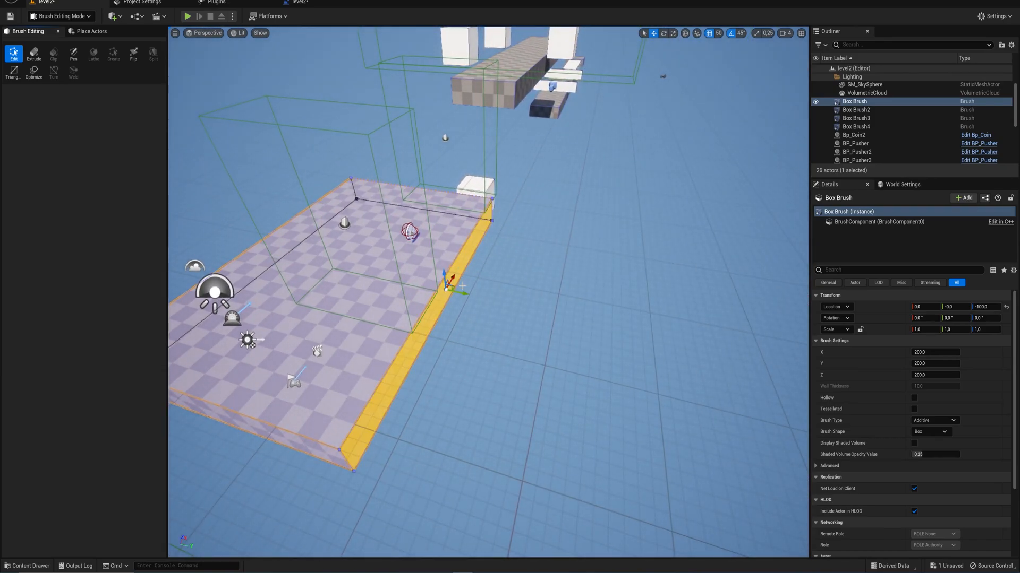
click(187, 16)
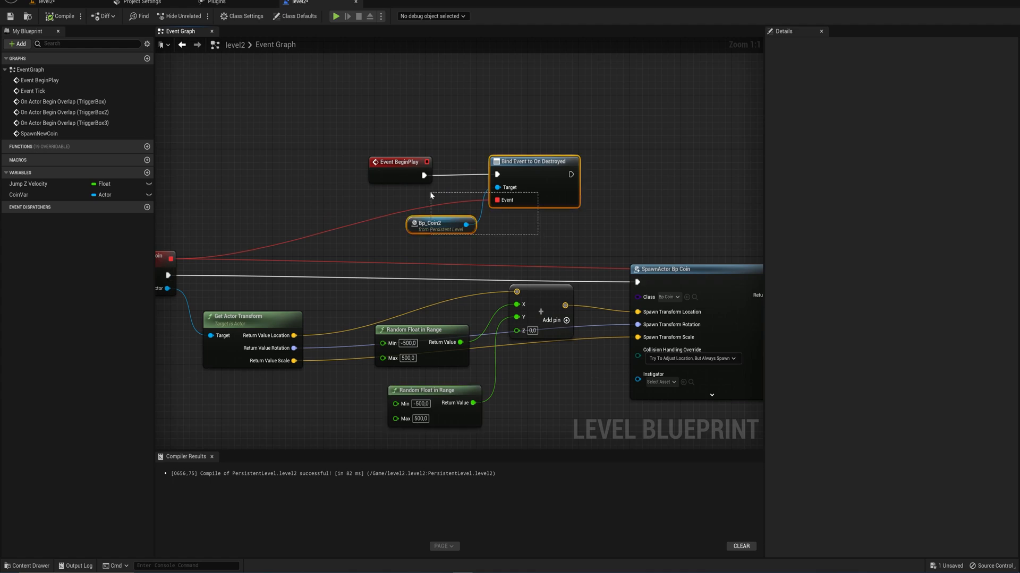
Deselect the graph nodes and play-test coin respawning on the enlarged floor
click(444, 249)
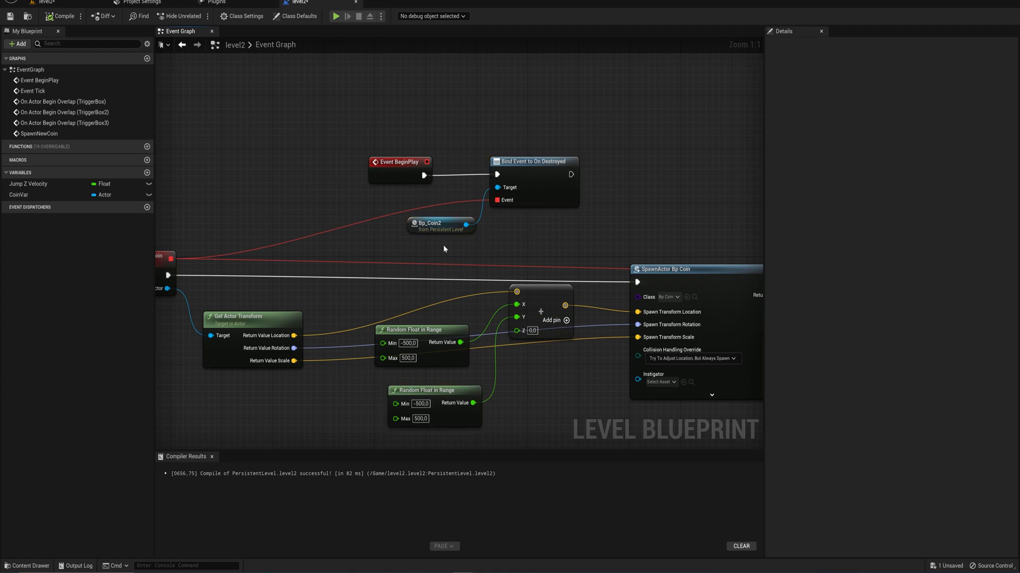
click(335, 16)
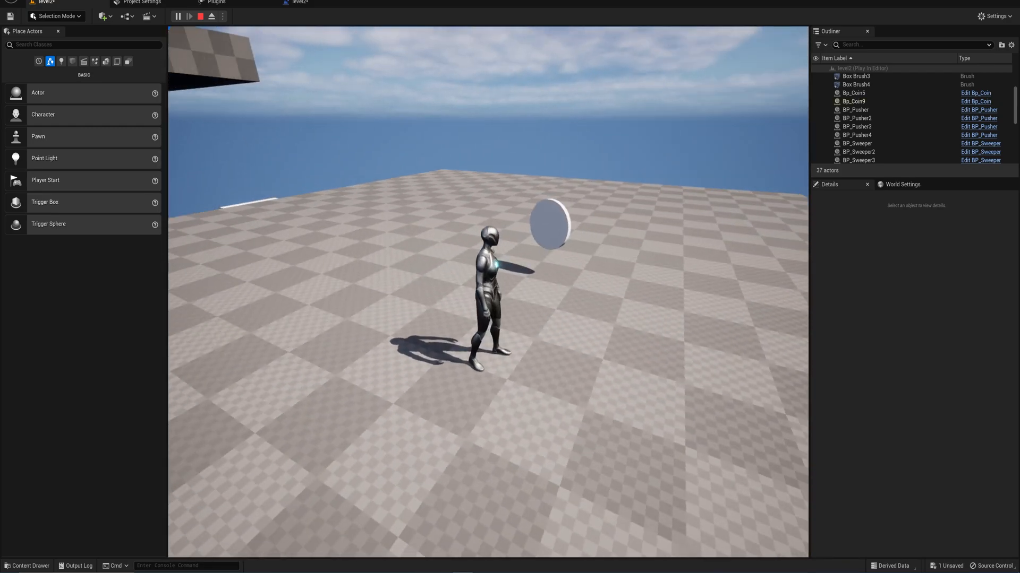
Stop playing, select the four Bp_Coin actors and raise their Location Z to 100, then deselect
click(200, 16)
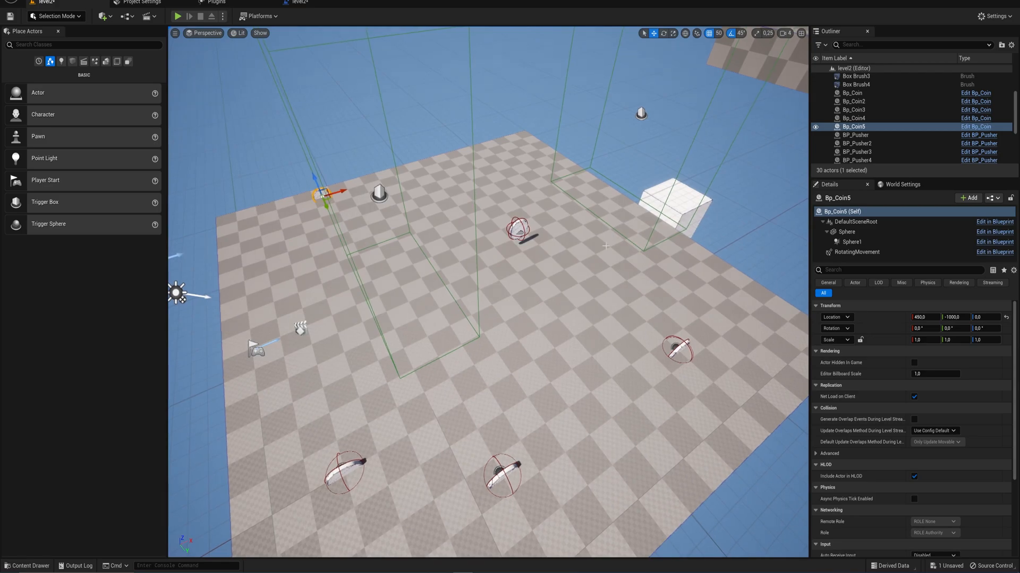
click(853, 94)
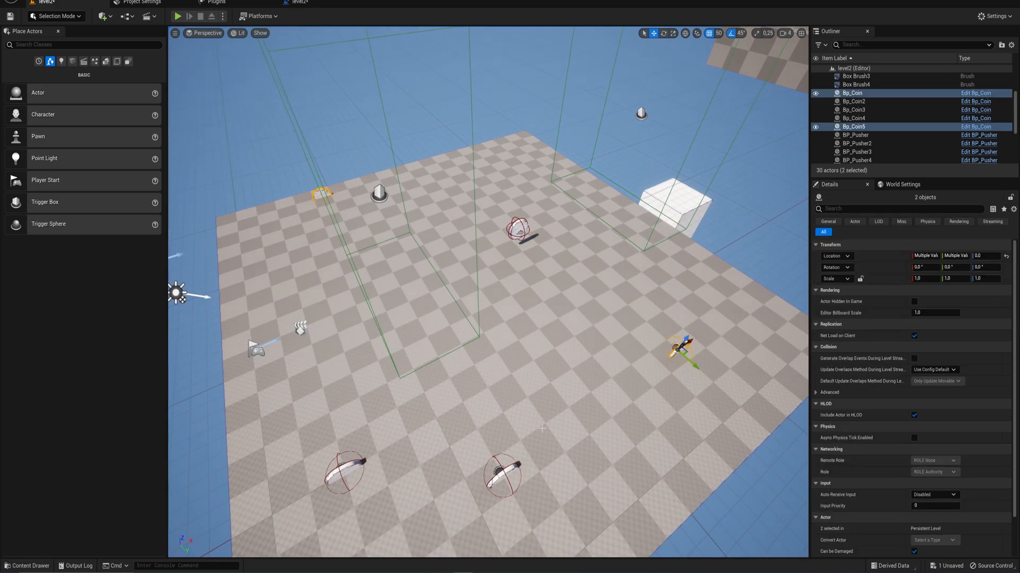
click(853, 109)
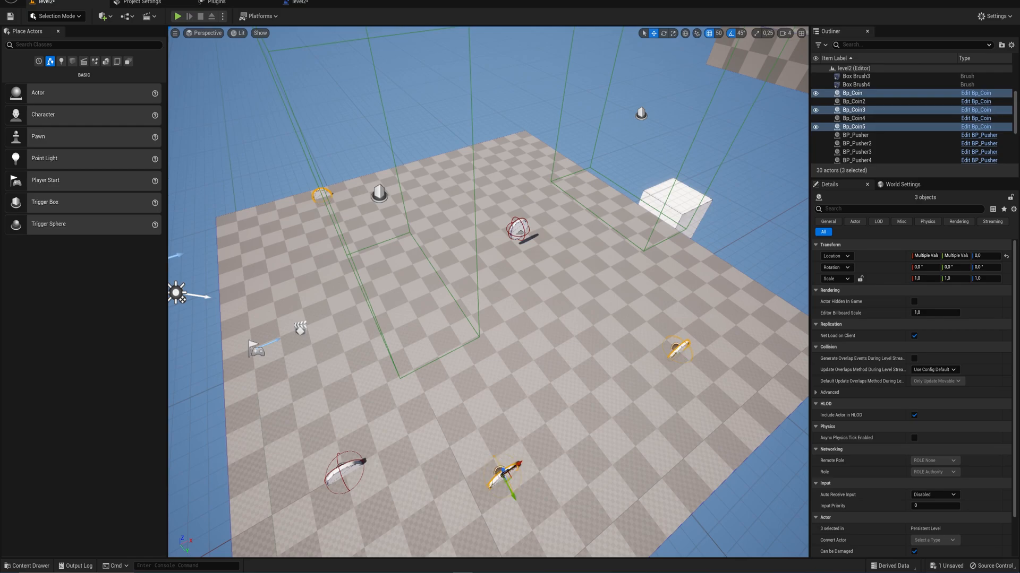
click(852, 118)
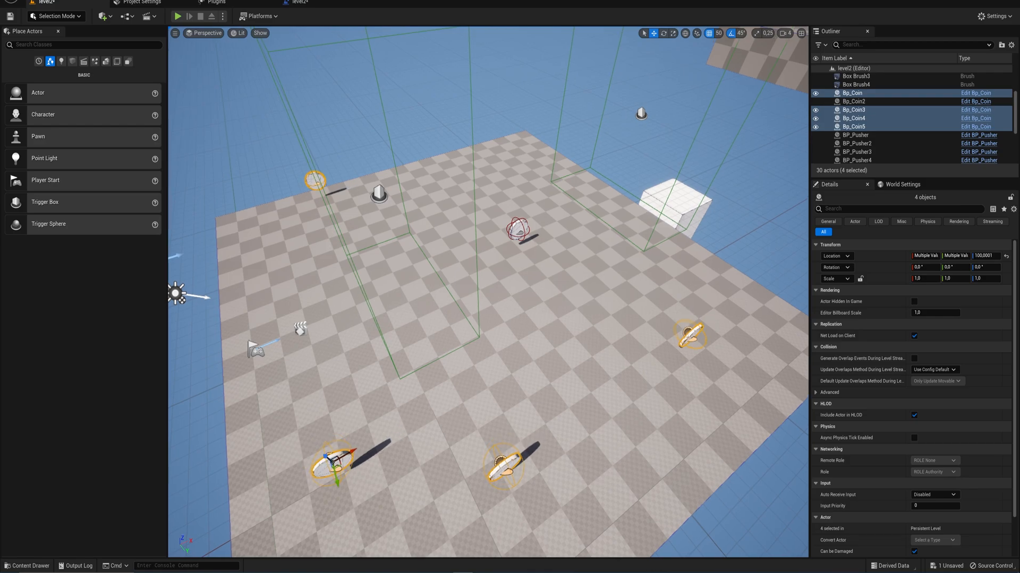
click(853, 126)
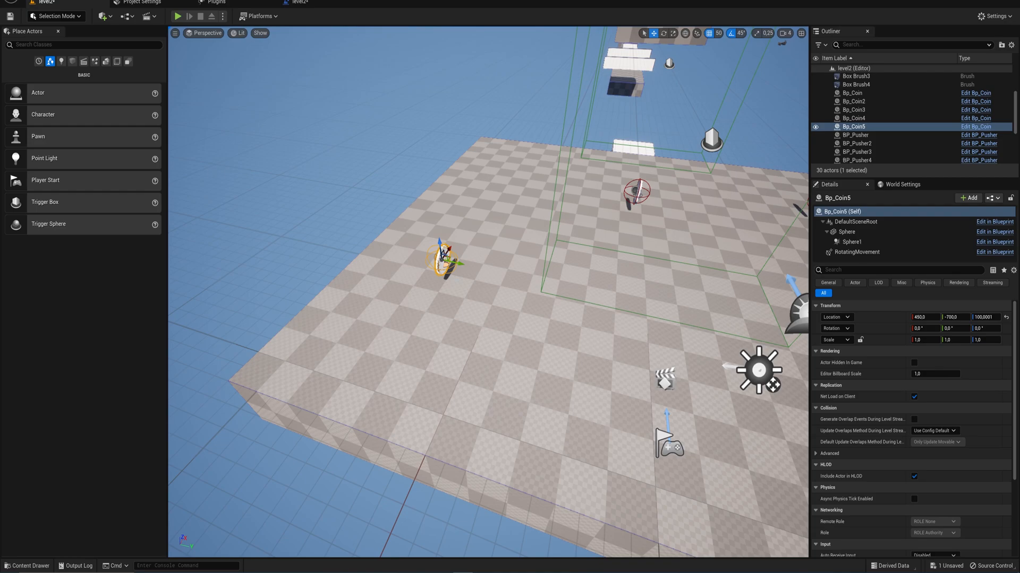
click(865, 113)
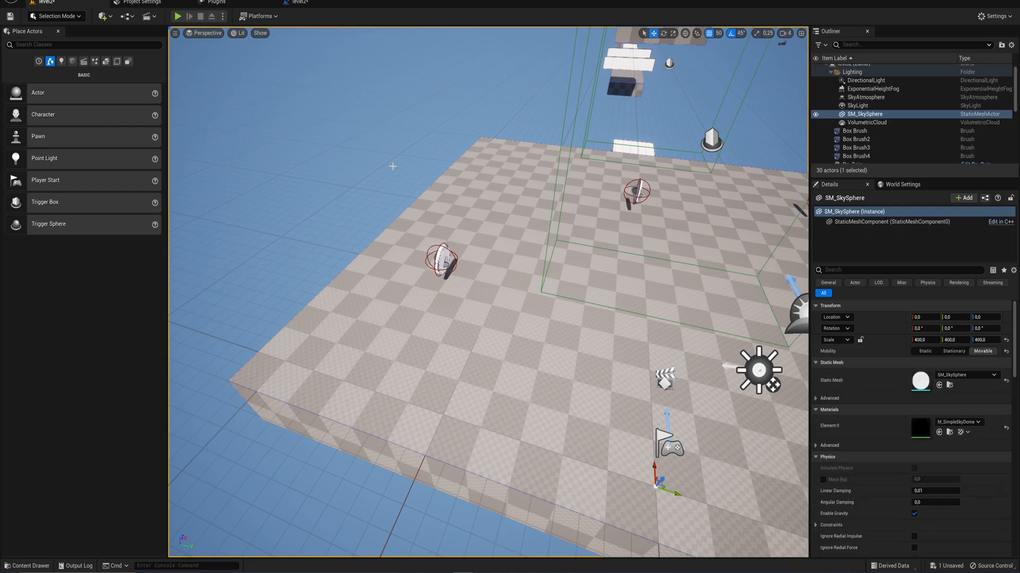